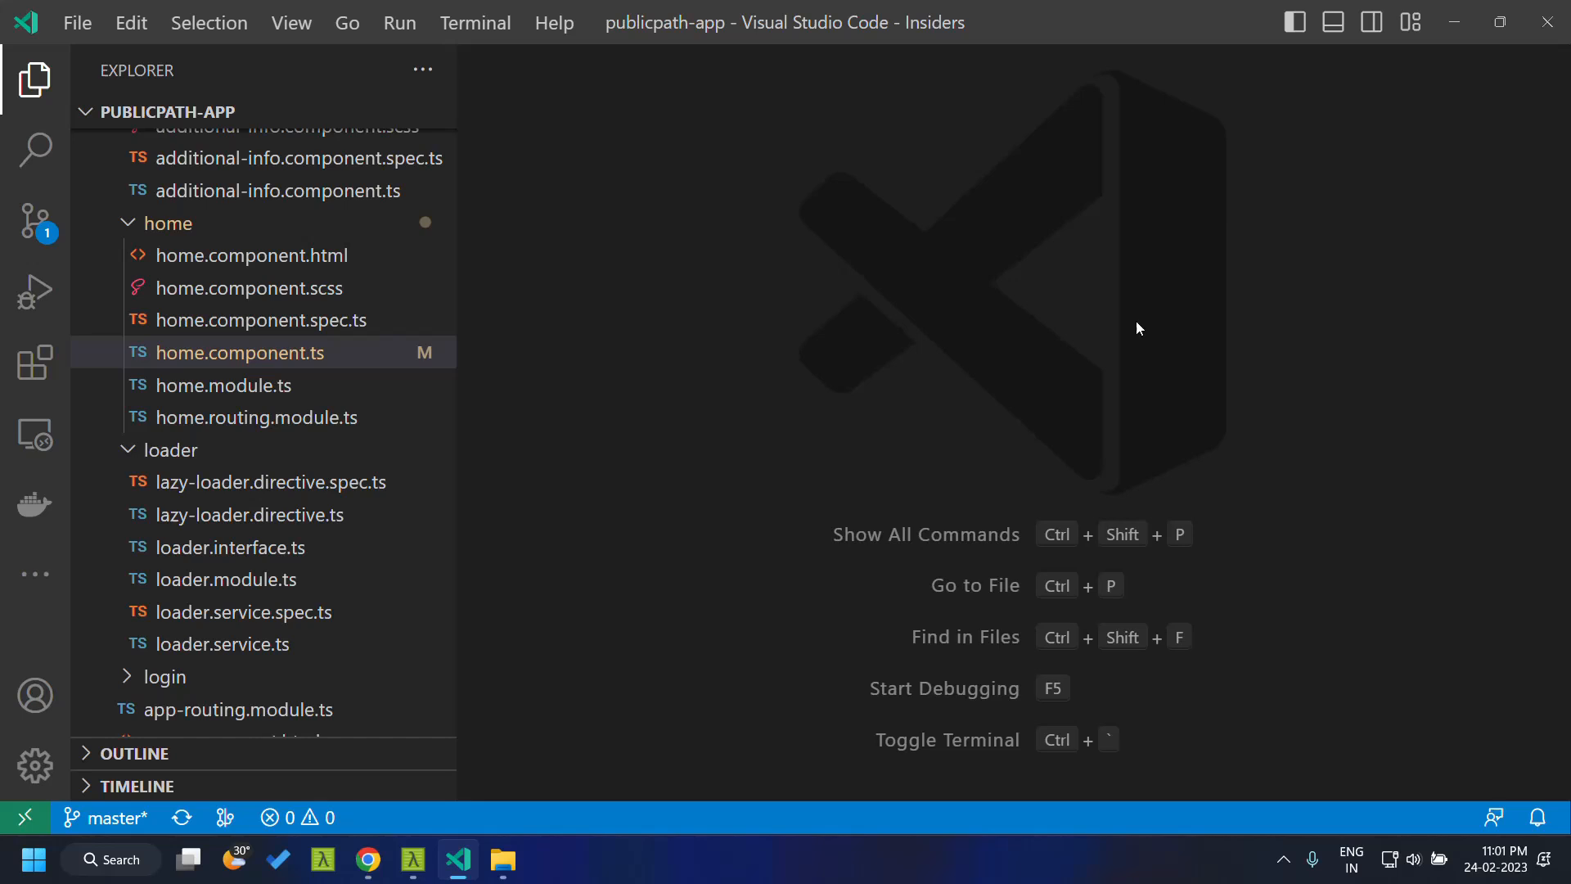
{"action": "mouse_move", "coordinate": [555, 110]}
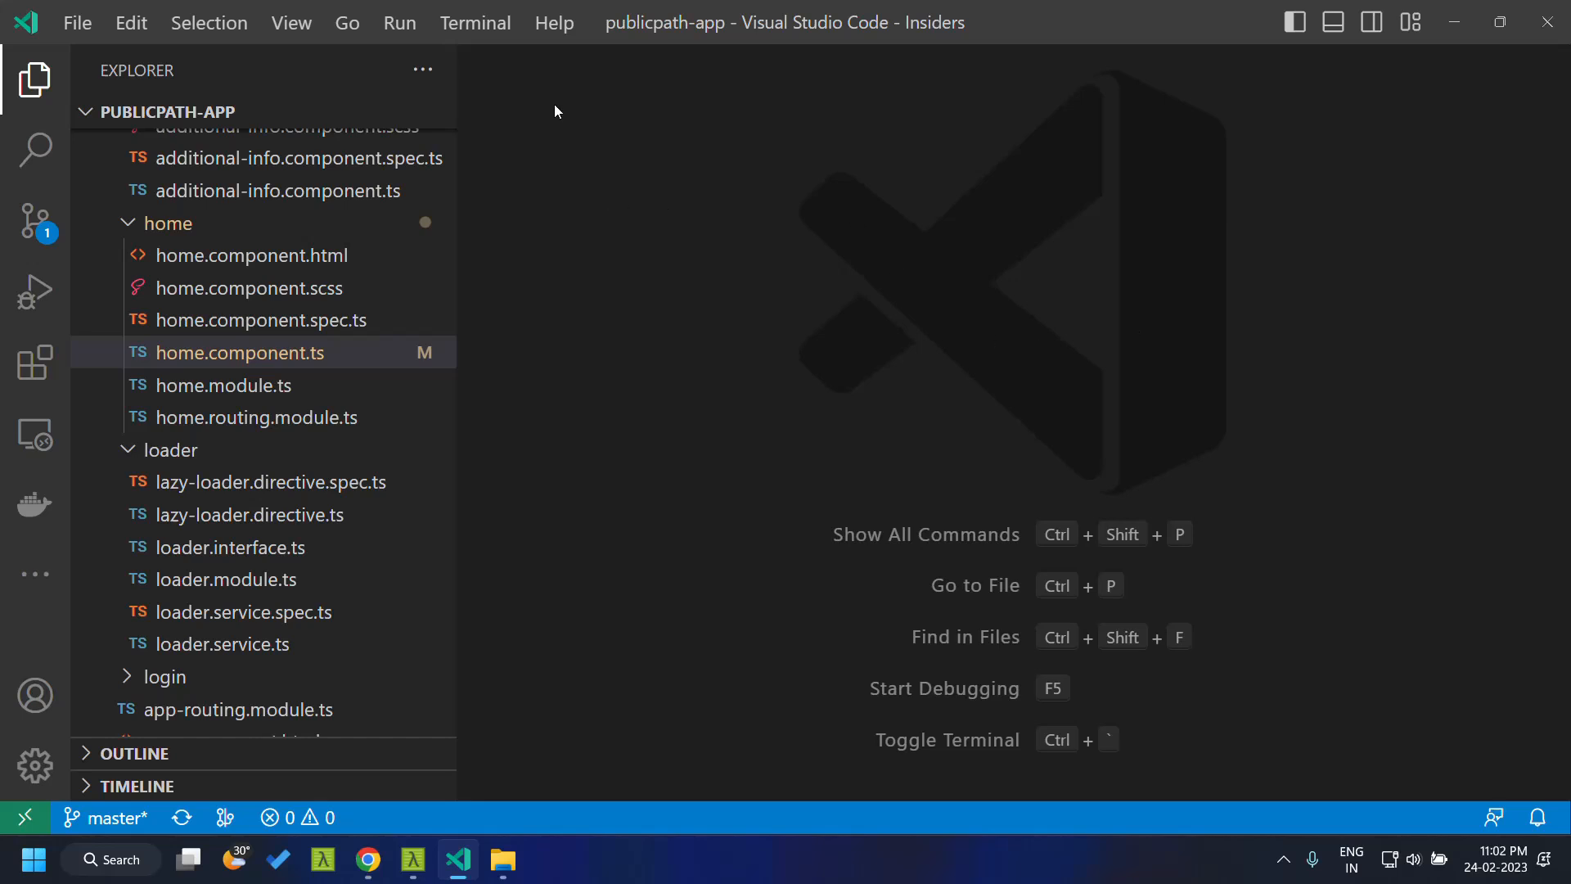
Reload the lazy-load app in Chrome so the Network log shows only the initial bundles.
{"action": "left_click", "coordinate": [368, 859]}
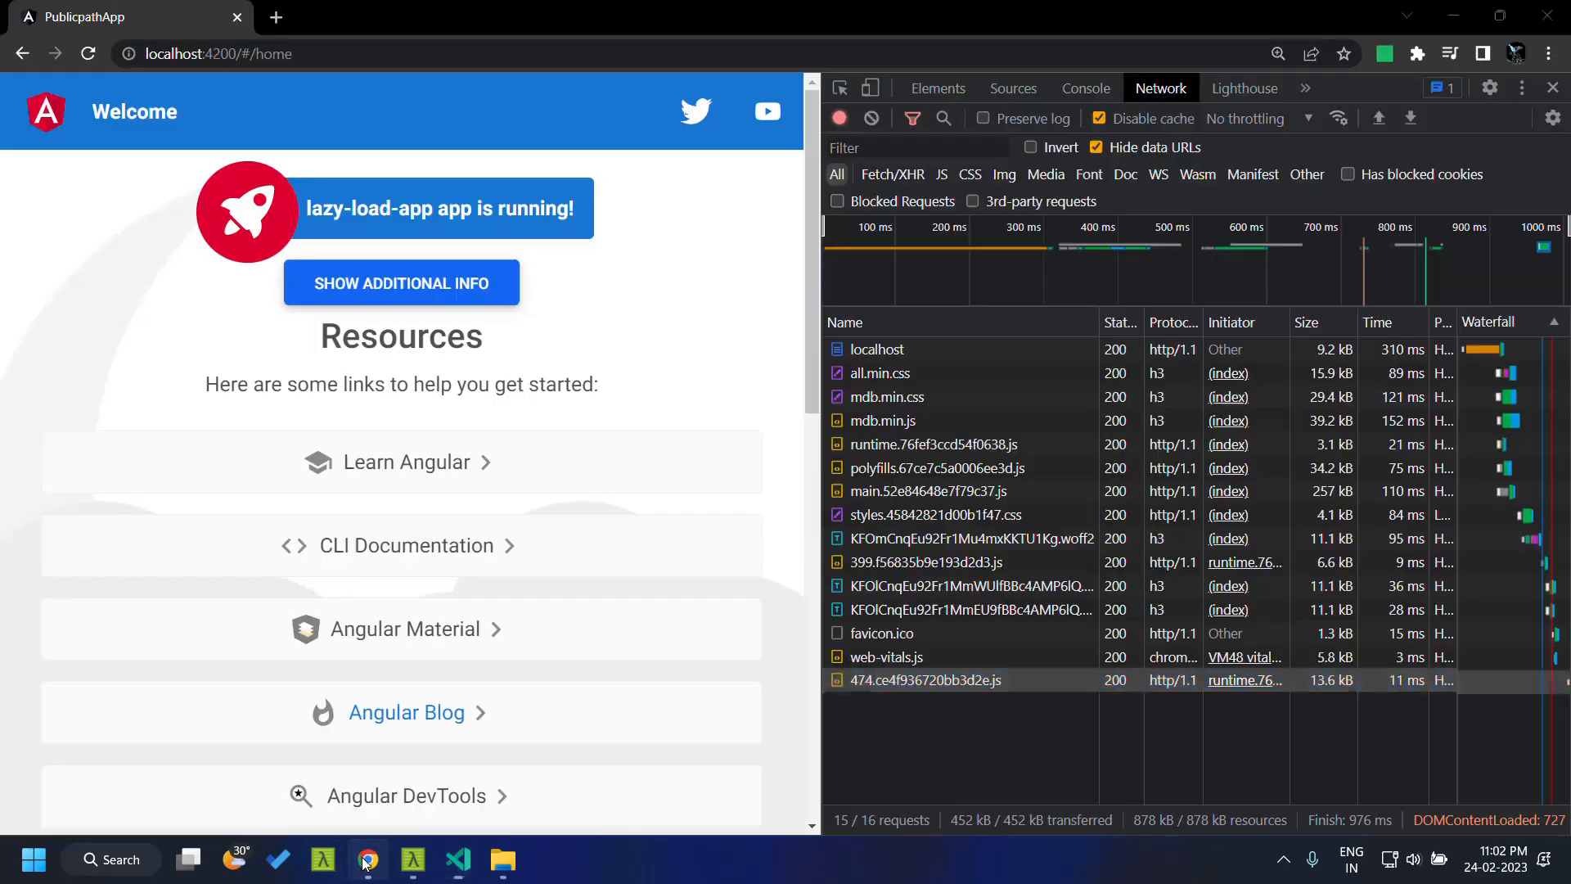
{"action": "left_click", "coordinate": [87, 54]}
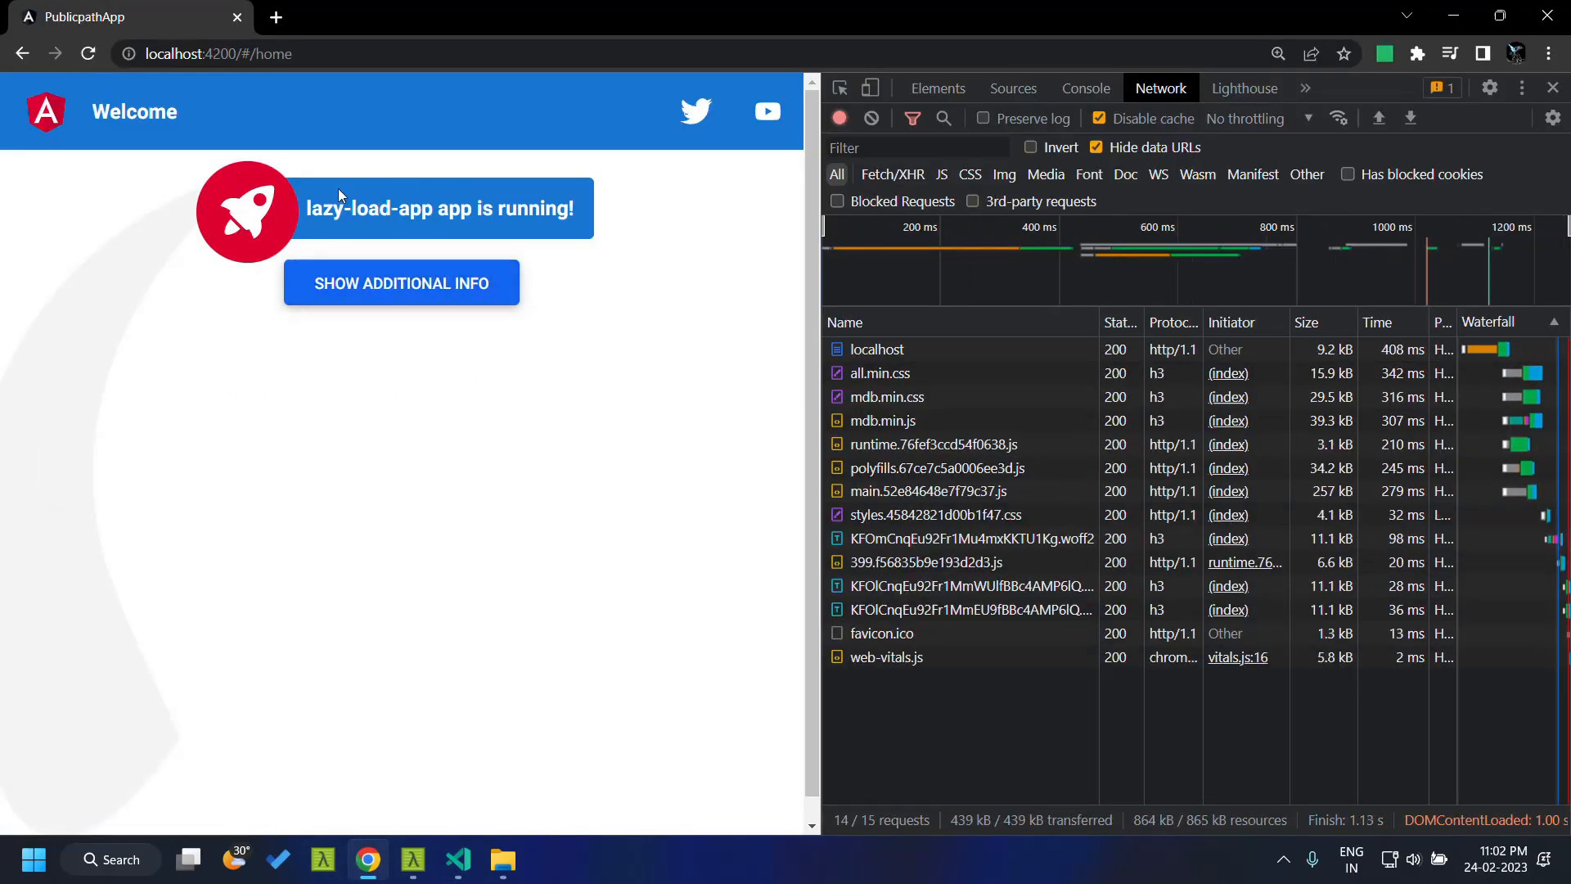
{"action": "mouse_move", "coordinate": [400, 283]}
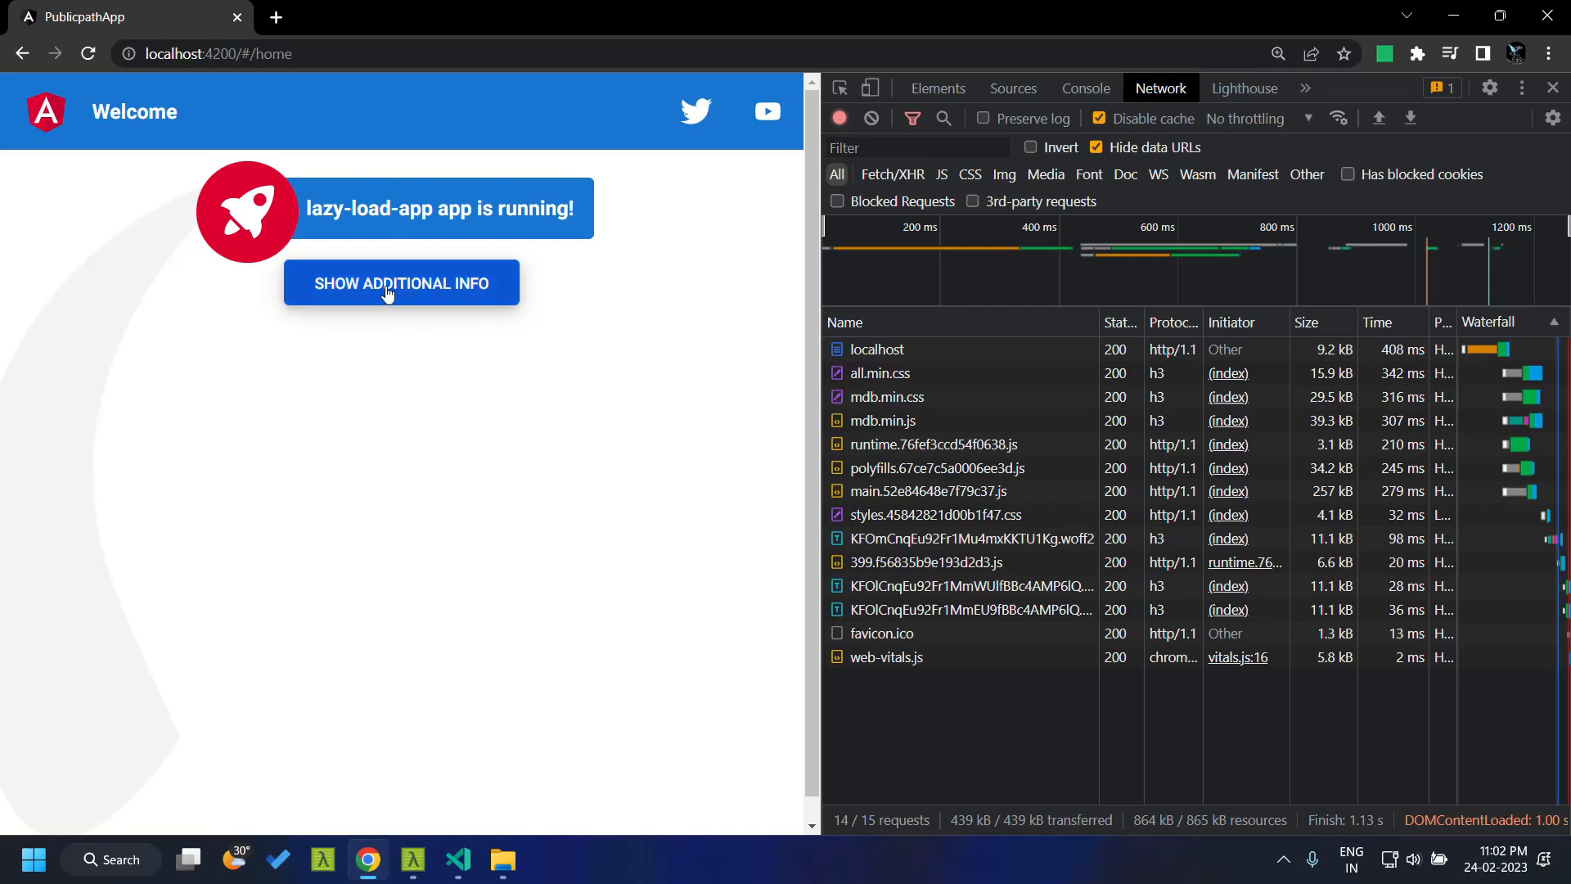
{"action": "mouse_move", "coordinate": [449, 291]}
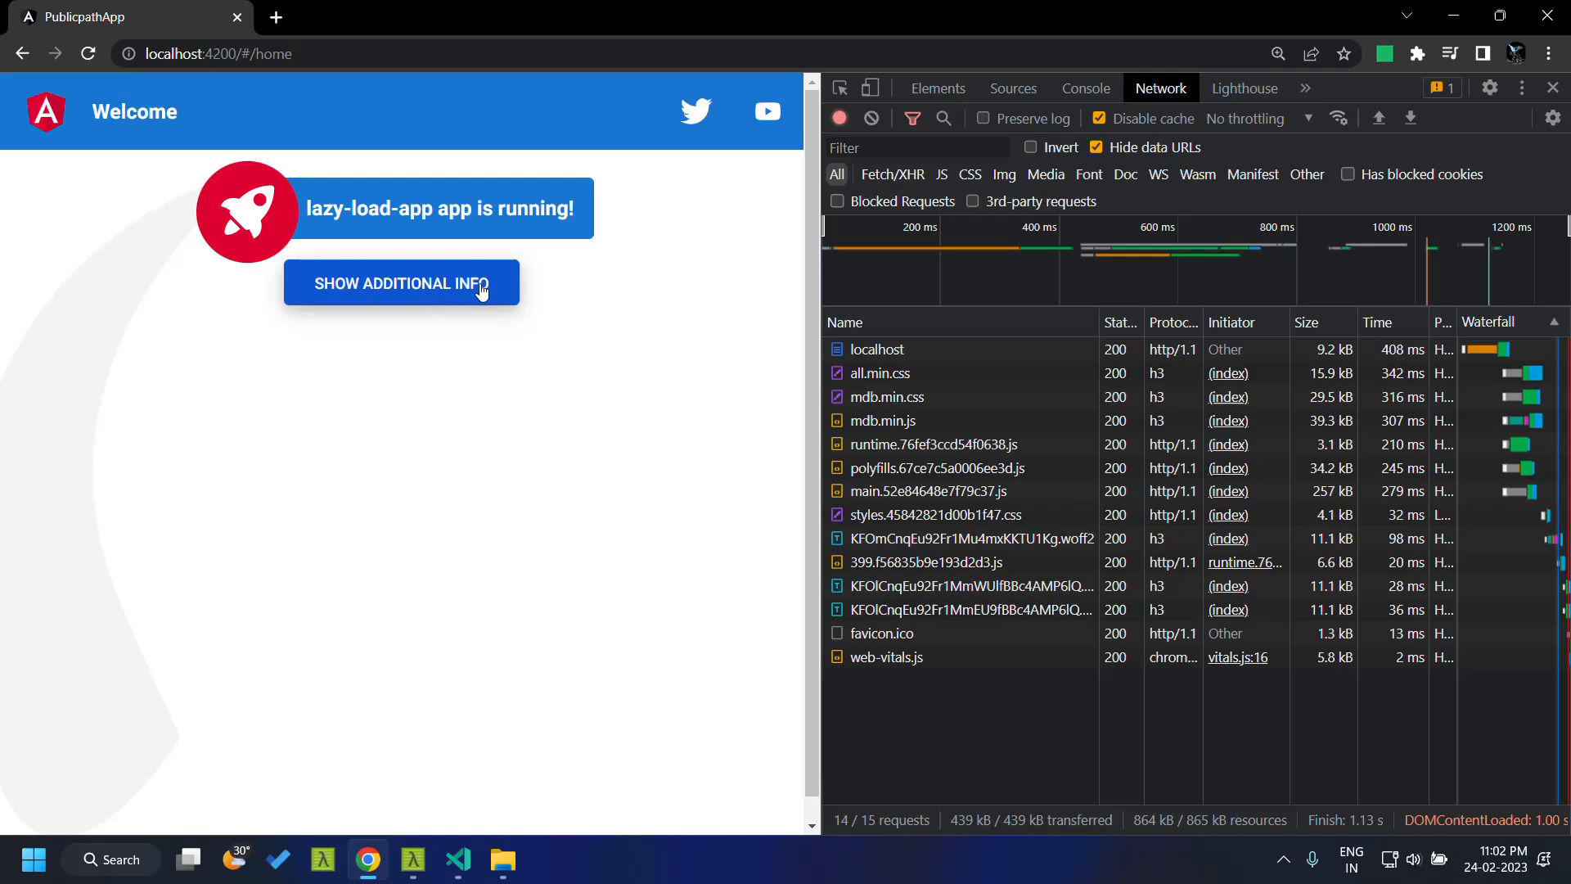
Review the additional-info import in lazyModuleConfig and home.component.html, ending on home.component.ts.
{"action": "left_click", "coordinate": [458, 859]}
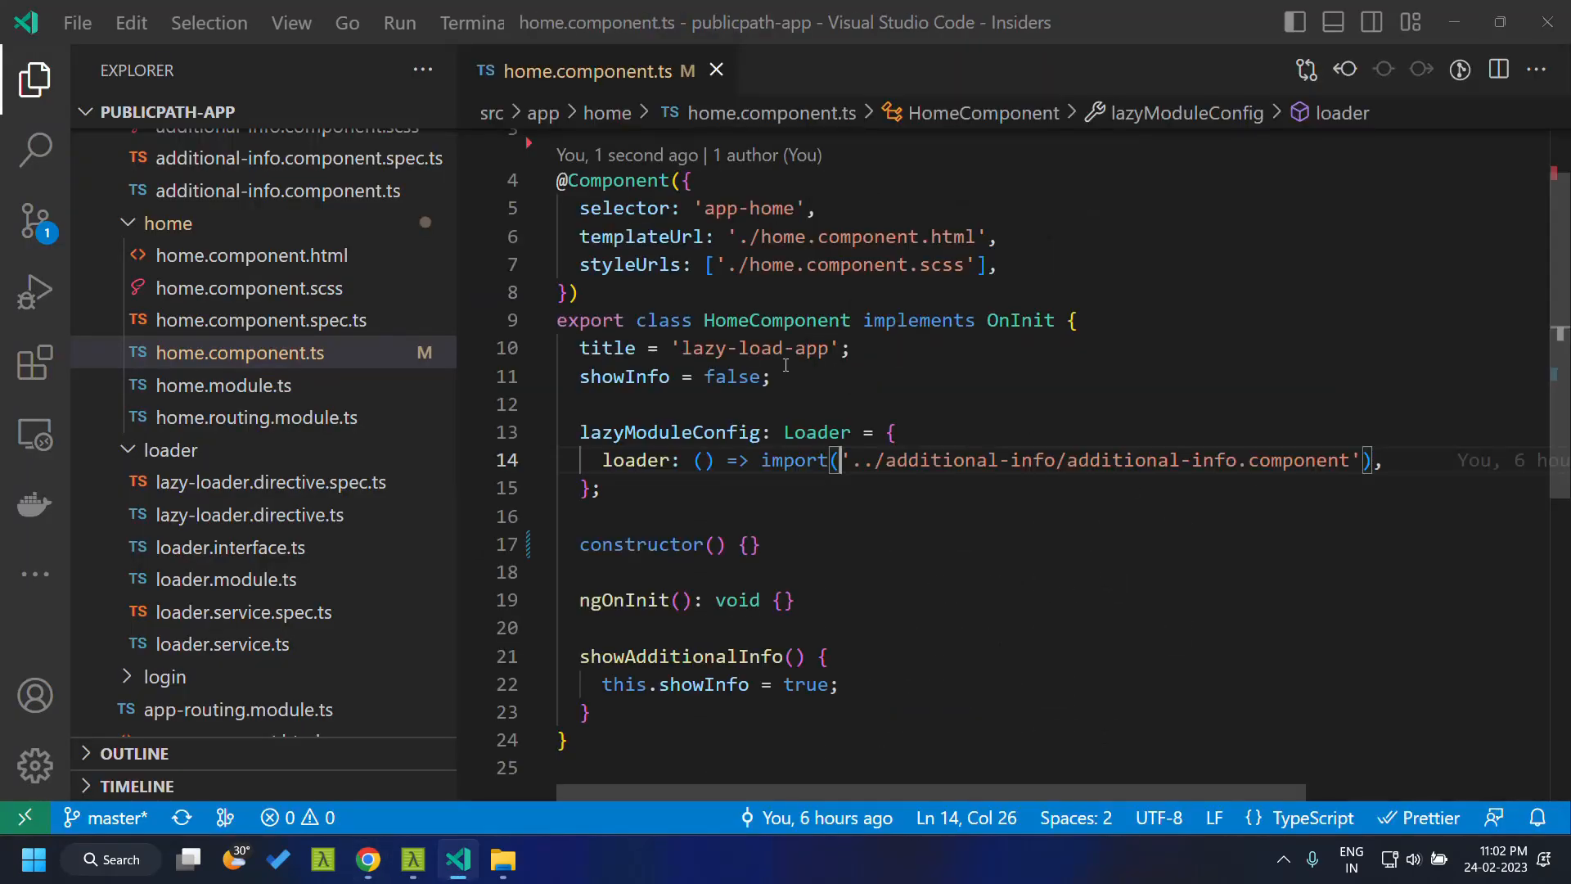
{"action": "left_click", "coordinate": [784, 460]}
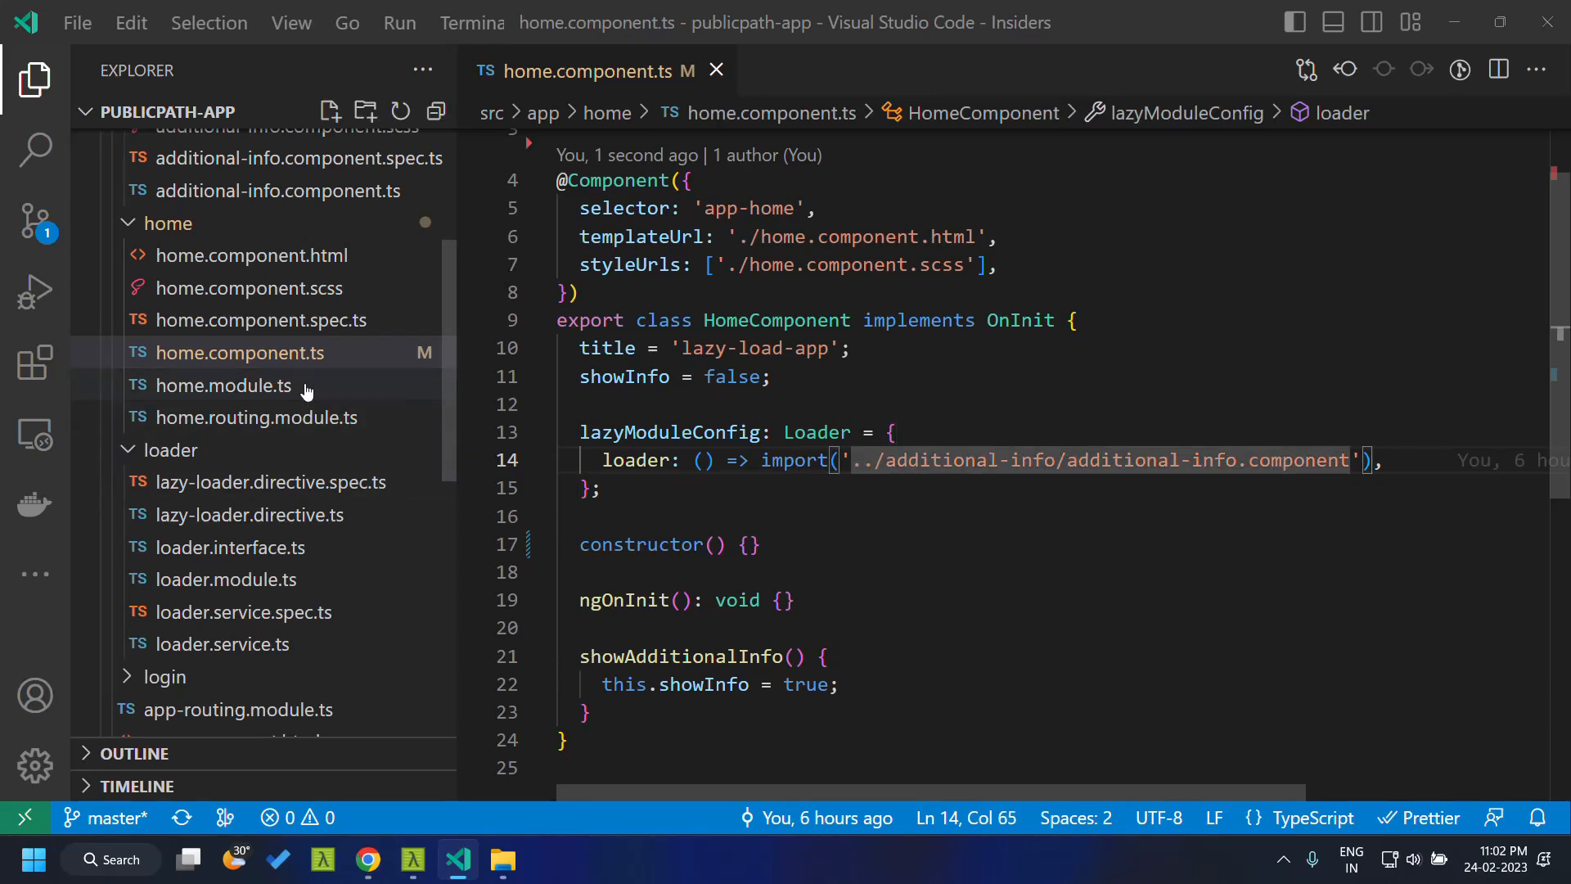
{"action": "left_click", "coordinate": [250, 256]}
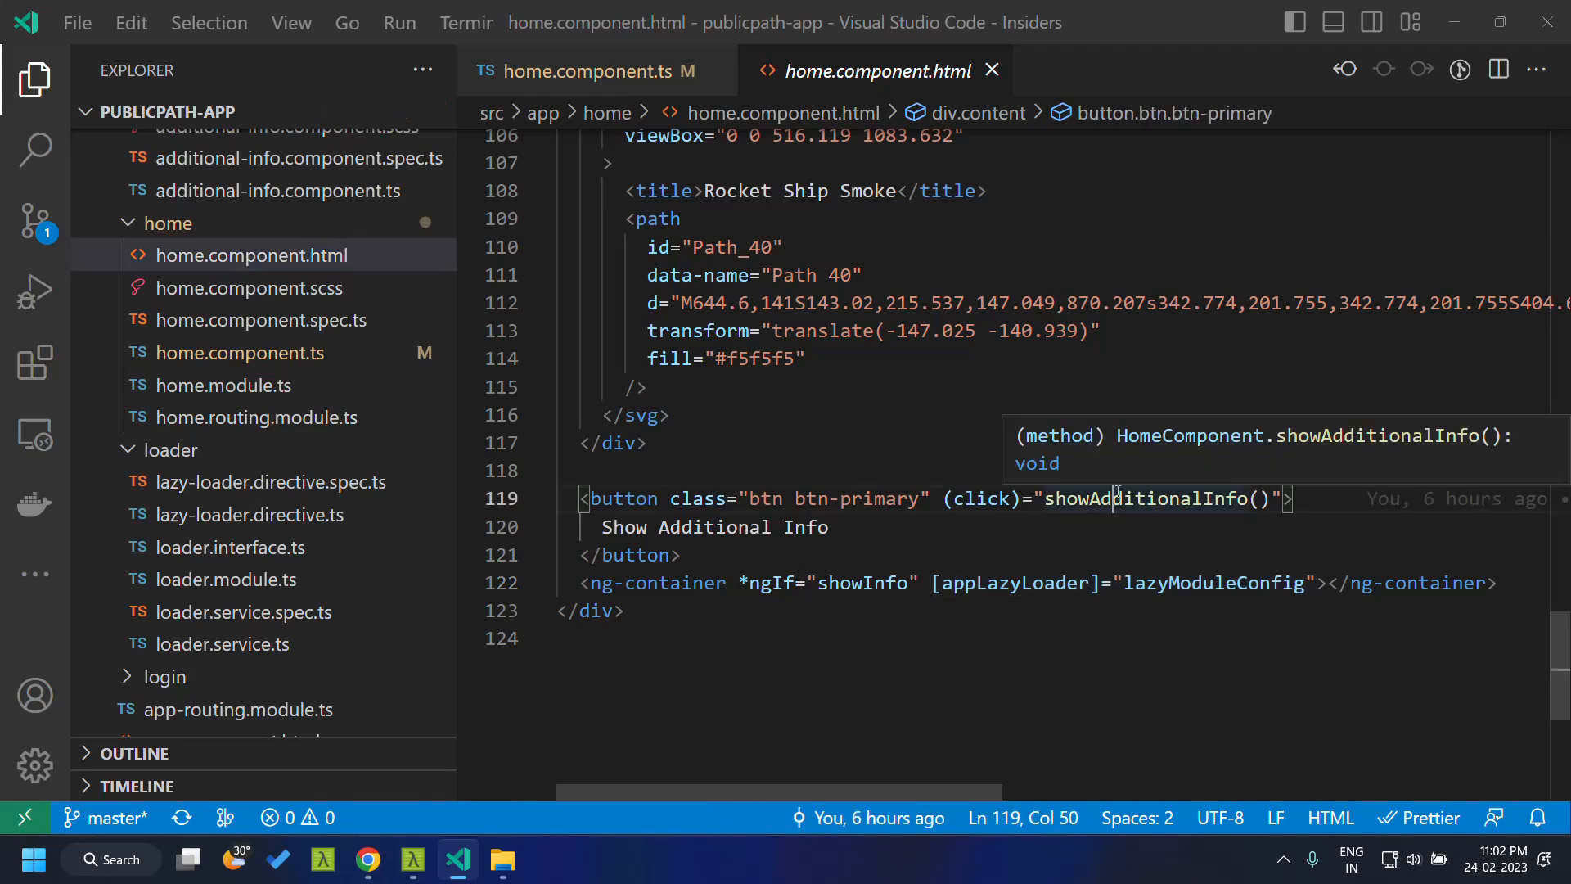
{"action": "left_click", "coordinate": [239, 352]}
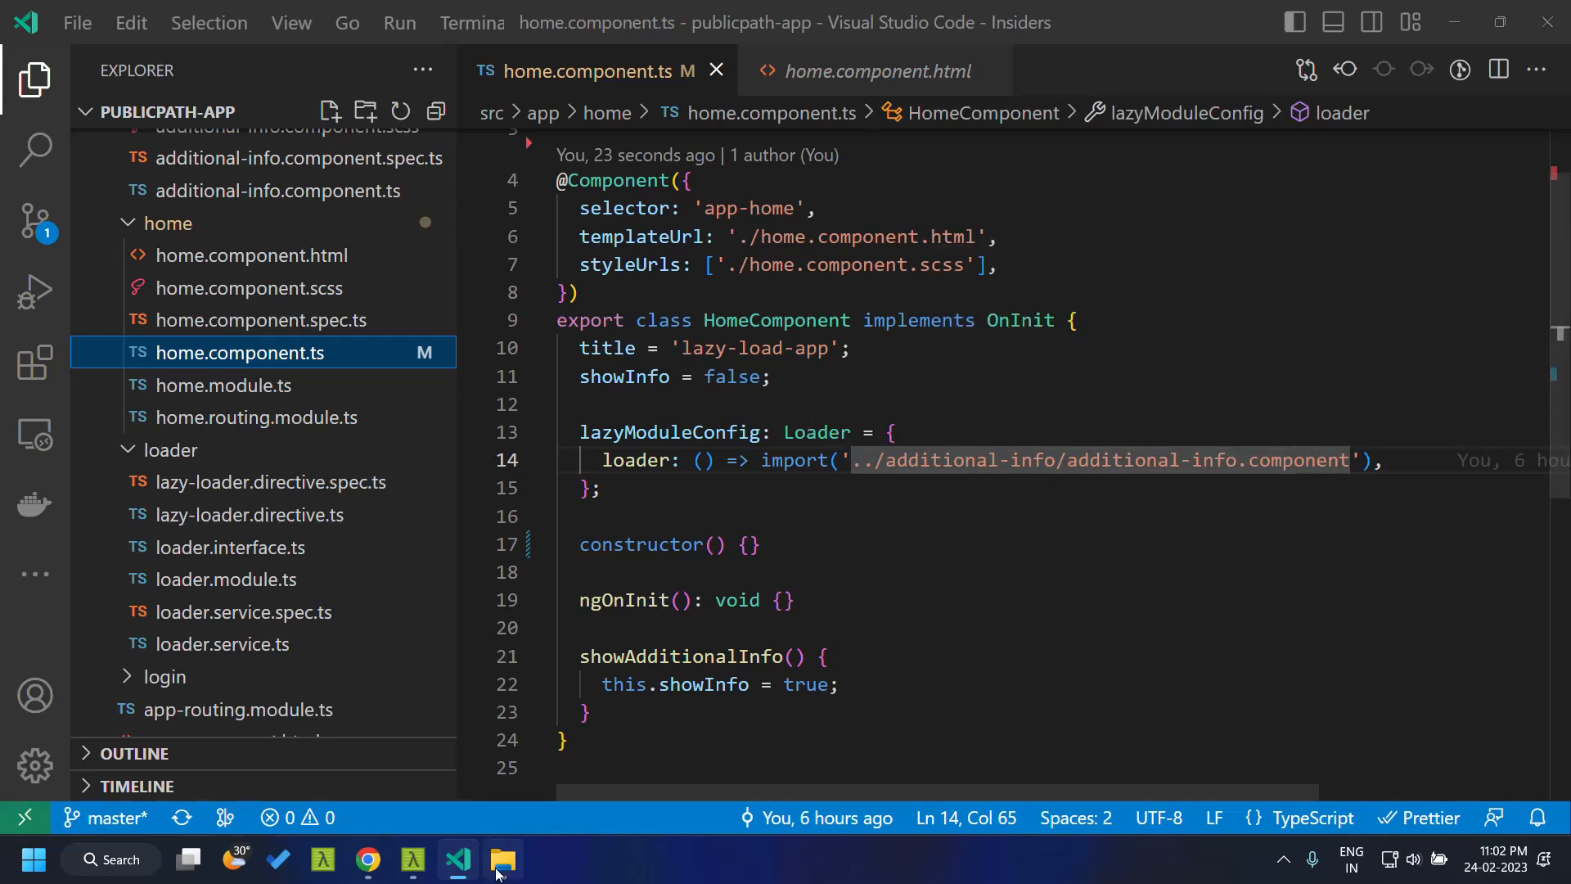
Locate the 474 chunk file inside dist/publicpath-app in File Explorer.
{"action": "left_click", "coordinate": [503, 859]}
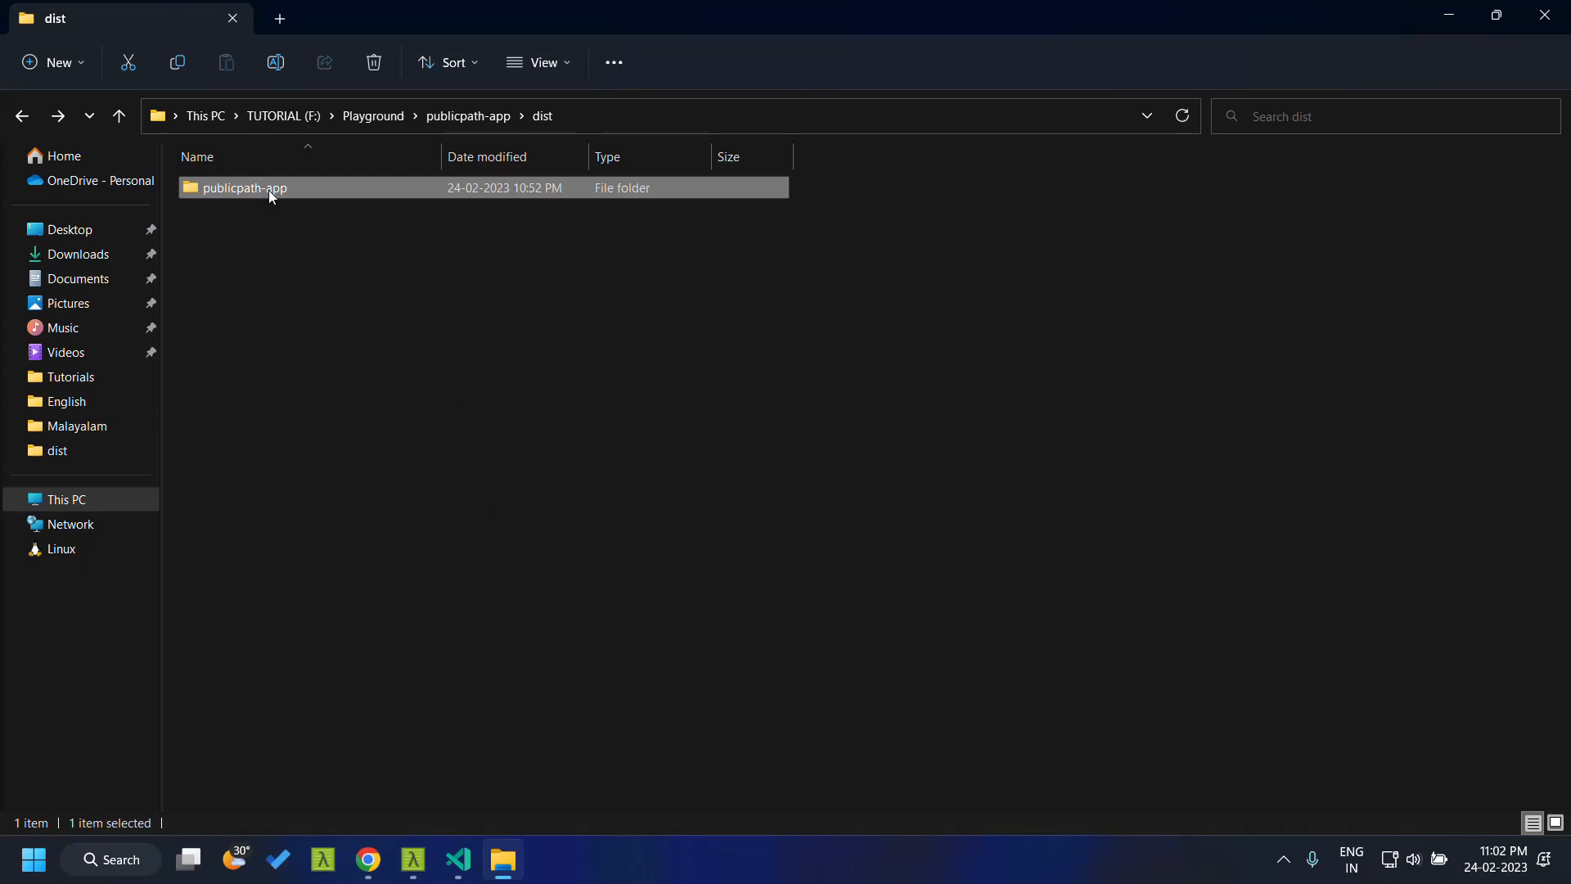
{"action": "double_click", "coordinate": [246, 186]}
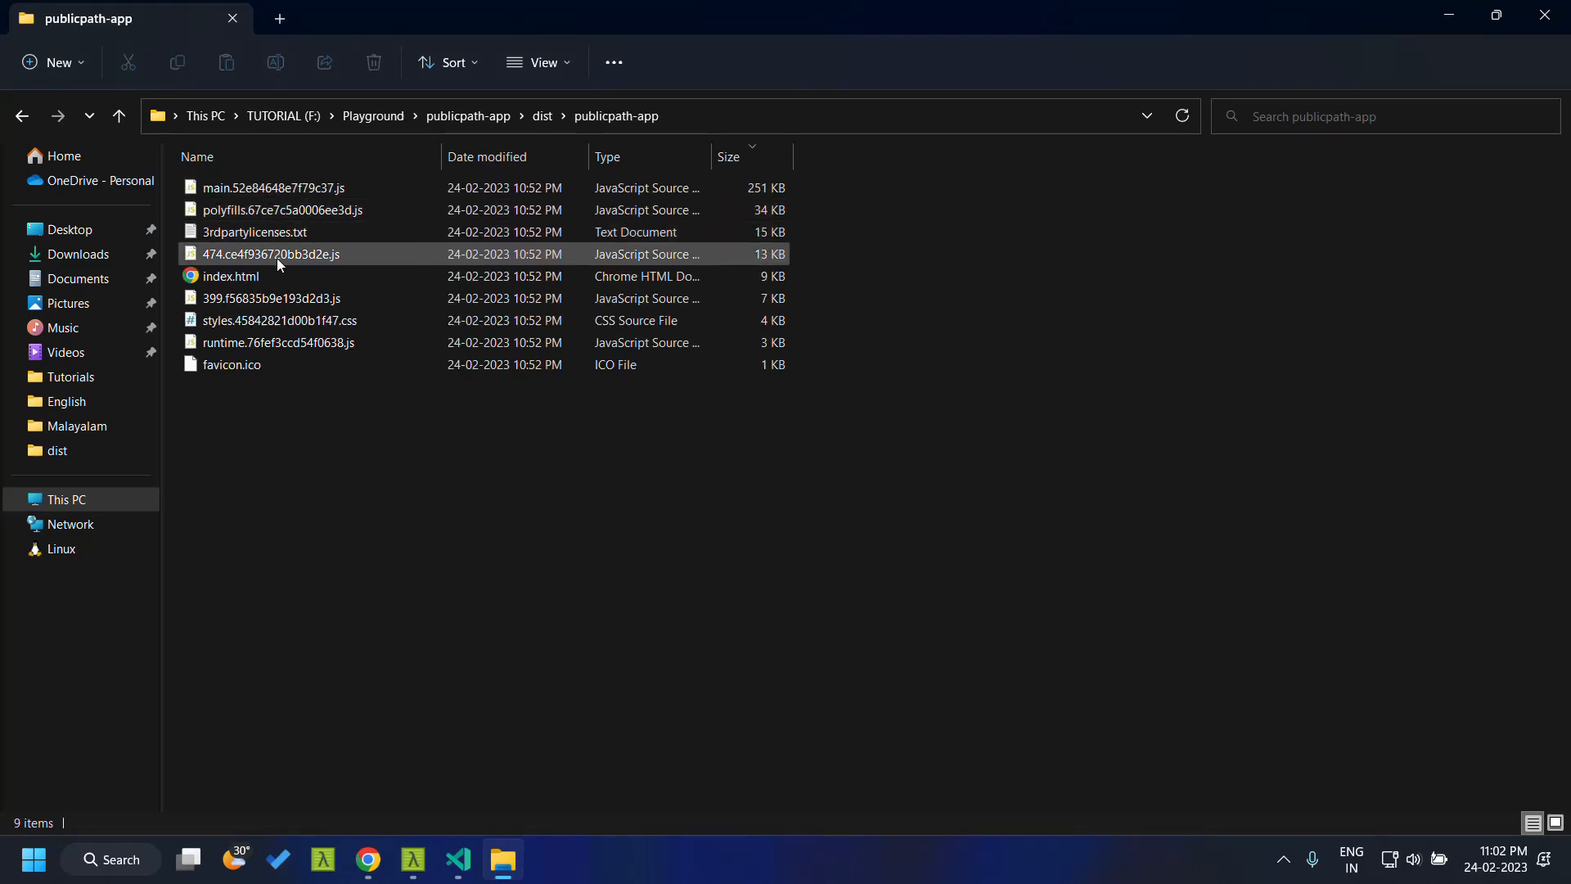
{"action": "left_click", "coordinate": [270, 254]}
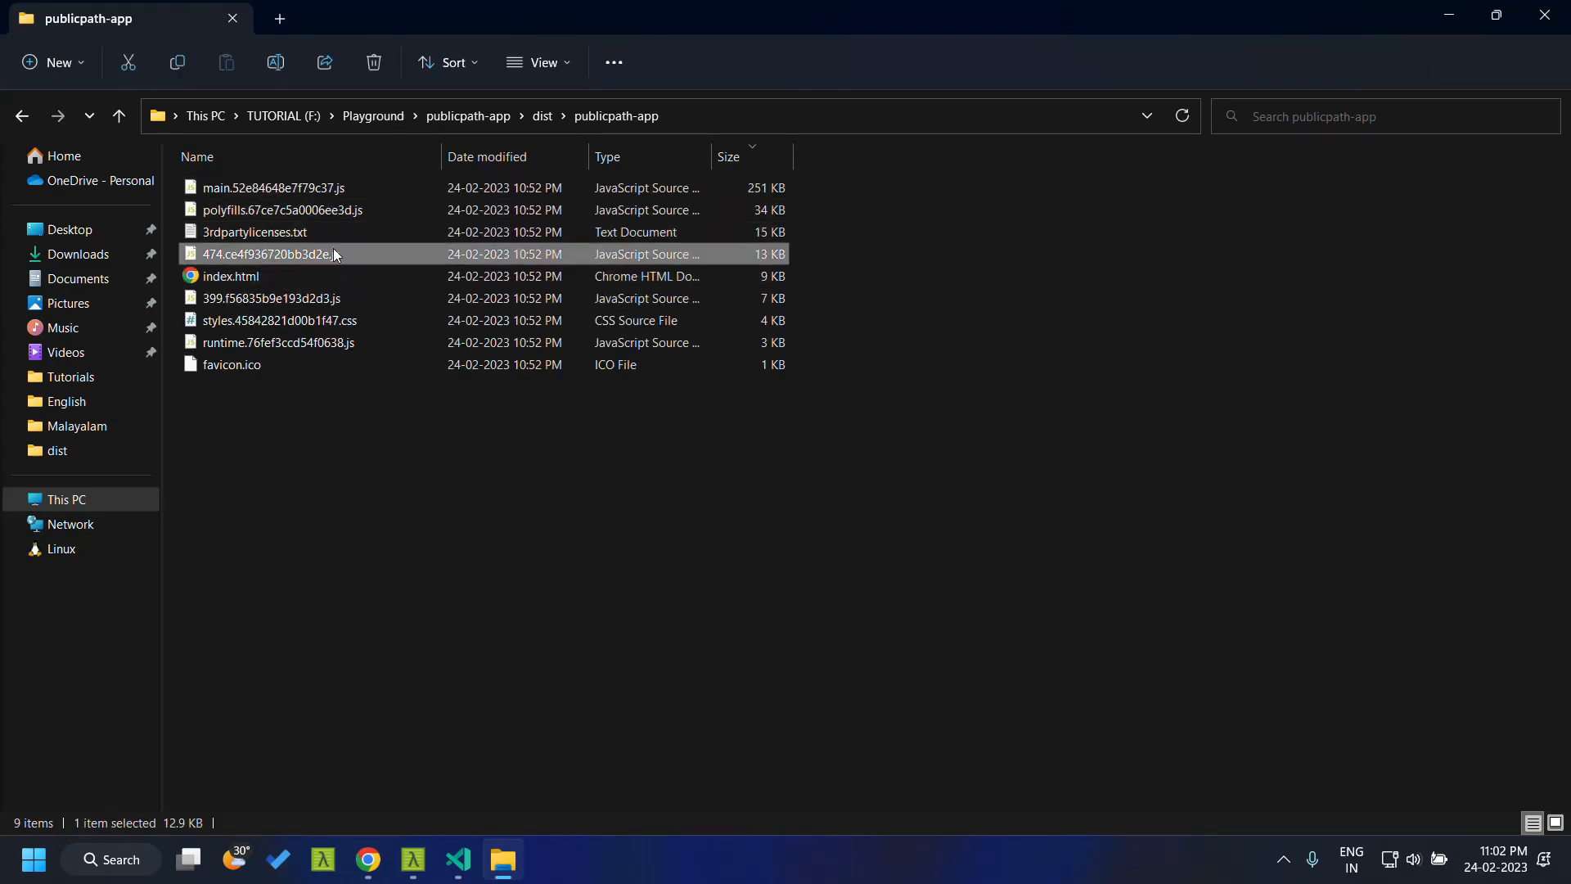
{"action": "mouse_move", "coordinate": [241, 254]}
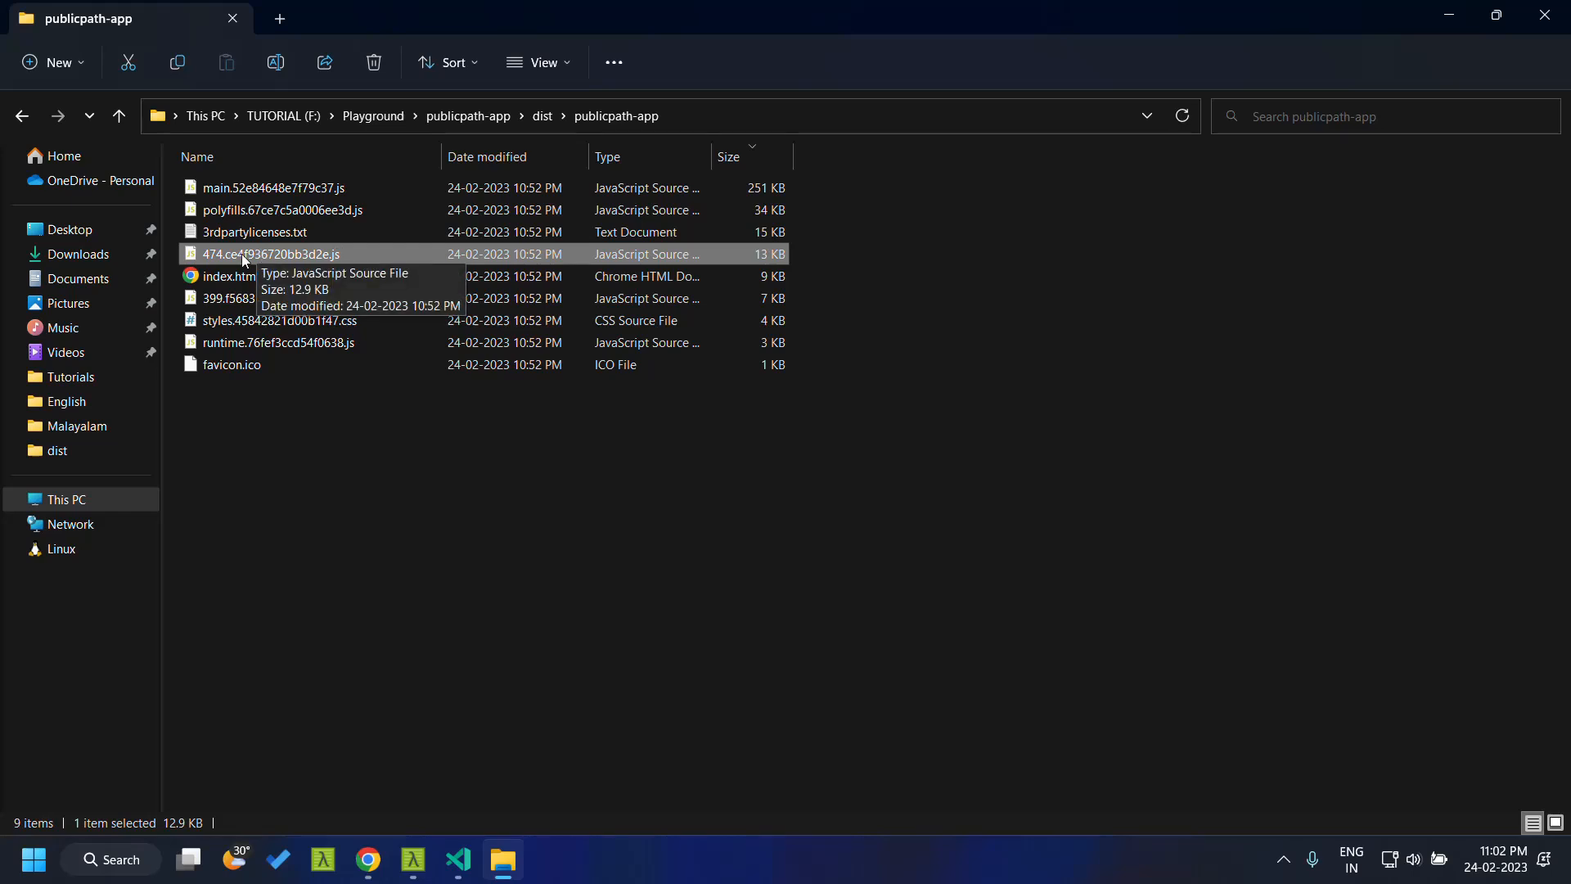
{"action": "mouse_move", "coordinate": [323, 254]}
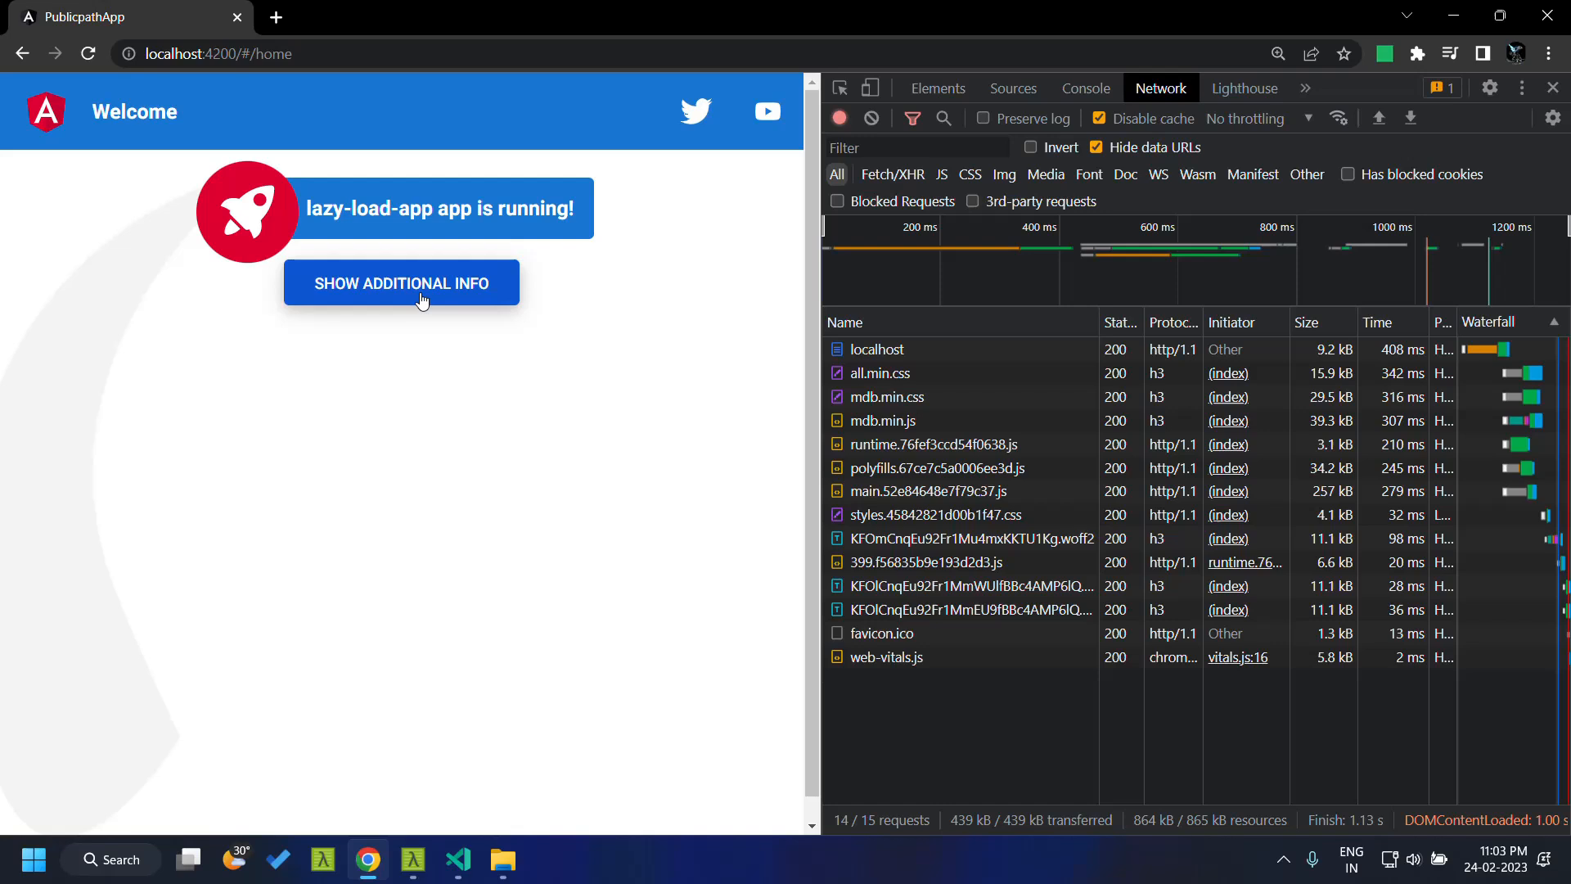
Load the additional info and confirm the 474 chunk was requested from localhost:4200.
{"action": "left_click", "coordinate": [401, 283]}
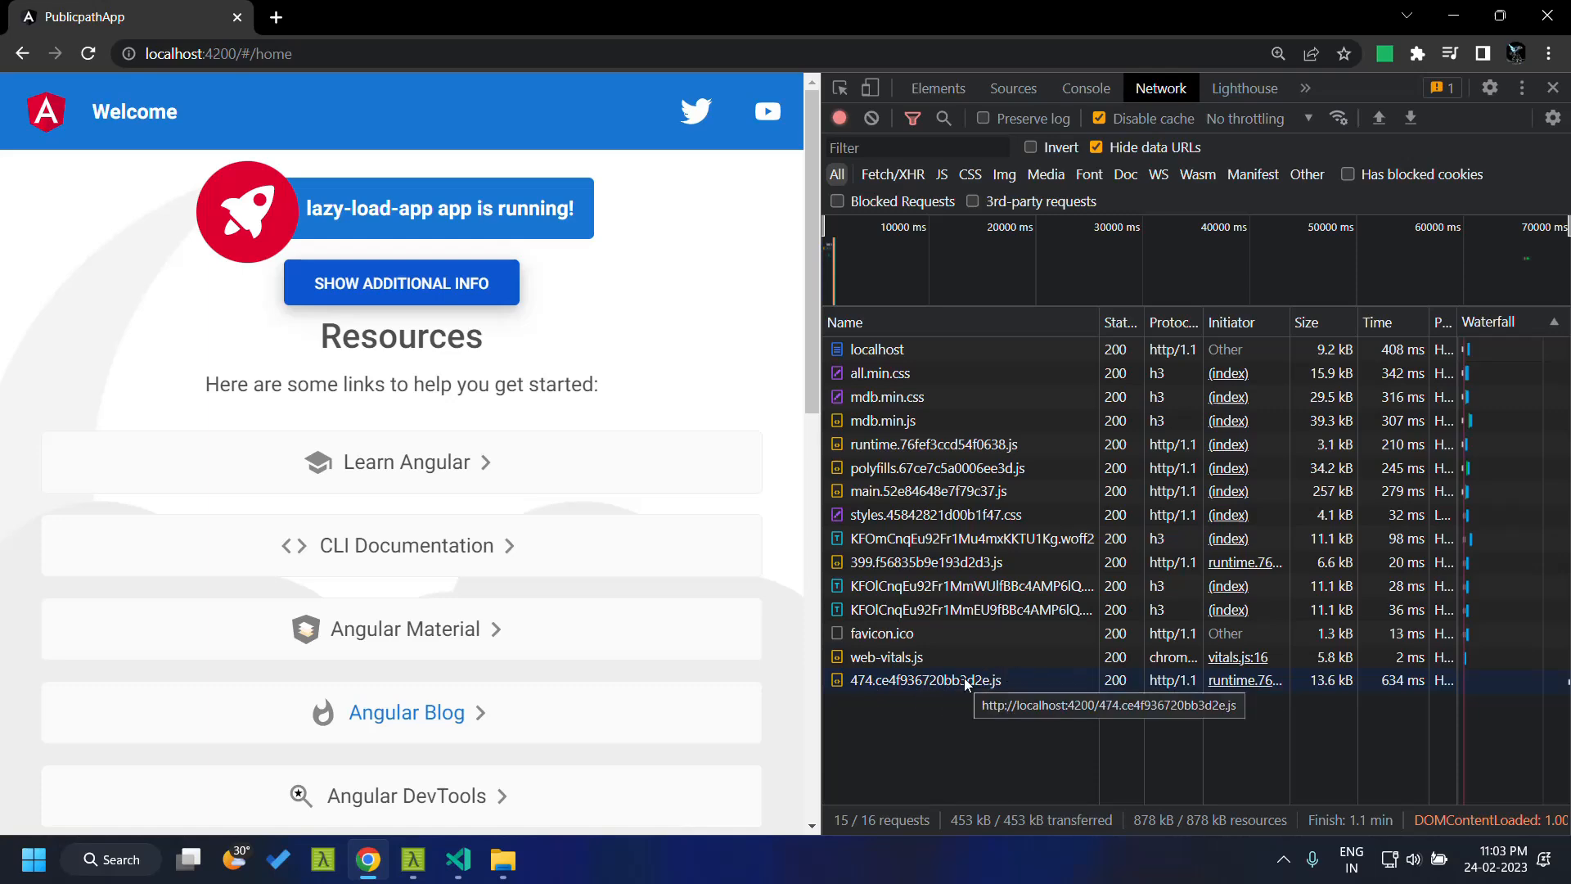
{"action": "left_click", "coordinate": [923, 681]}
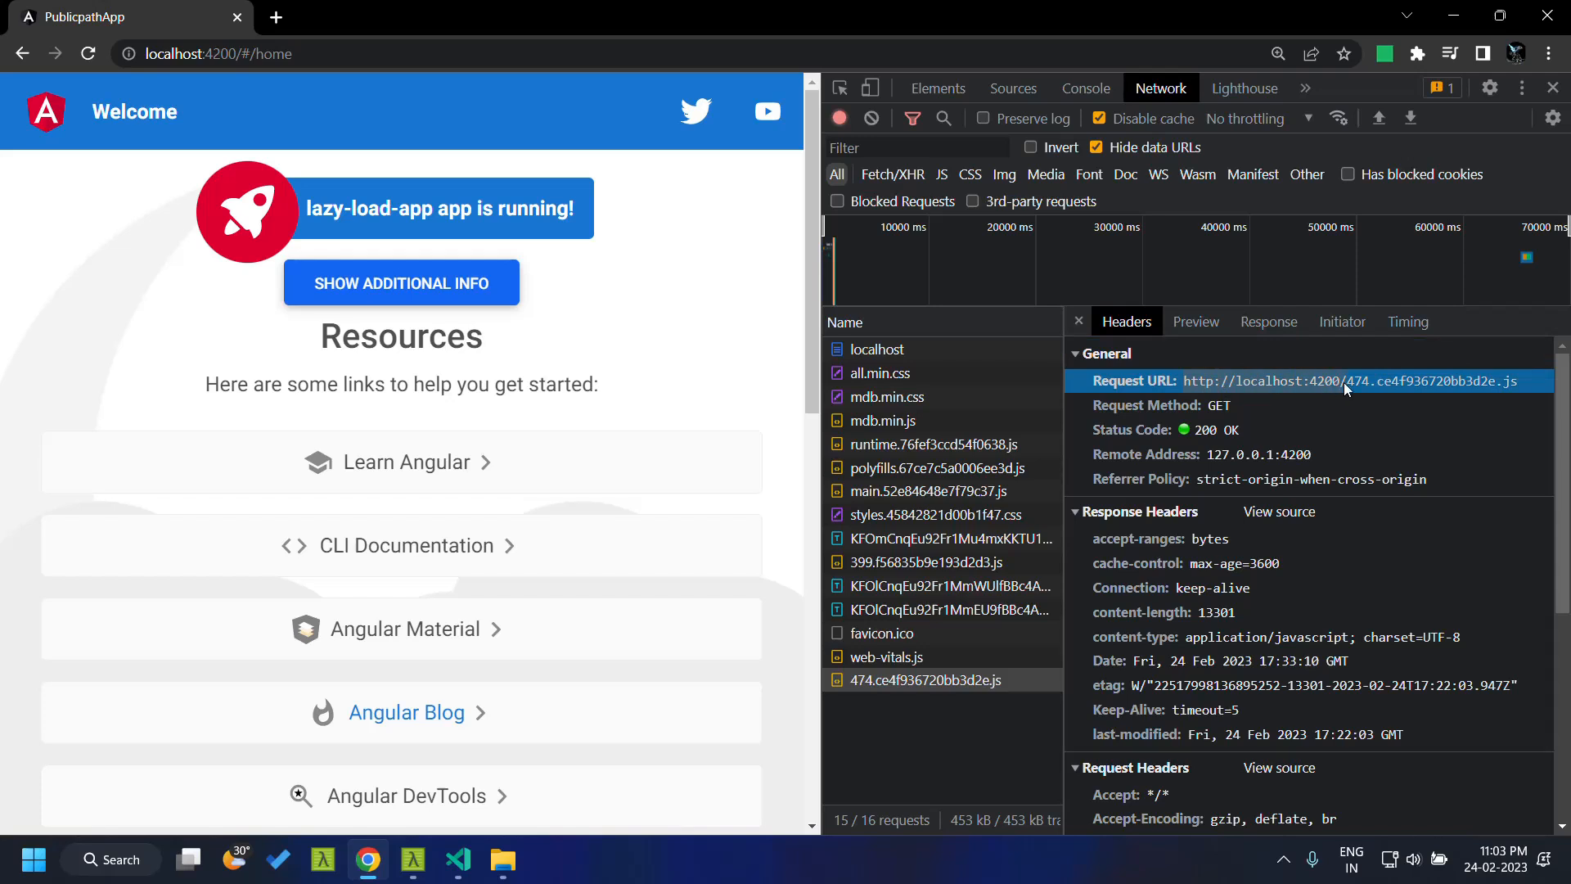
{"action": "mouse_move", "coordinate": [394, 84]}
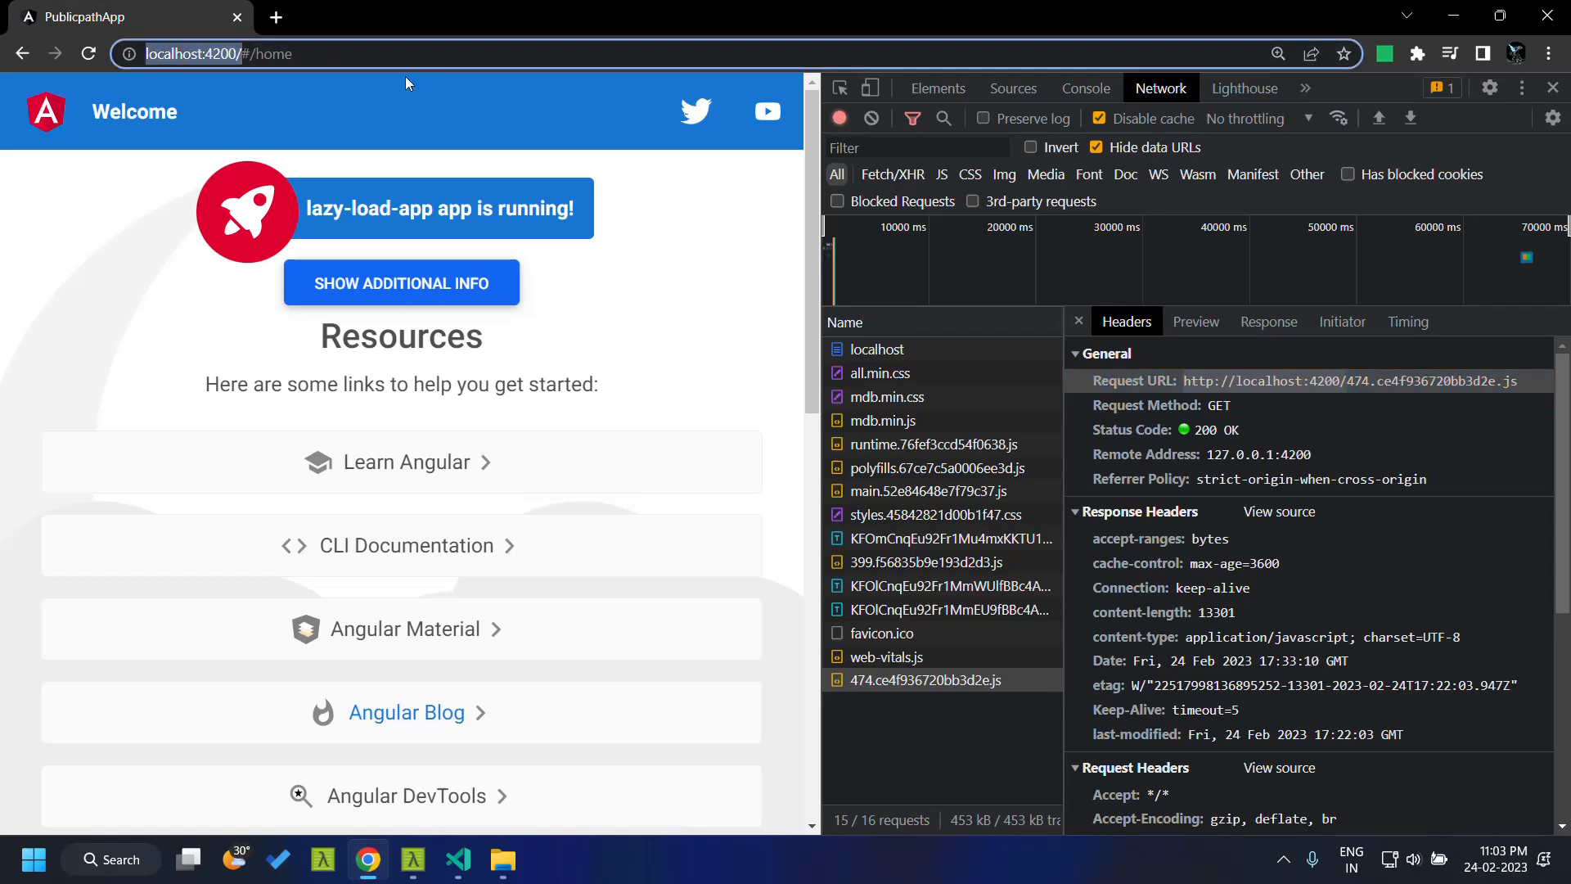
{"action": "mouse_move", "coordinate": [1346, 406]}
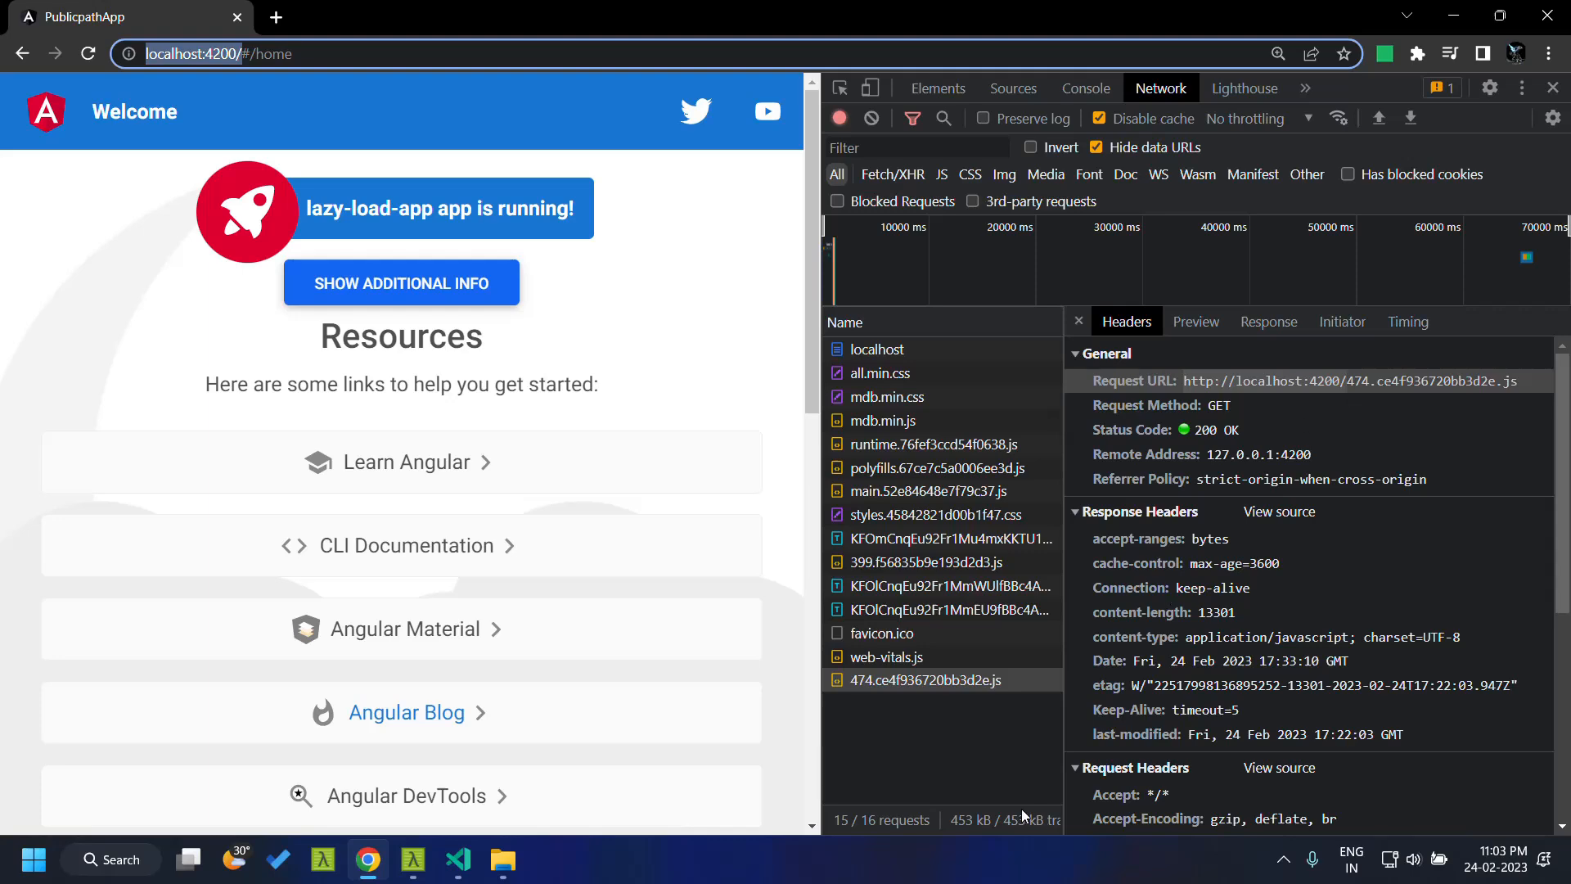
Paste the 474 chunk file into dist and open a Git Bash shell there.
{"action": "left_click", "coordinate": [503, 859]}
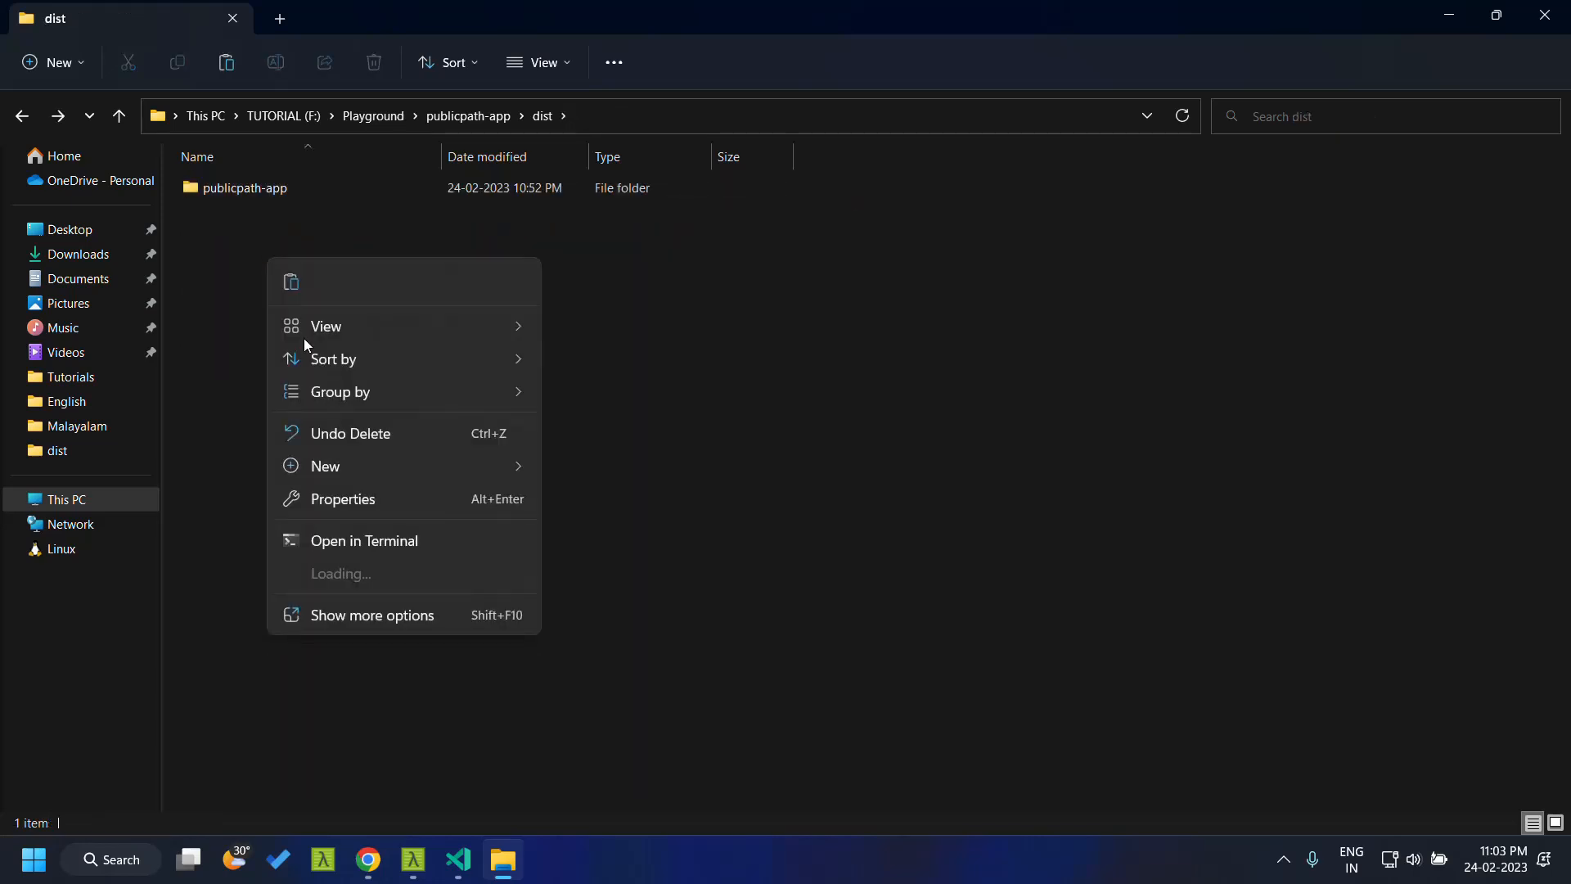
{"action": "left_click", "coordinate": [212, 373]}
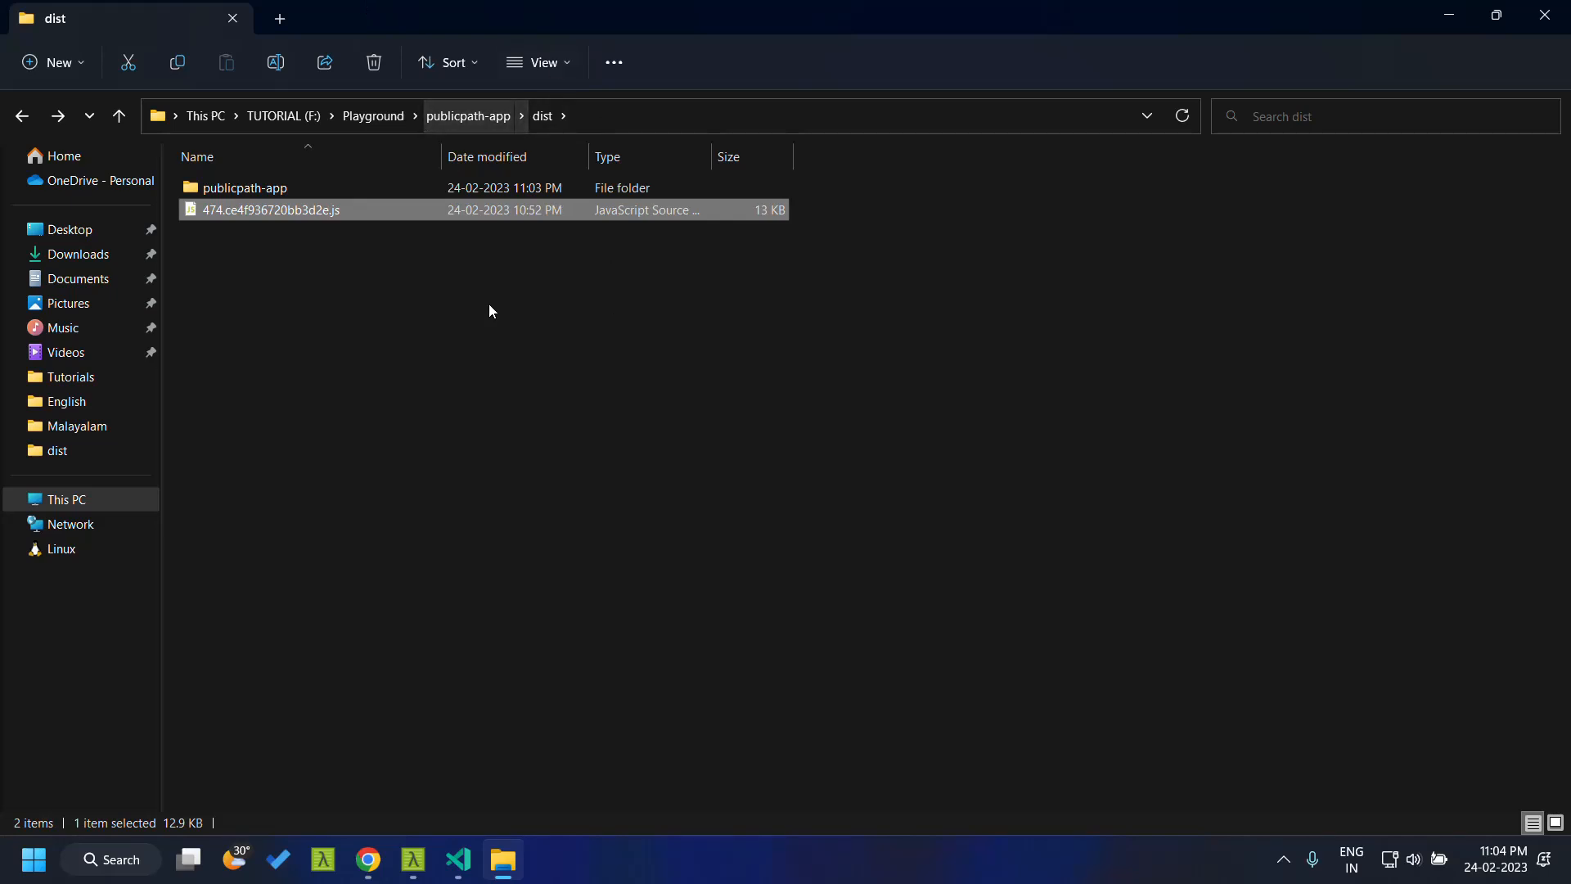
{"action": "right_click", "coordinate": [490, 311]}
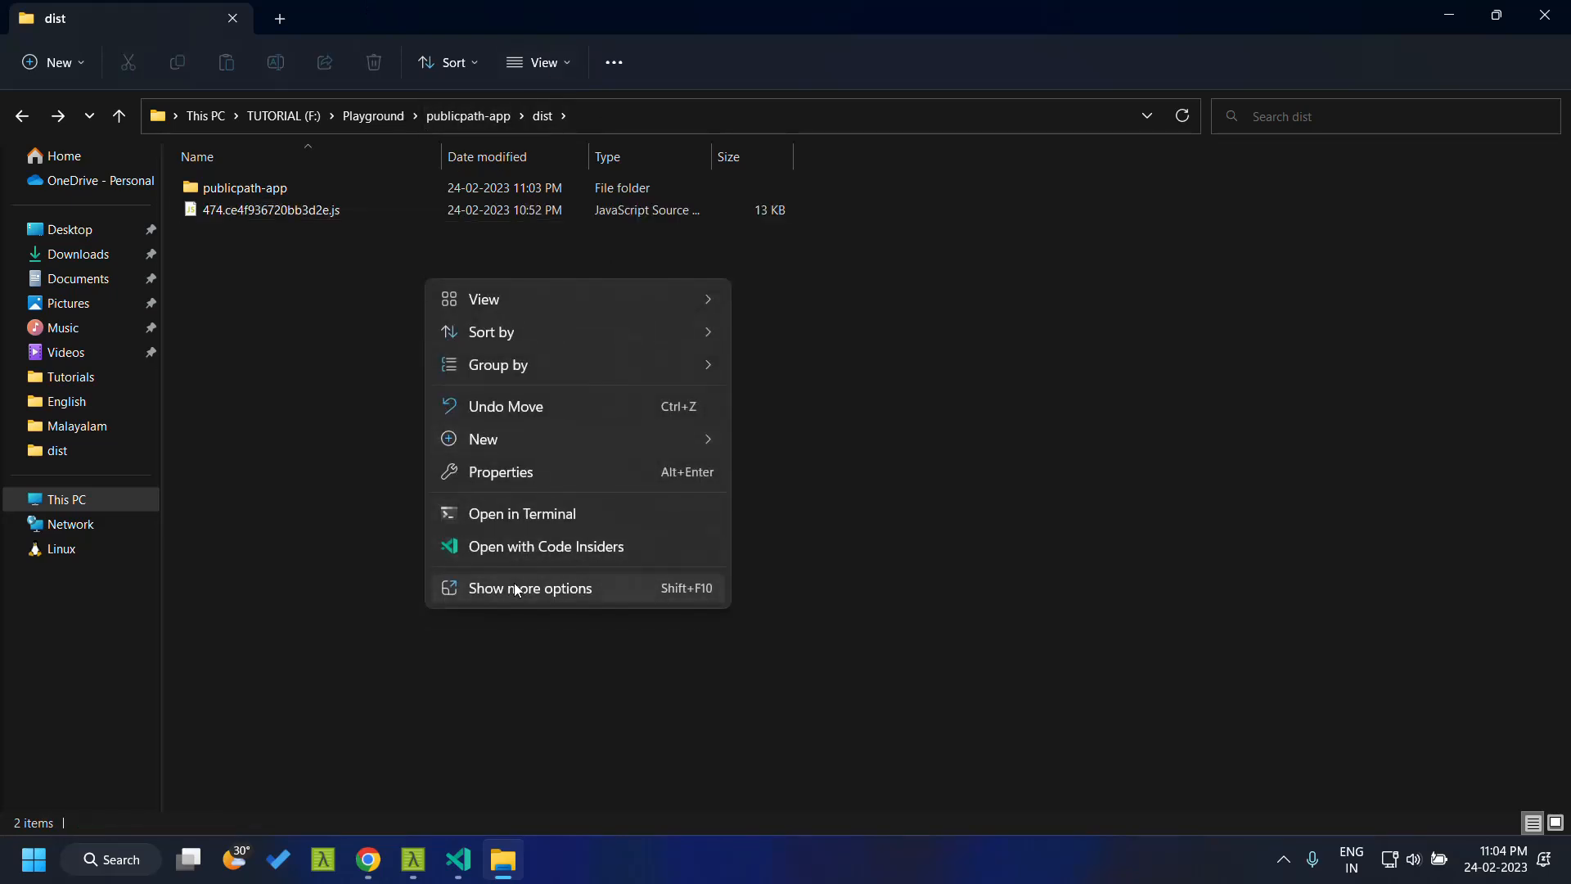
{"action": "left_click", "coordinate": [530, 587]}
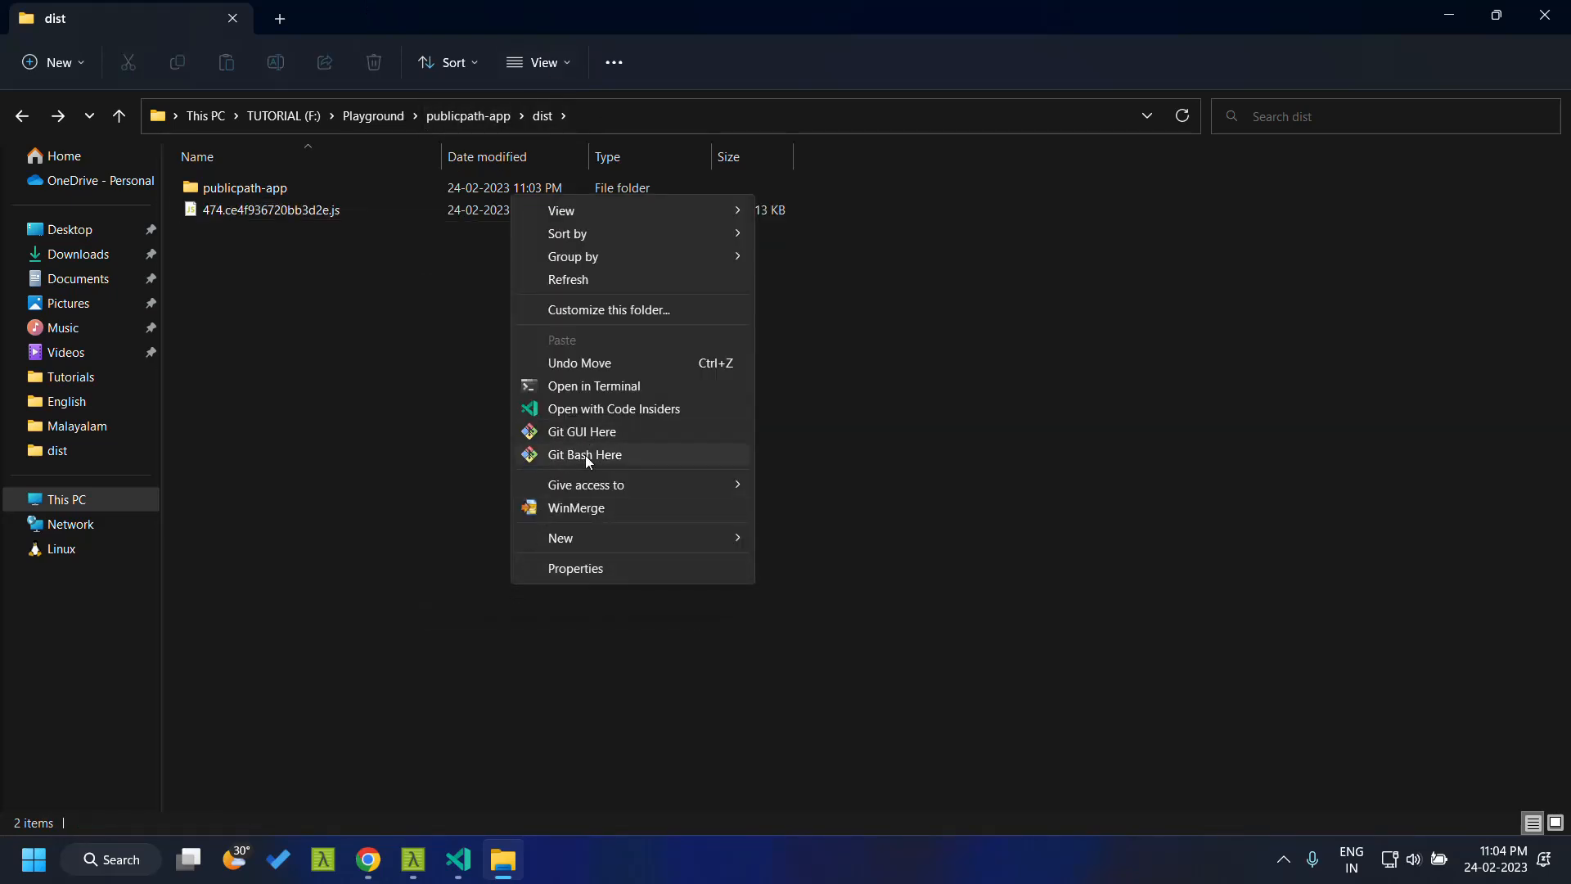
{"action": "left_click", "coordinate": [585, 453]}
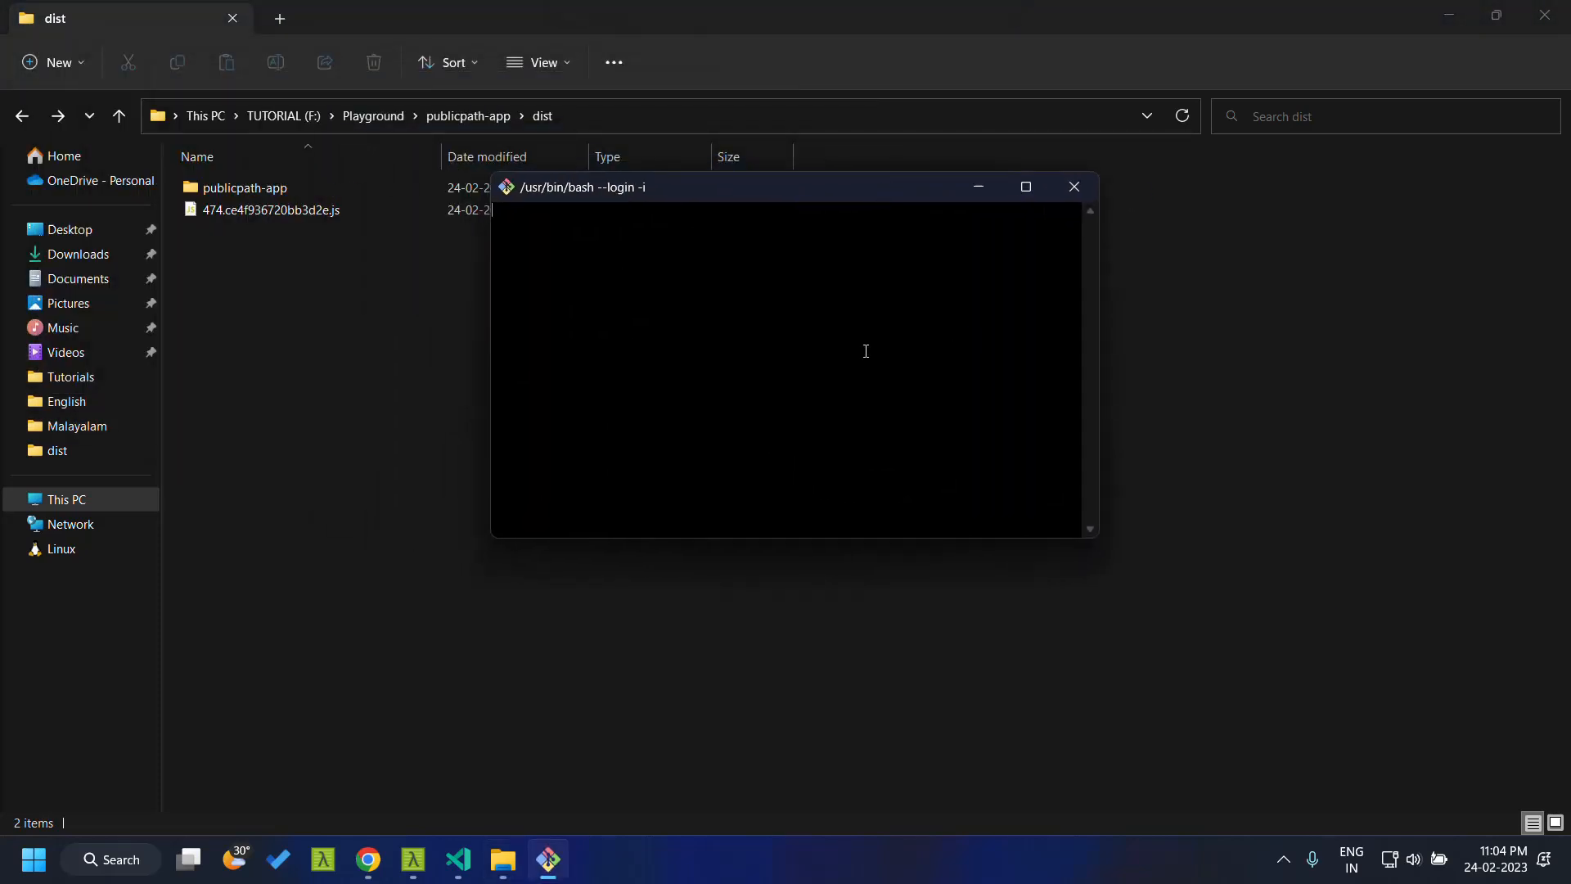
Run http-server . --cors in dist to serve it on port 8080, then return to the browser.
{"action": "type", "text": "http-server . --cors"}
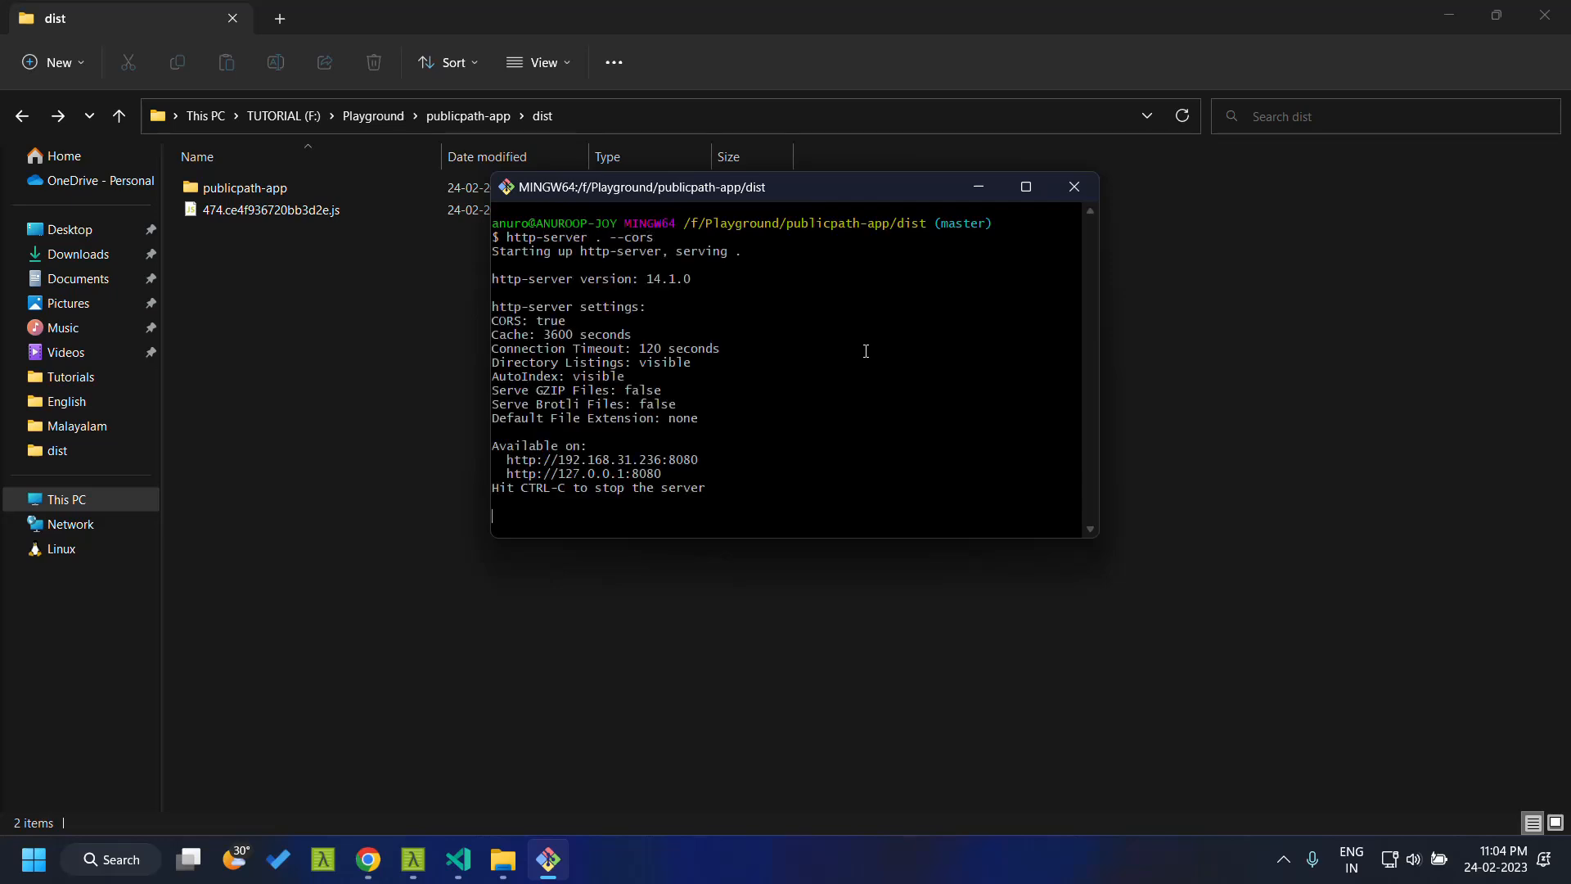
{"action": "mouse_move", "coordinate": [573, 486]}
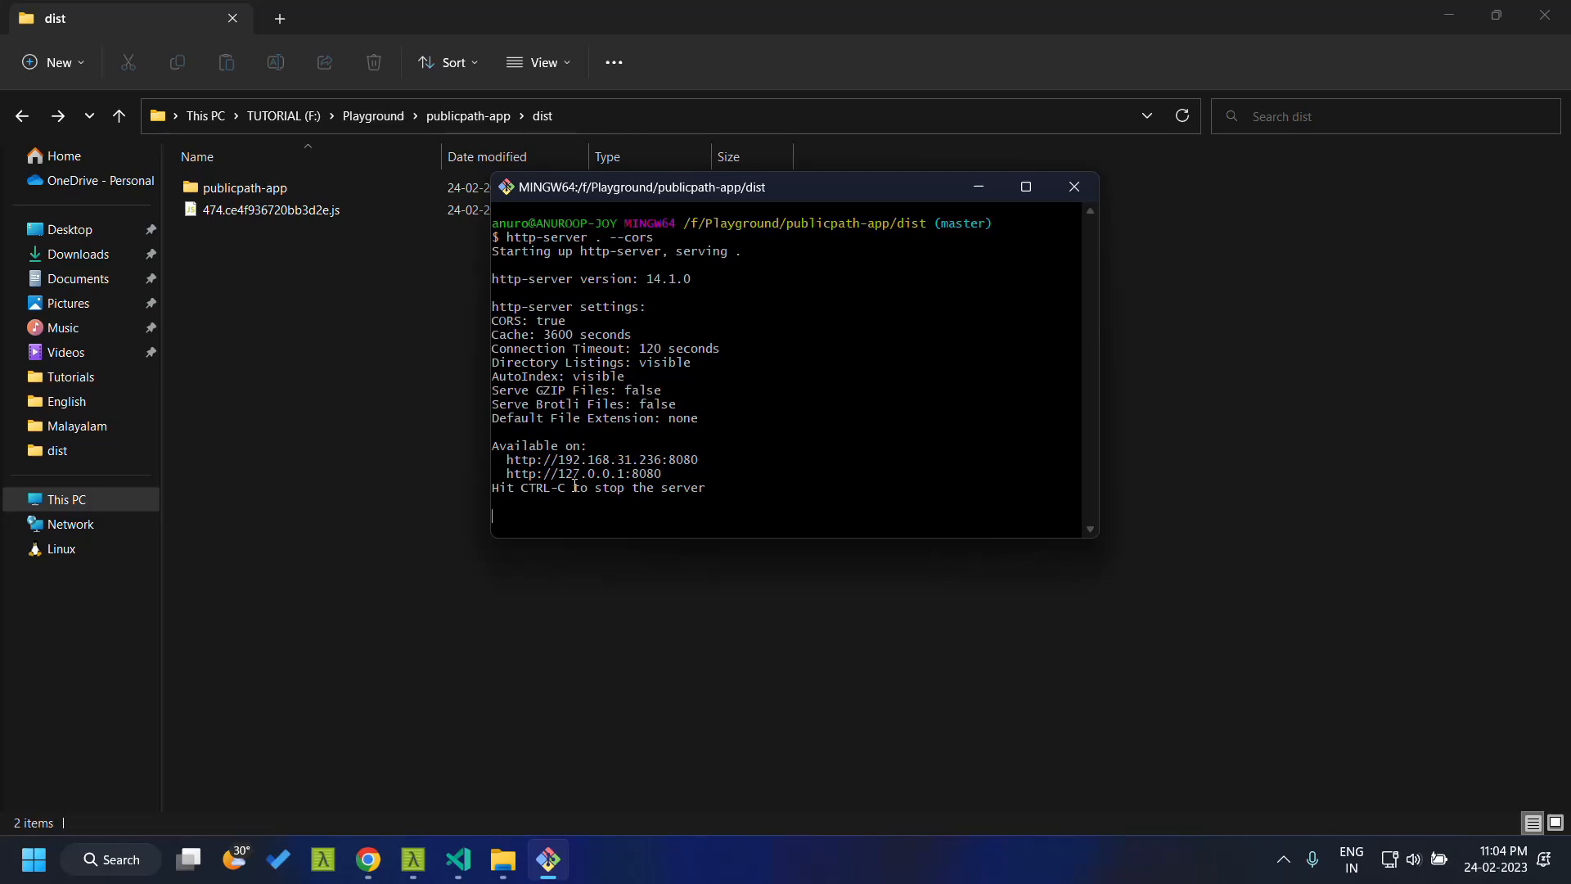
{"action": "mouse_move", "coordinate": [655, 475]}
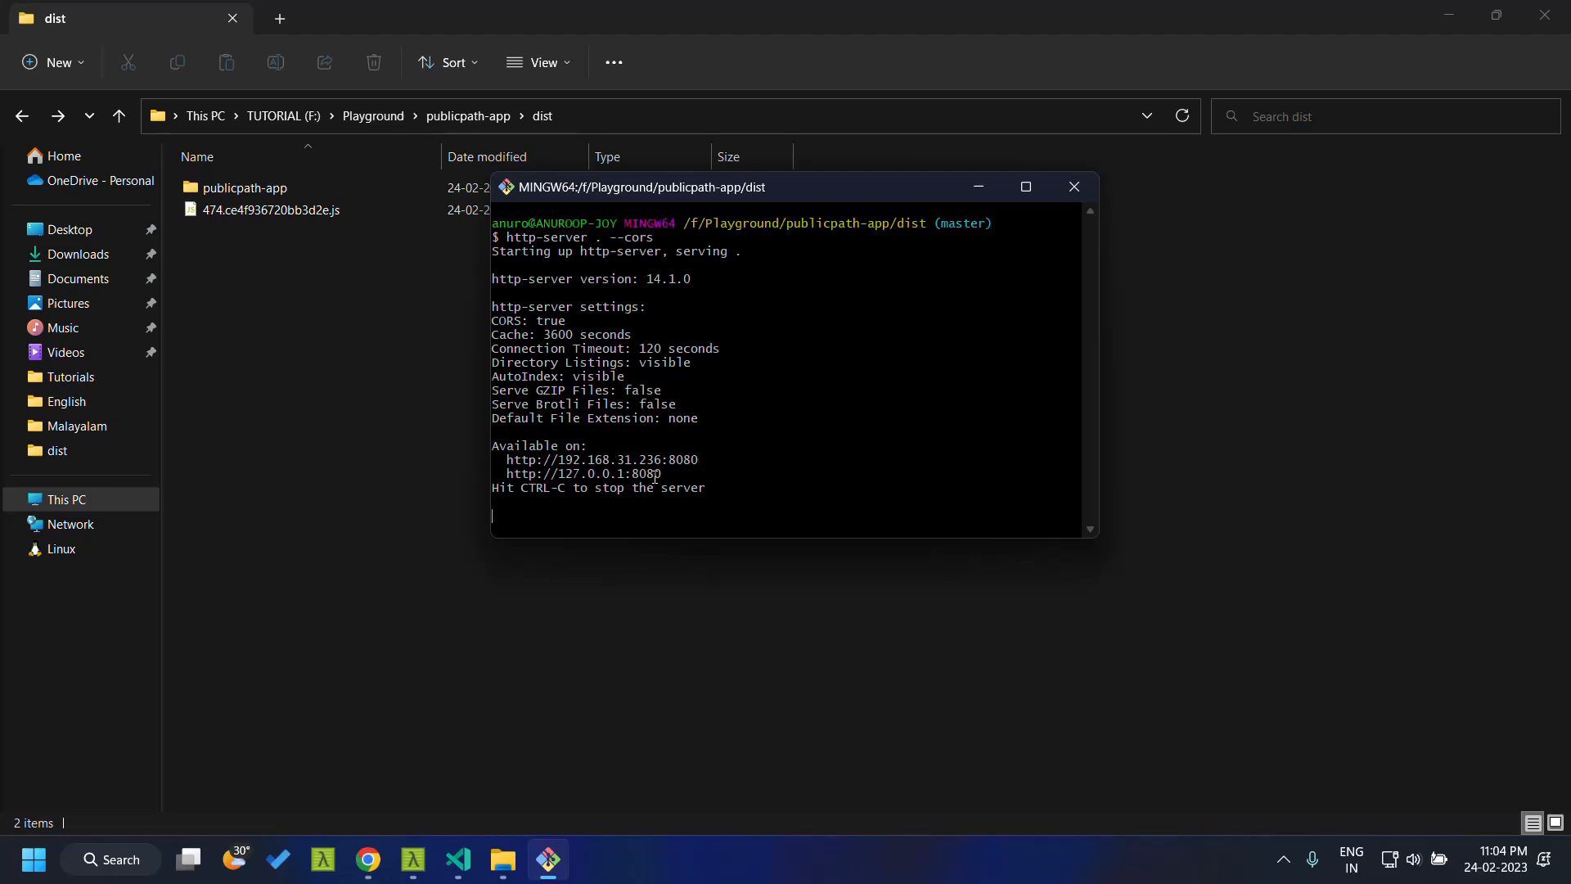
{"action": "left_click", "coordinate": [368, 859]}
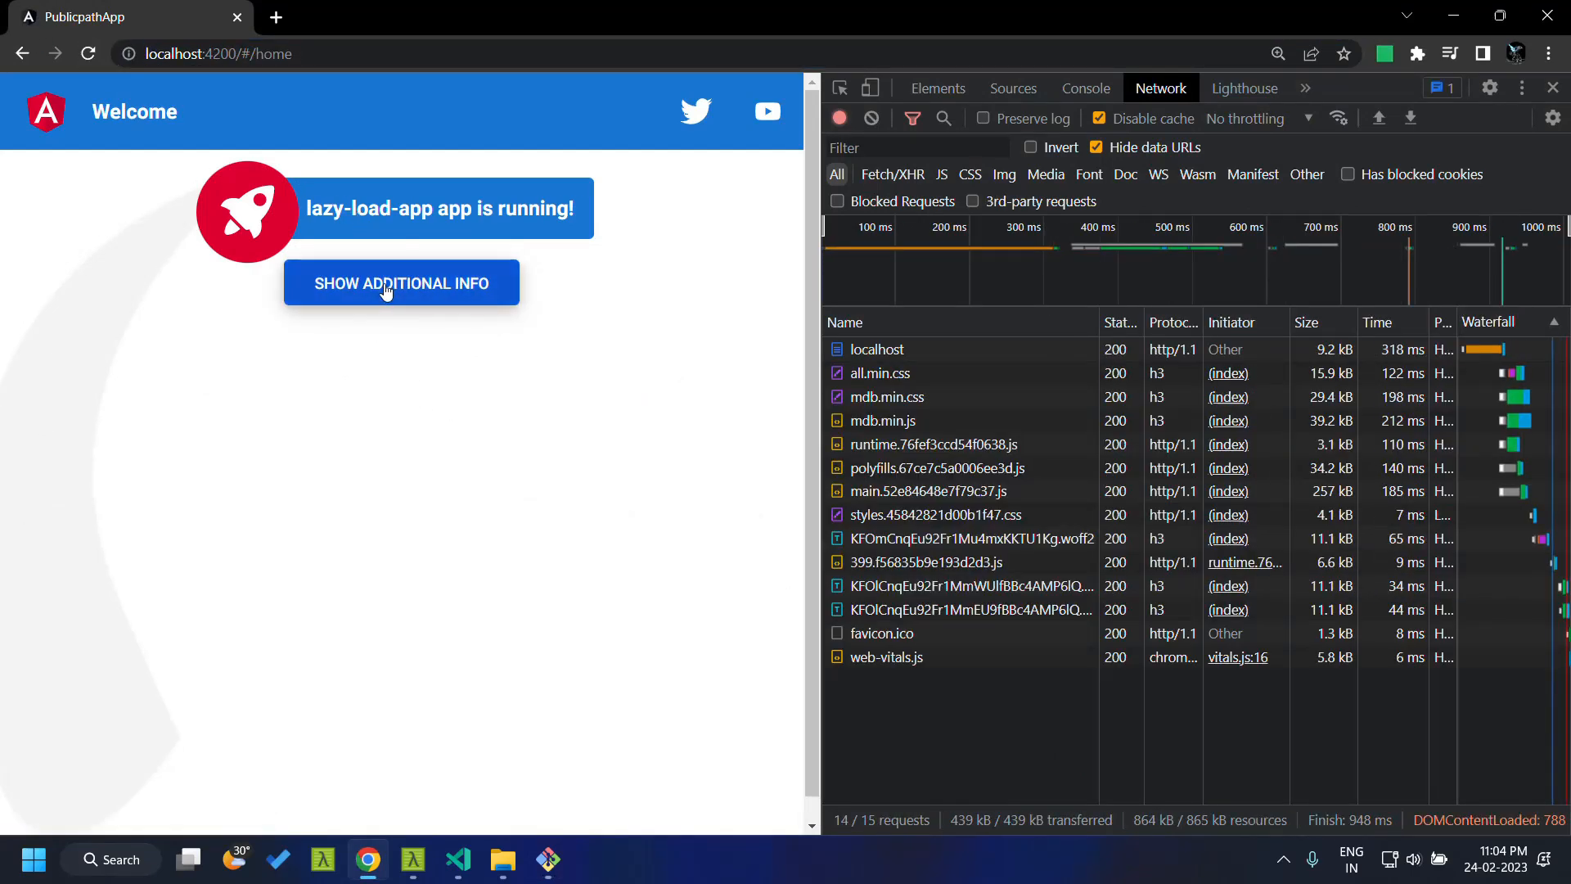
Confirm the 474 chunk request to localhost:4200 now fails with 404, then bring up the dist folder.
{"action": "left_click", "coordinate": [399, 283]}
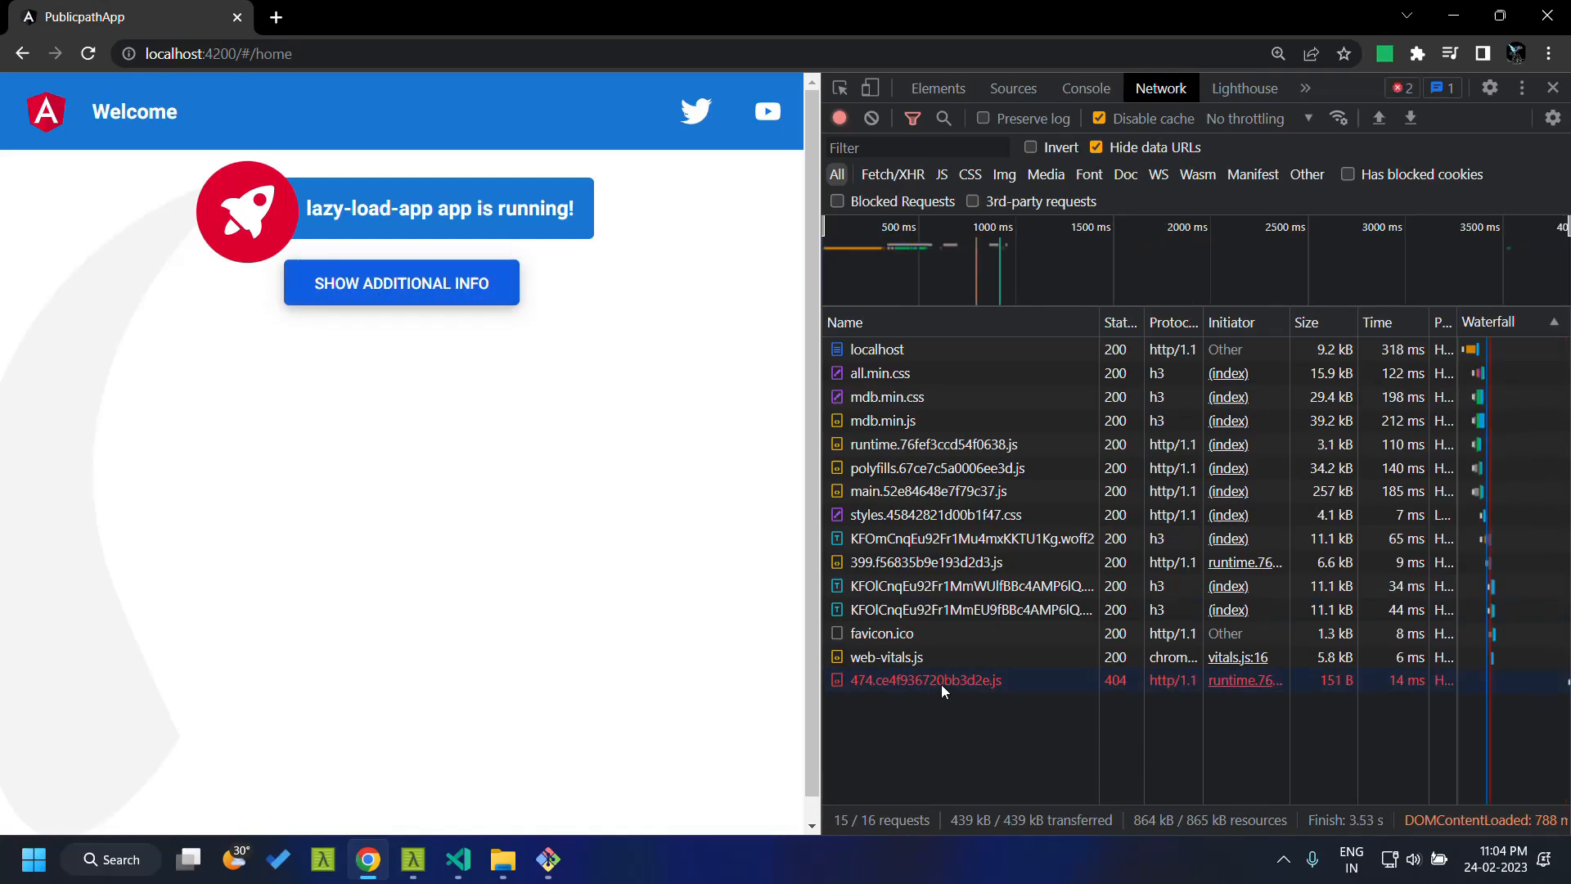
{"action": "left_click", "coordinate": [923, 680]}
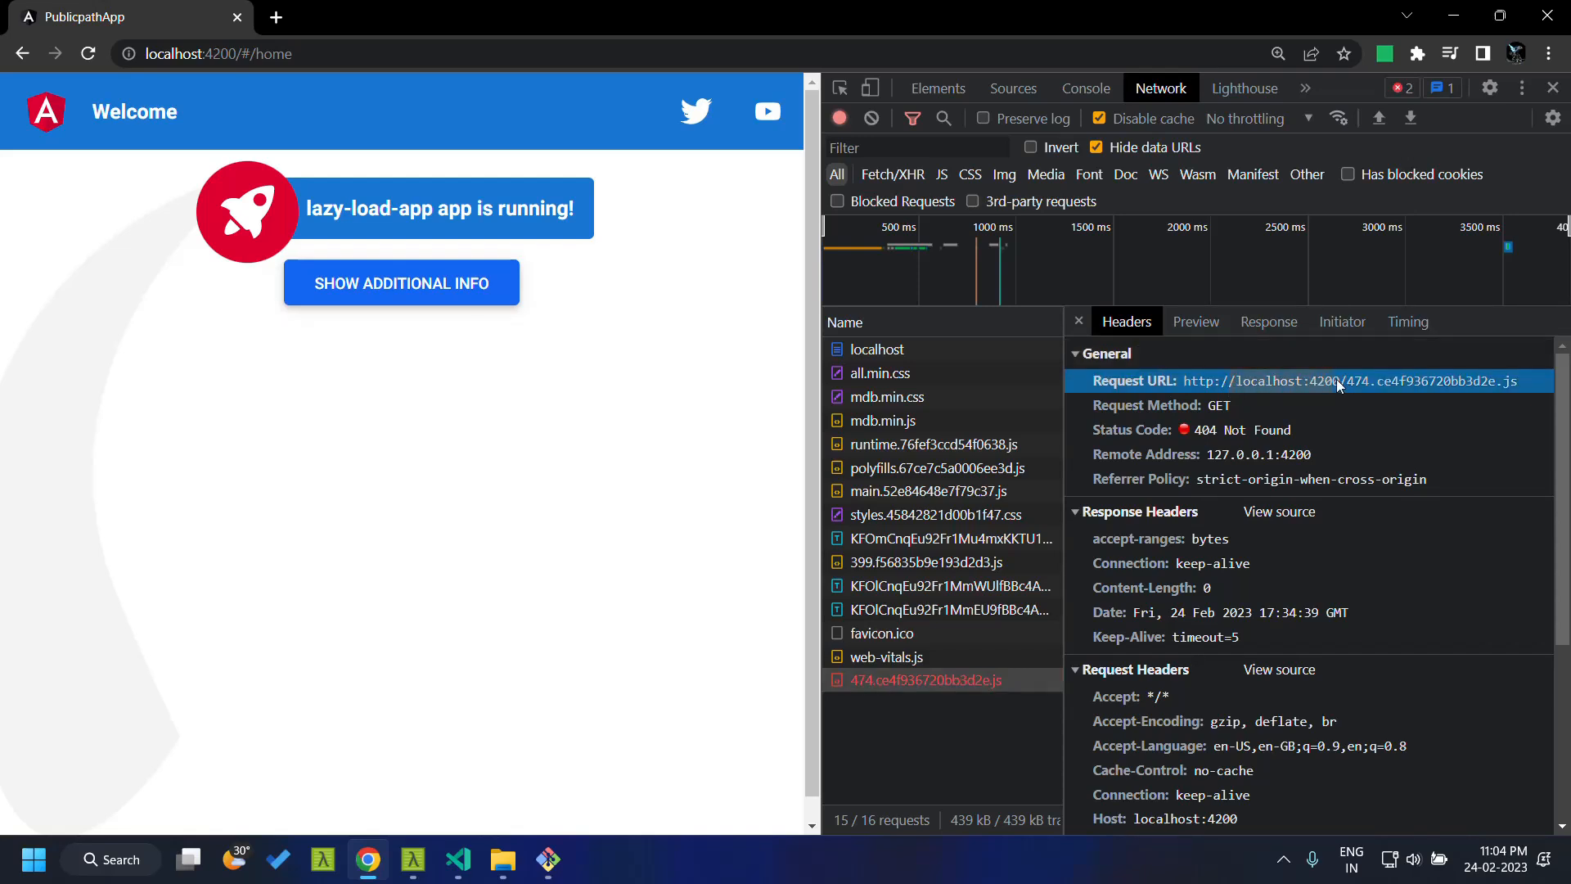
{"action": "mouse_move", "coordinate": [1350, 386]}
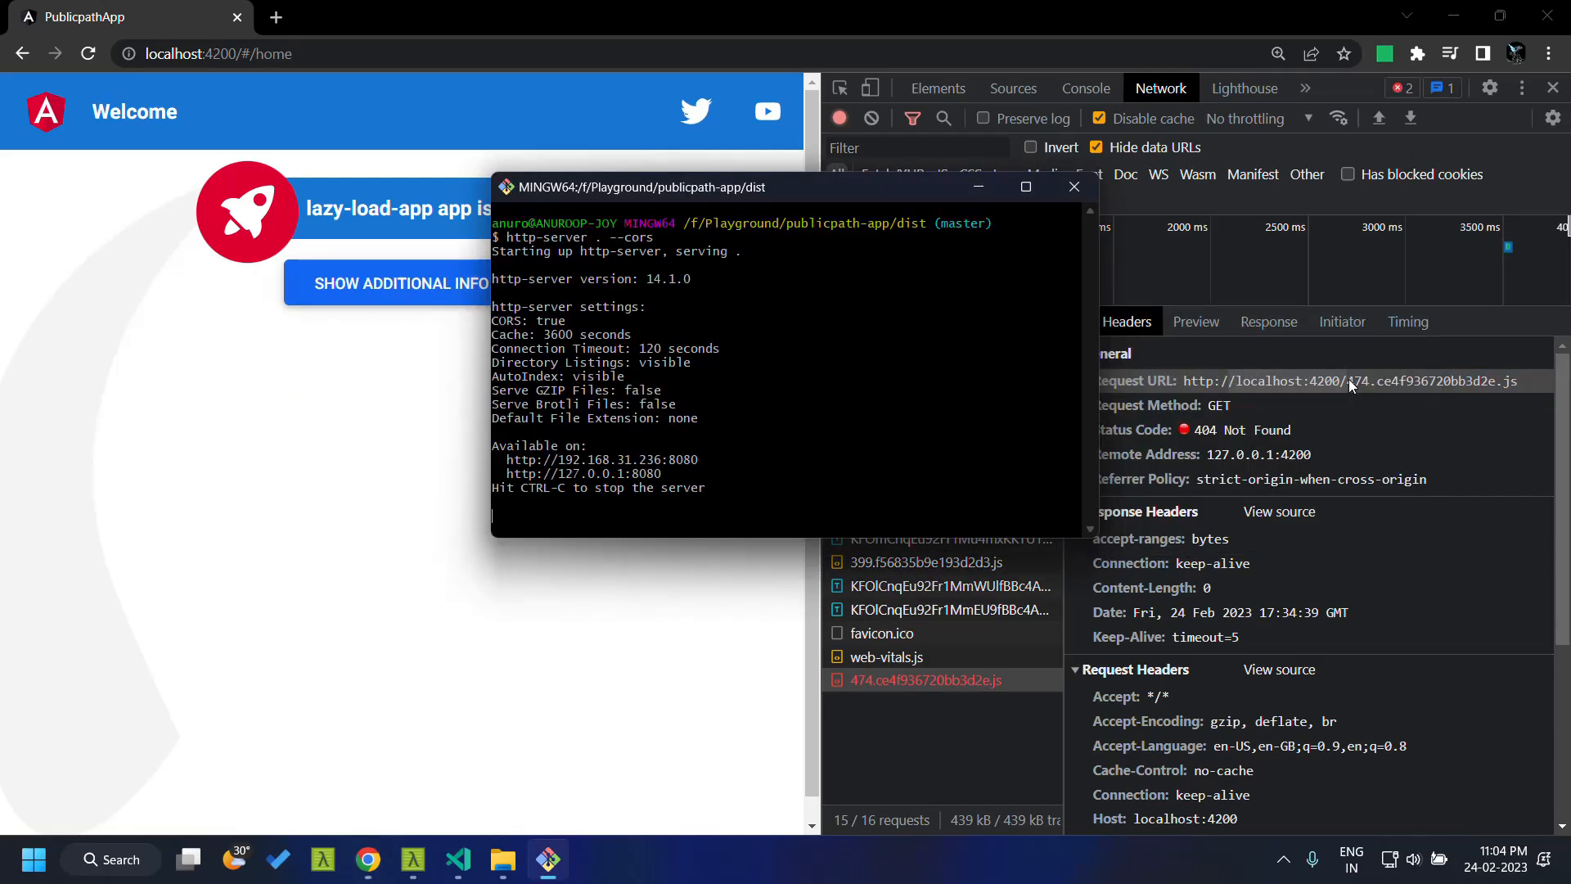
{"action": "left_click", "coordinate": [500, 859]}
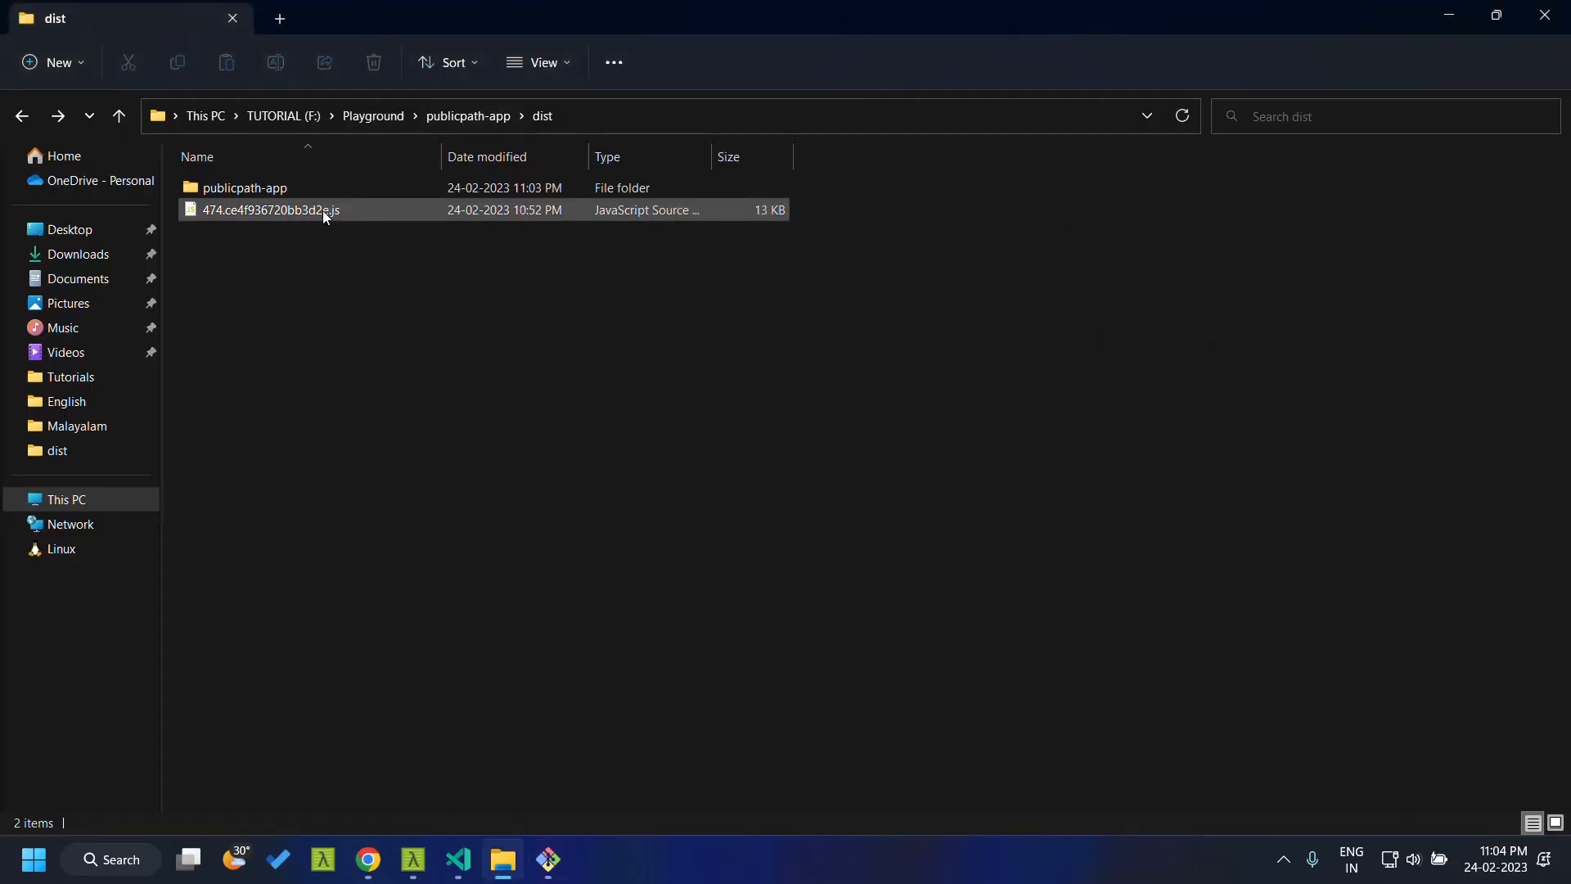
{"action": "mouse_move", "coordinate": [306, 210]}
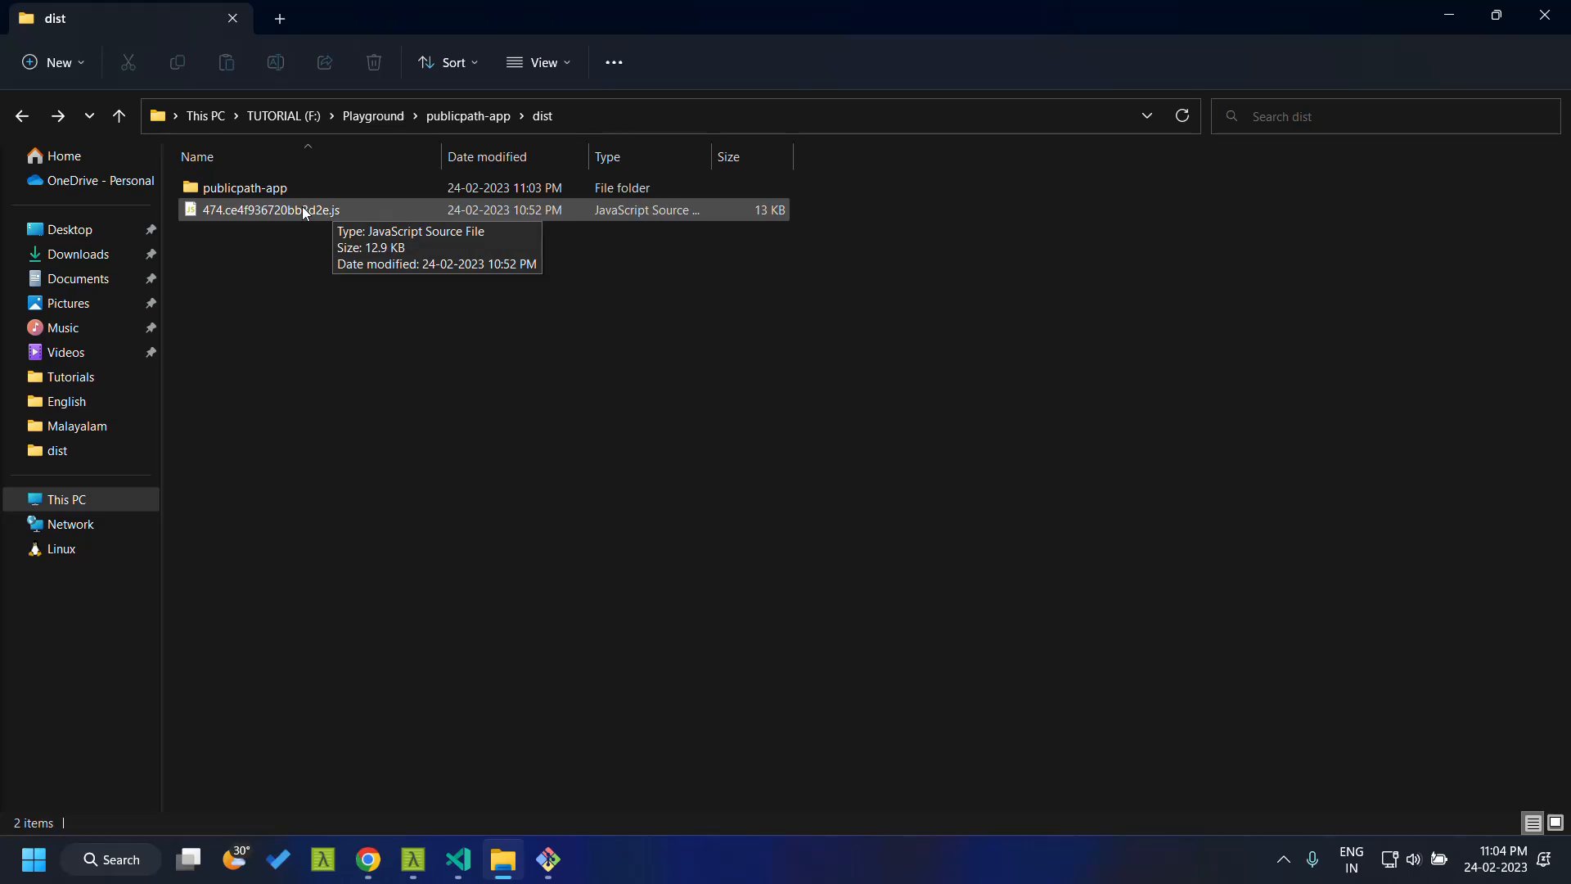
Declare var __webpack_public_path__: string near the top of home.component.ts and save.
{"action": "left_click", "coordinate": [458, 859]}
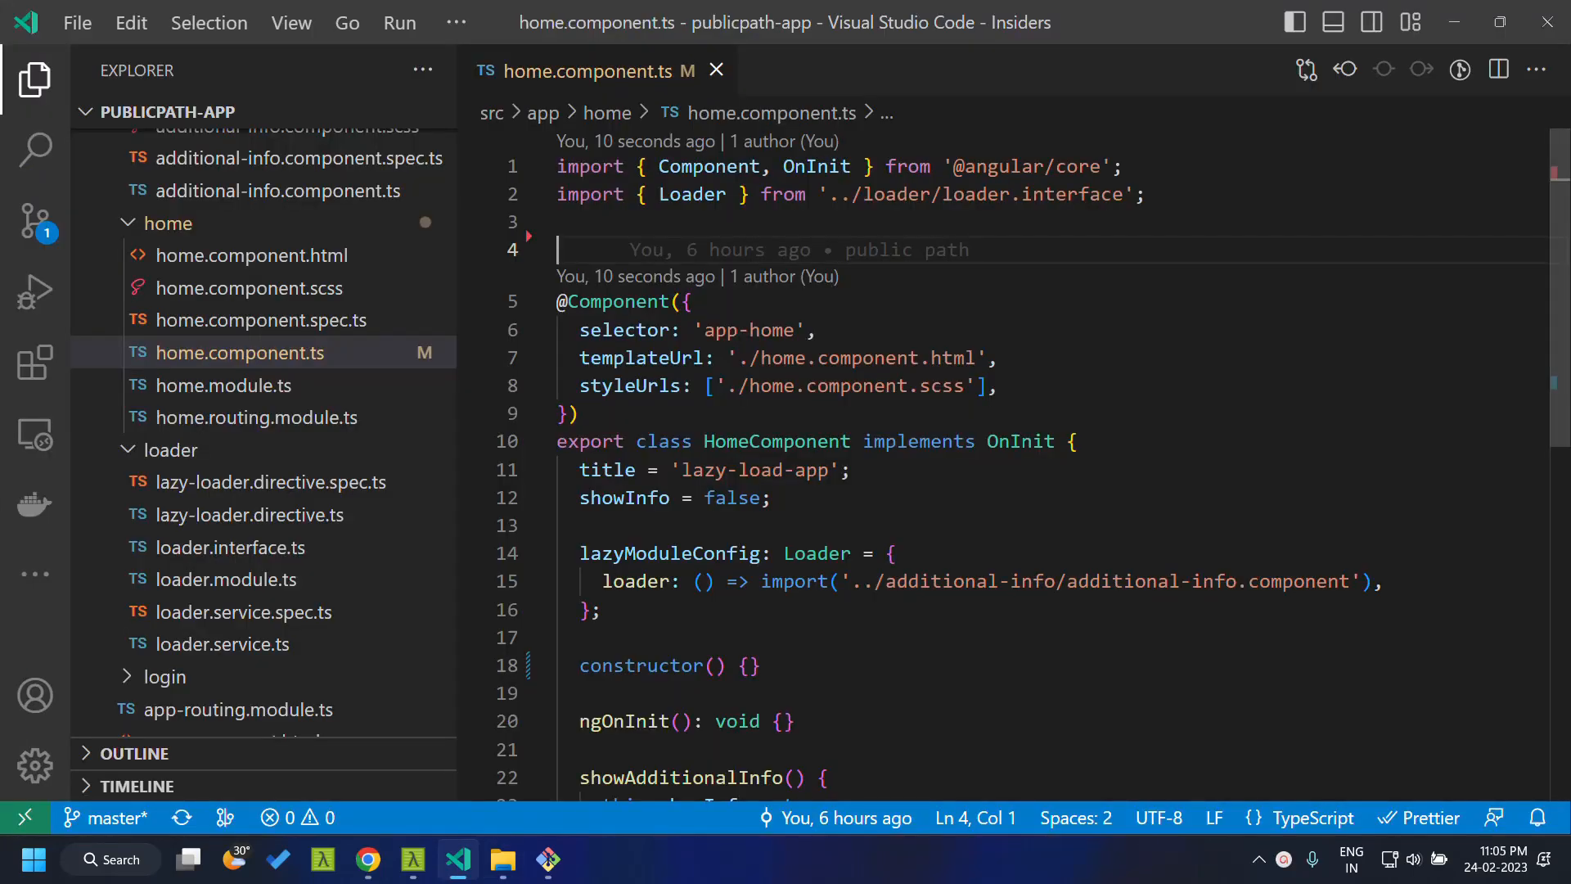
{"action": "type", "text": "declare var __webpack_public_path__: string;"}
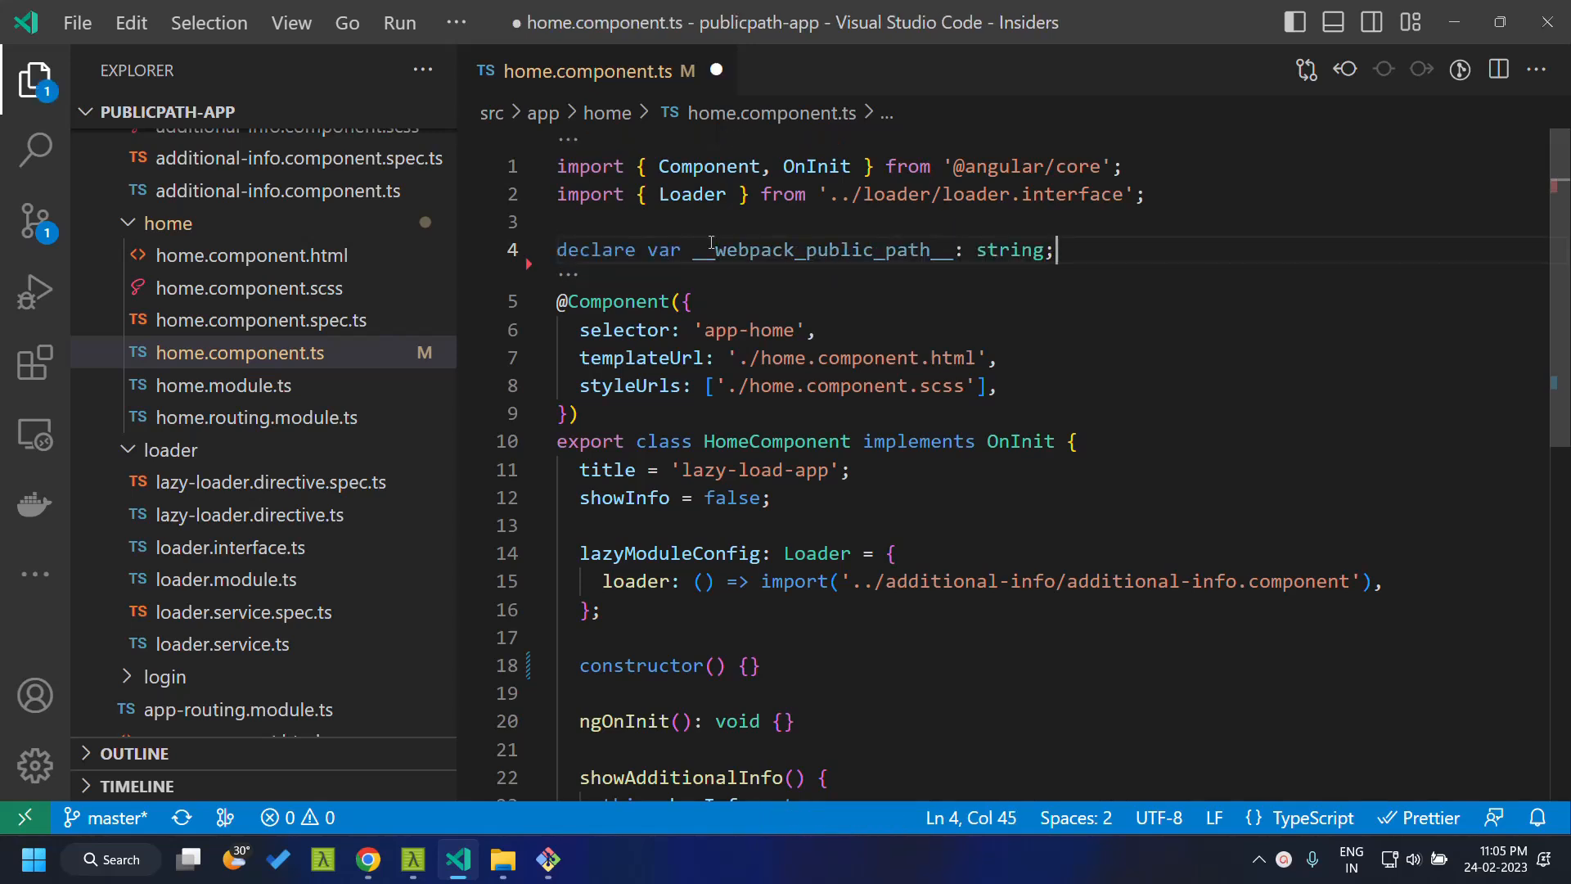
{"action": "double_click", "coordinate": [822, 248]}
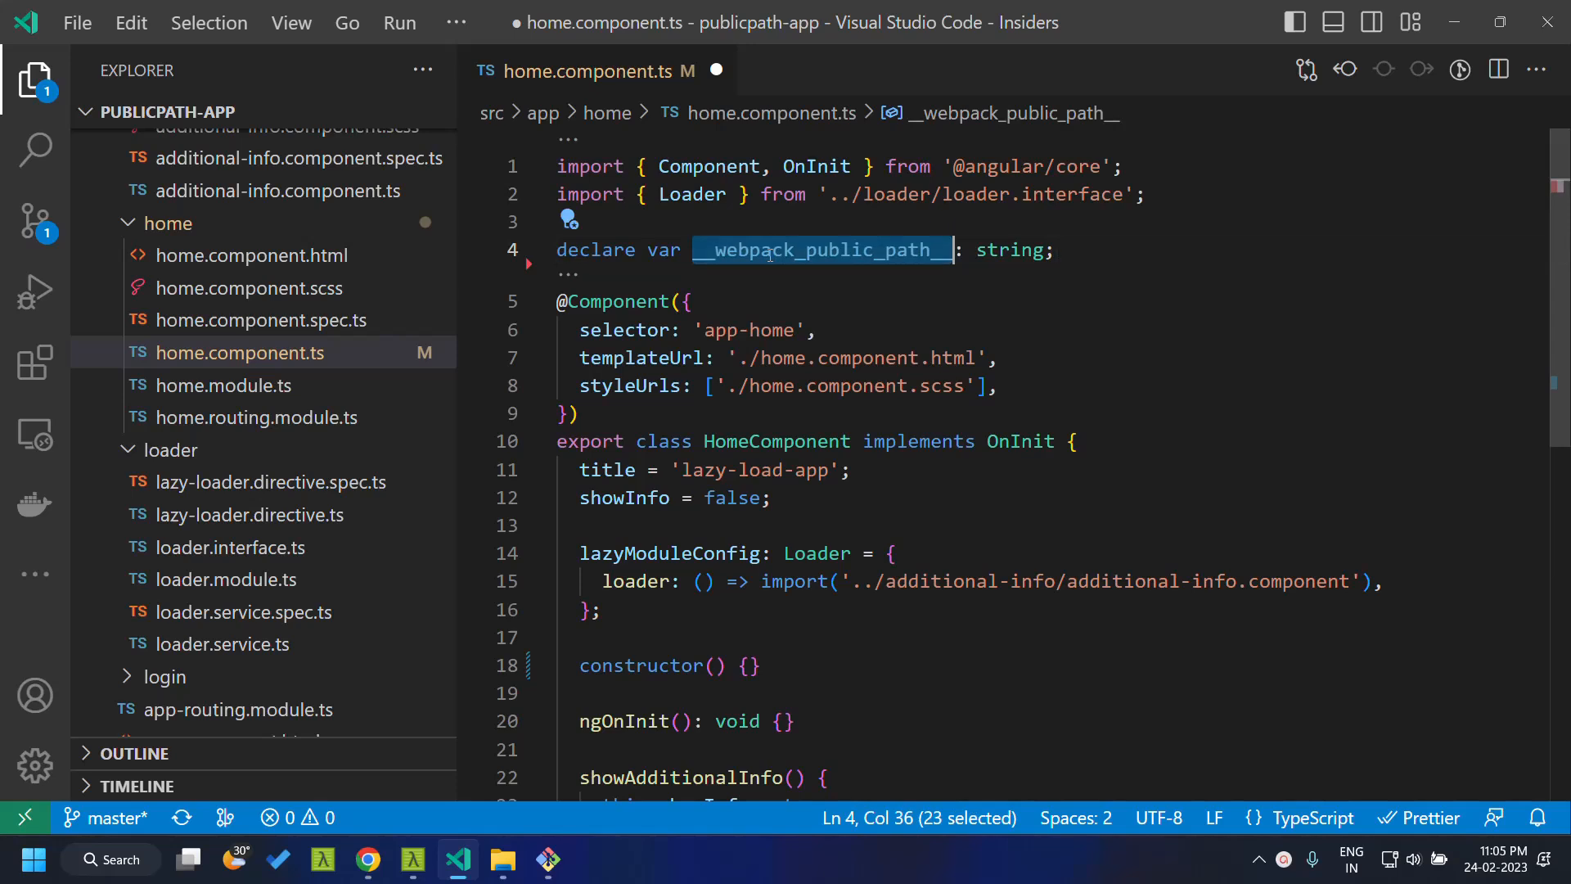
{"action": "mouse_move", "coordinate": [821, 249]}
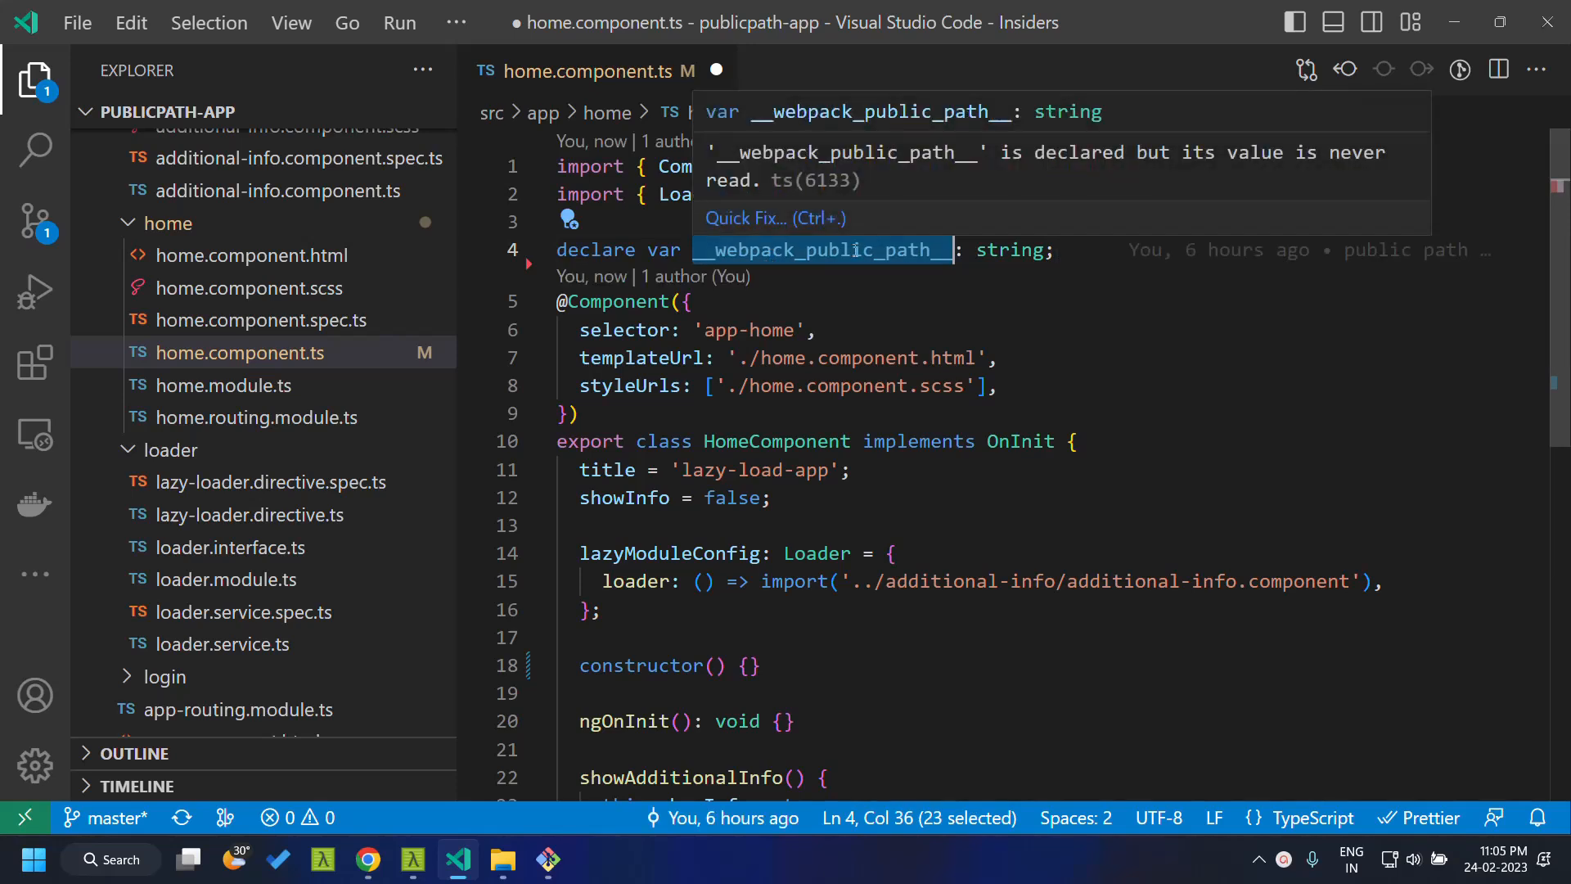
{"action": "key", "text": "ctrl+s"}
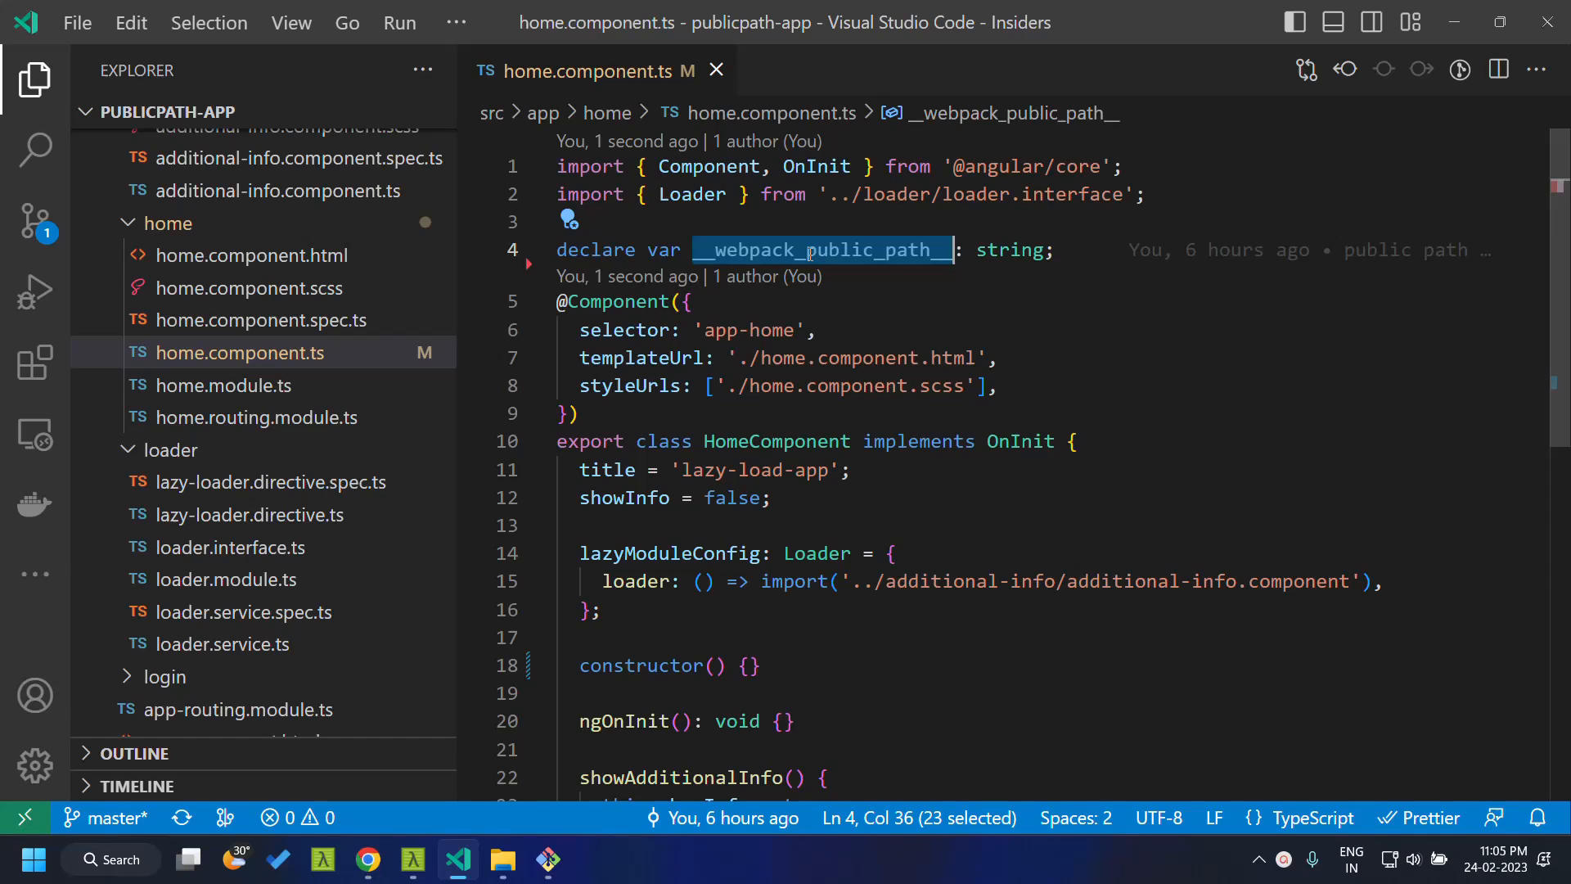
{"action": "scroll", "scroll_direction": "down", "scroll_amount": 3}
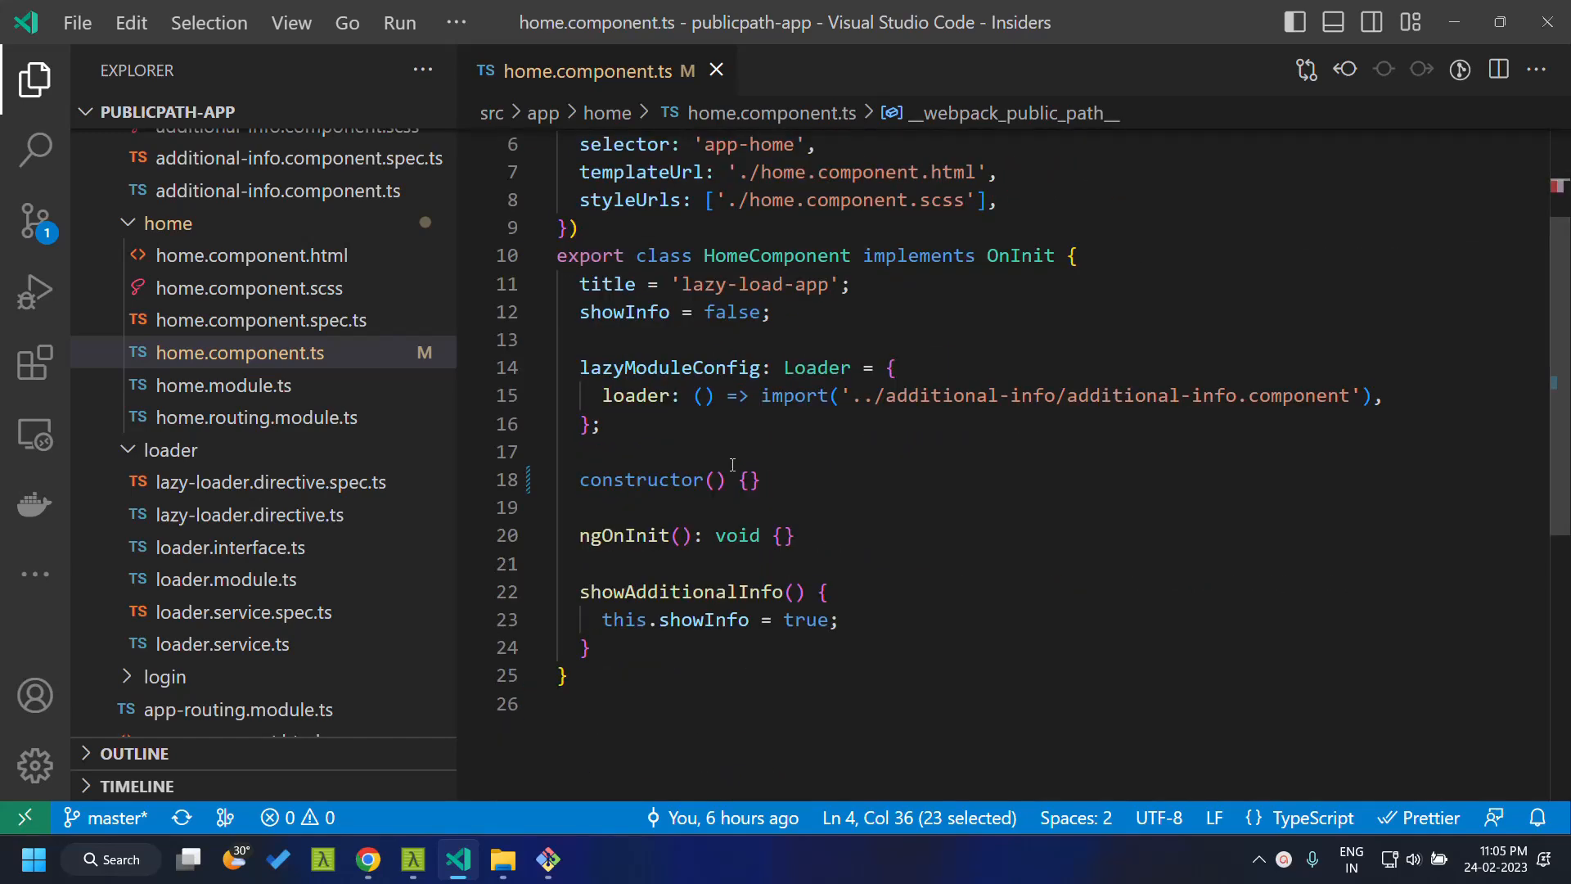
{"action": "key", "text": "enter"}
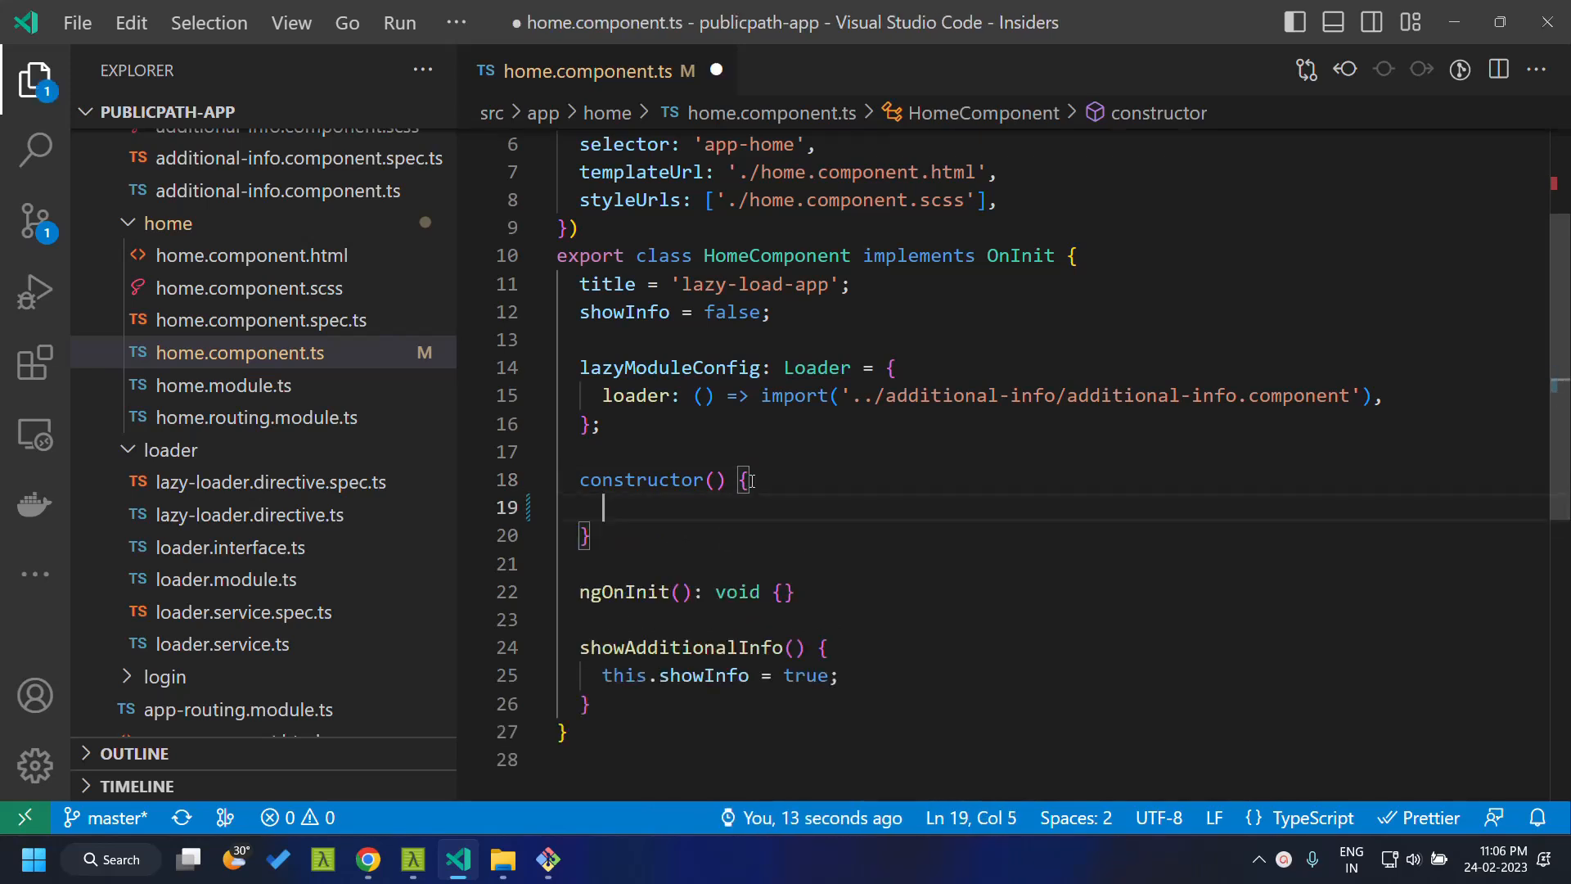
{"action": "type", "text": "__webpack_public_path__ ="}
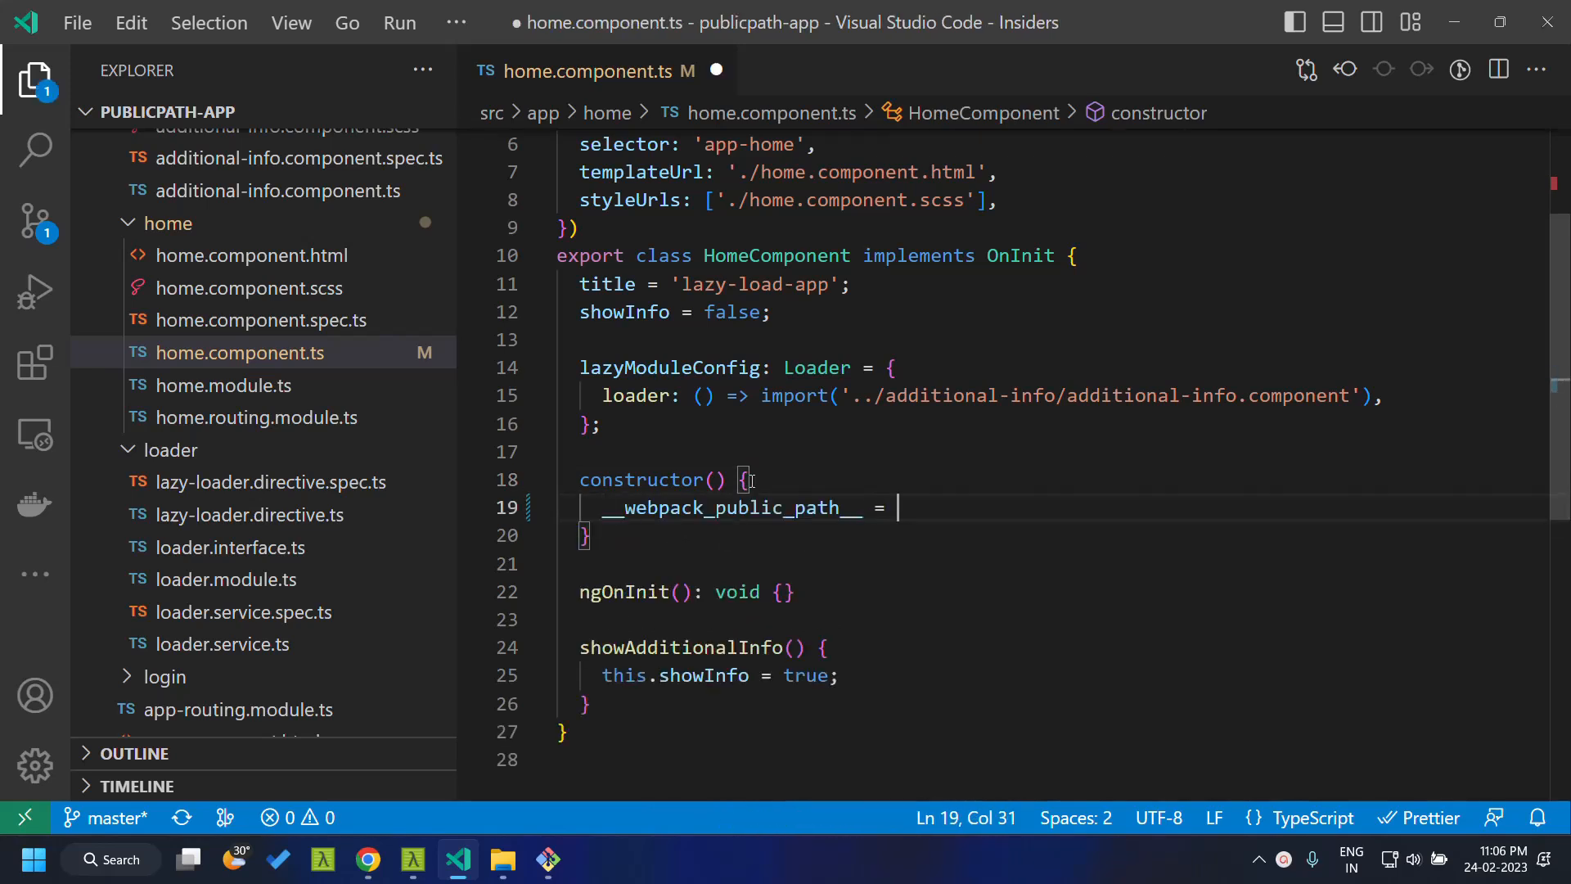
{"action": "type", "text": "'"}
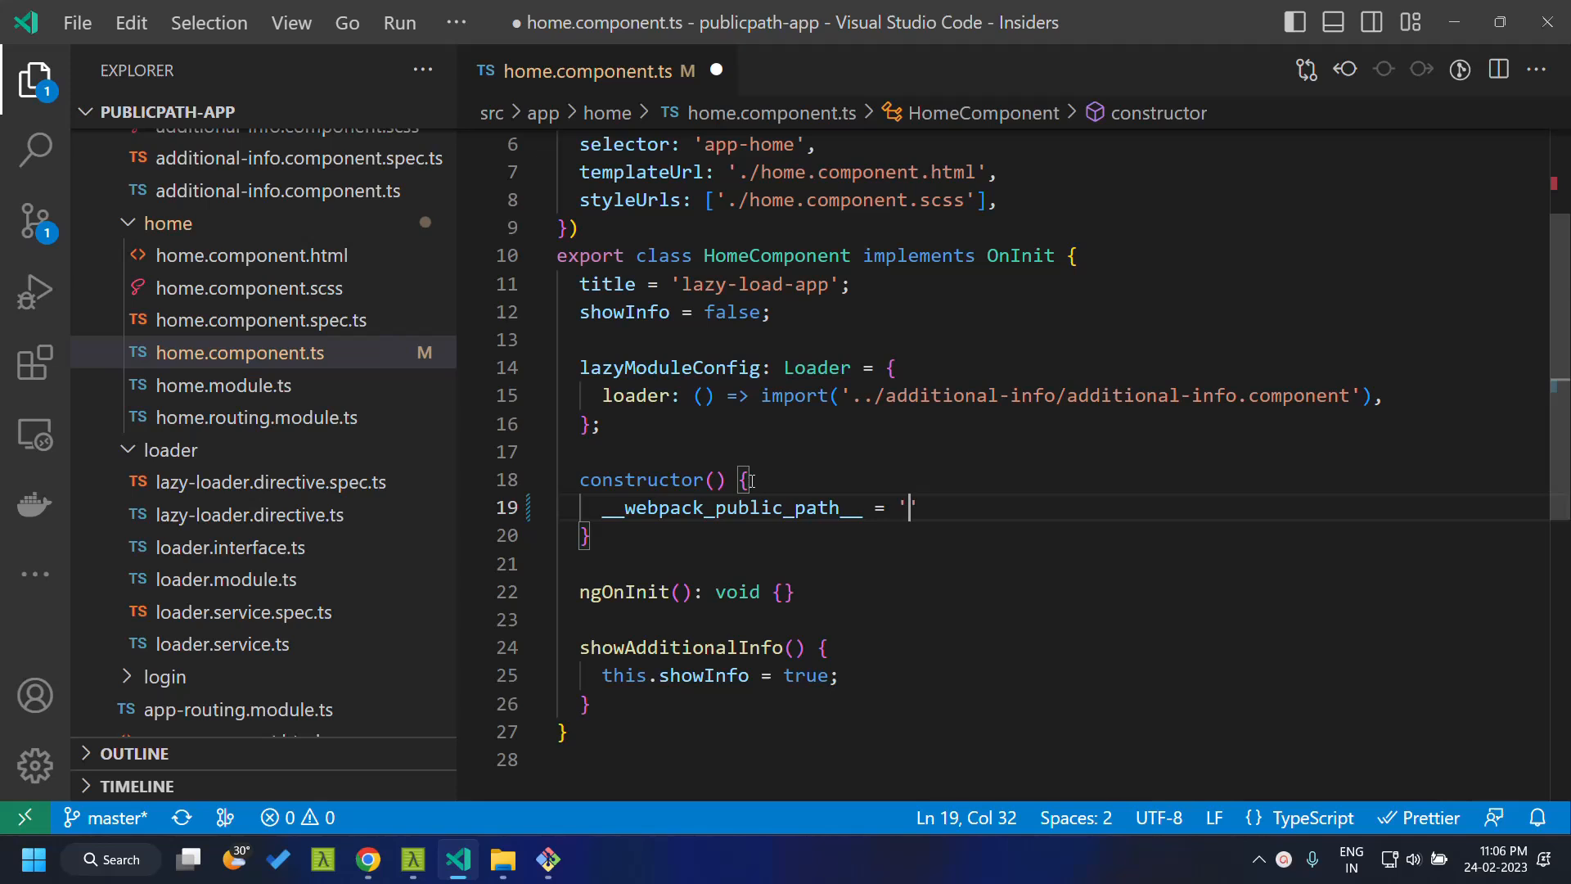
{"action": "type", "text": "http"}
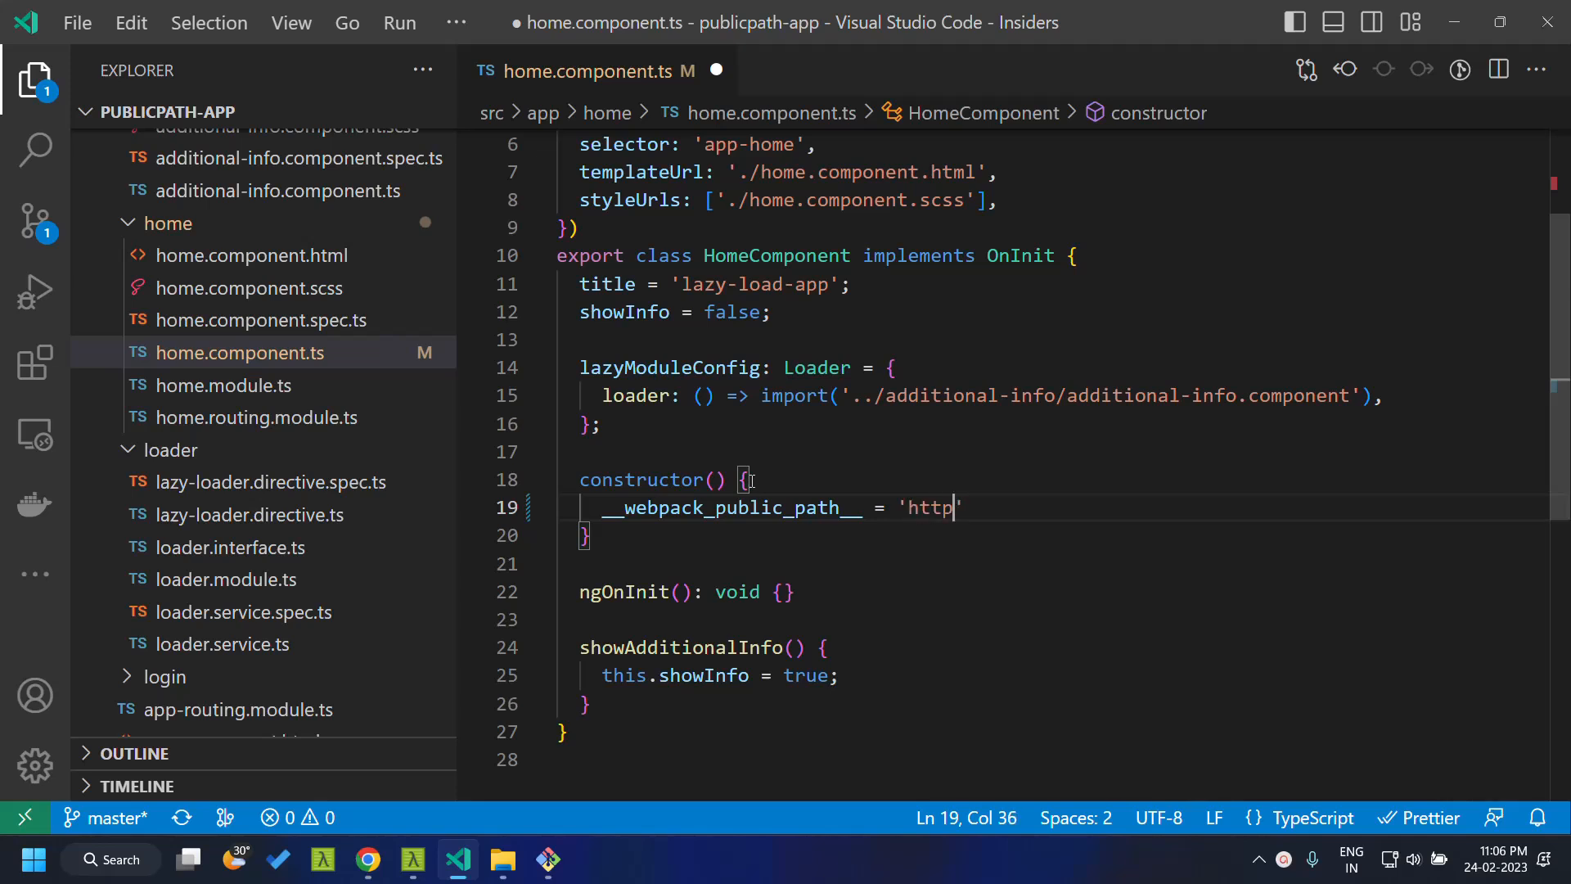
{"action": "type", "text": "://localhost:8"}
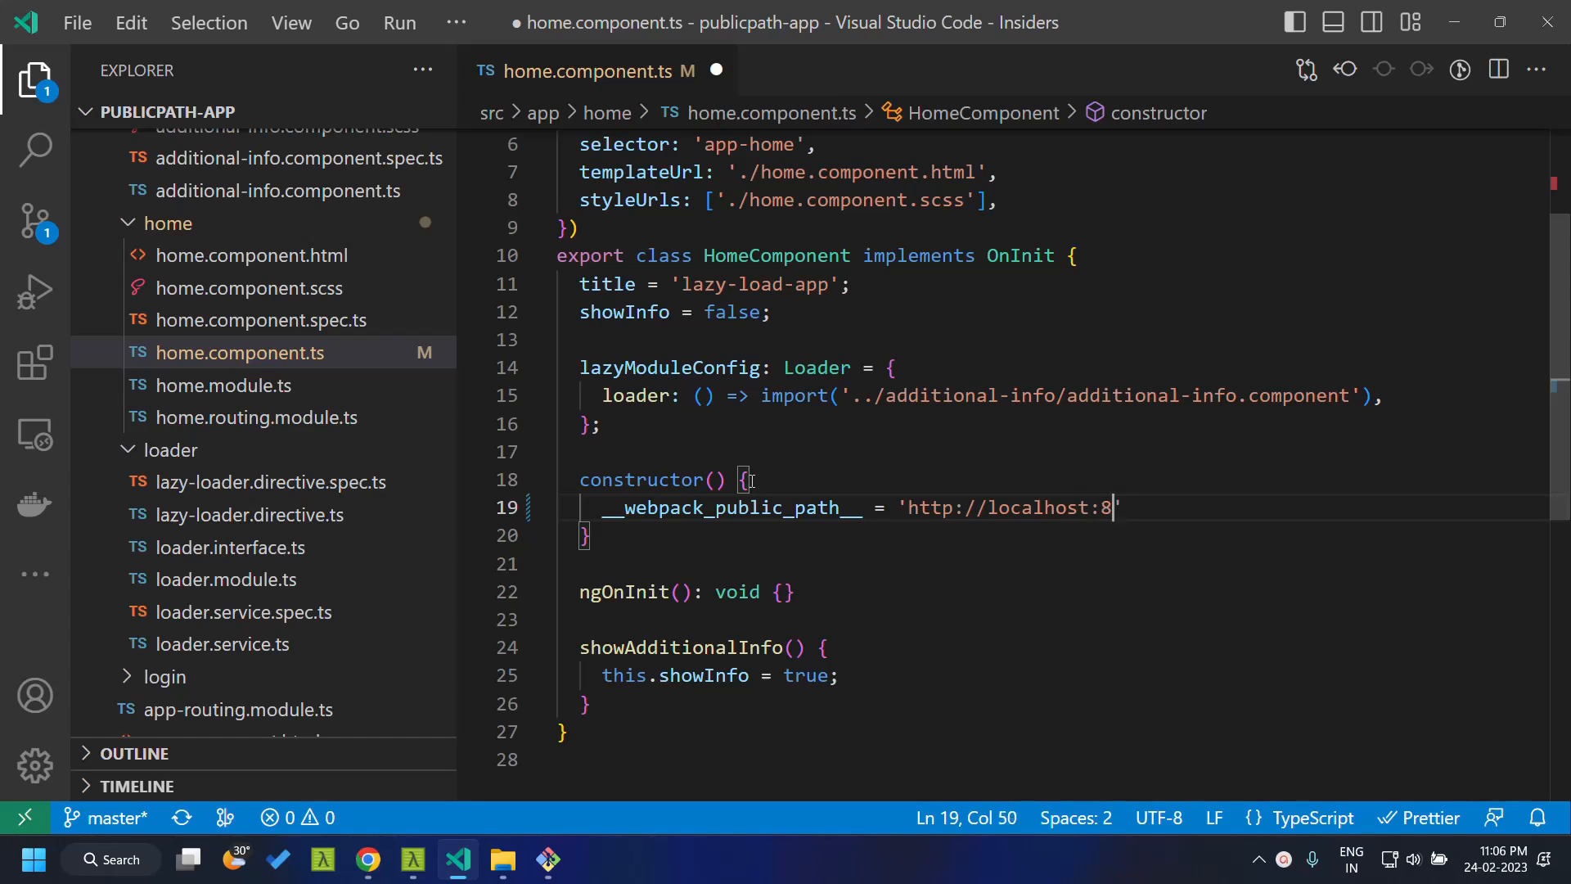
{"action": "type", "text": "080/"}
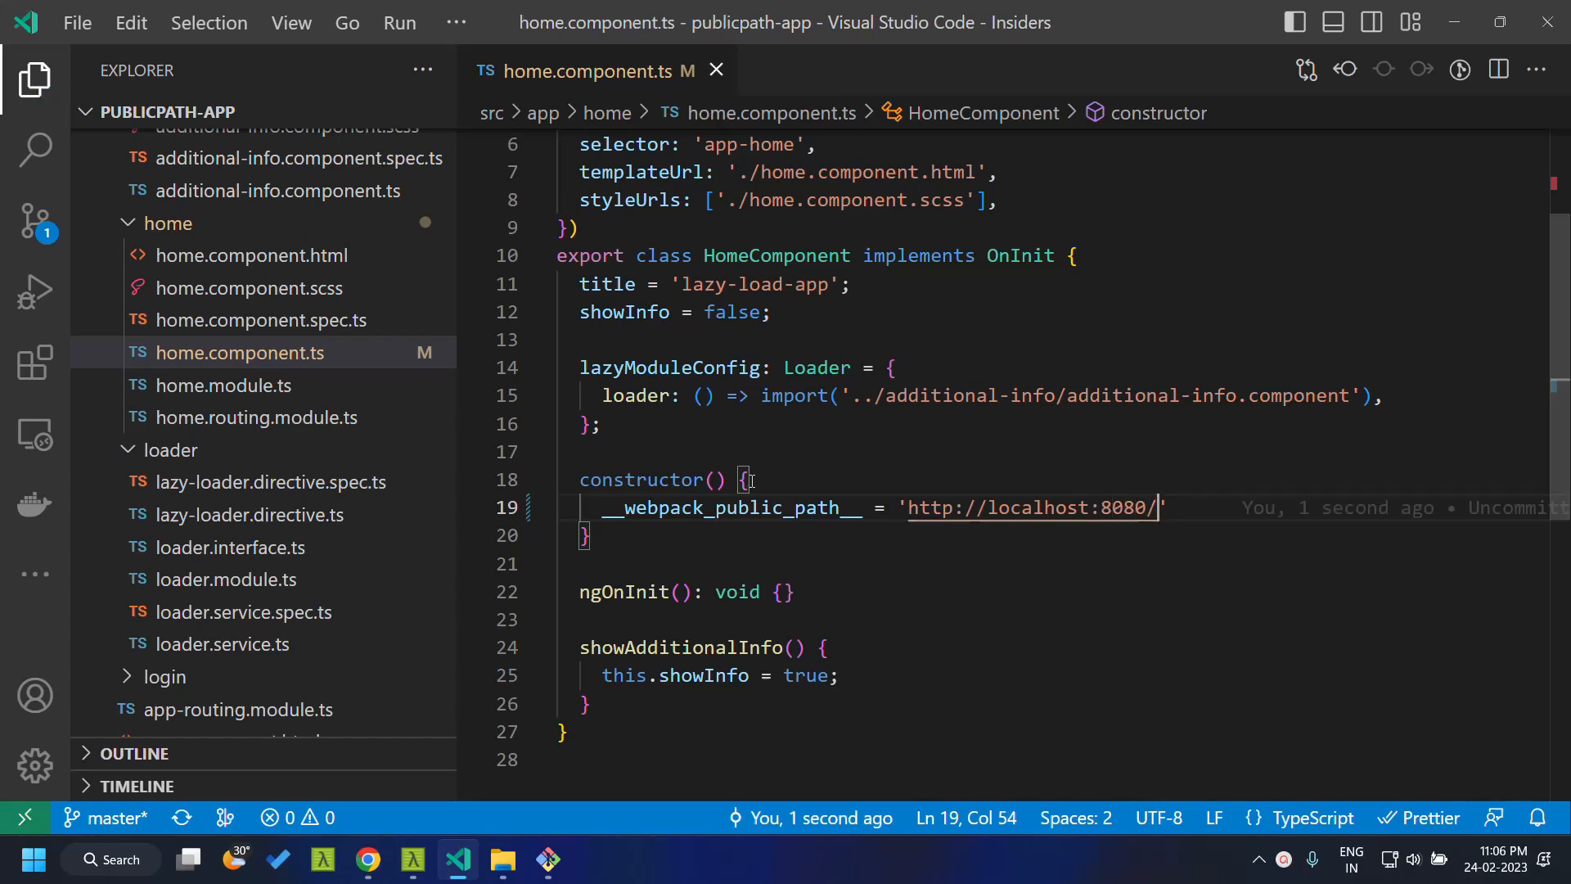
{"action": "scroll", "scroll_direction": "up", "scroll_amount": 3}
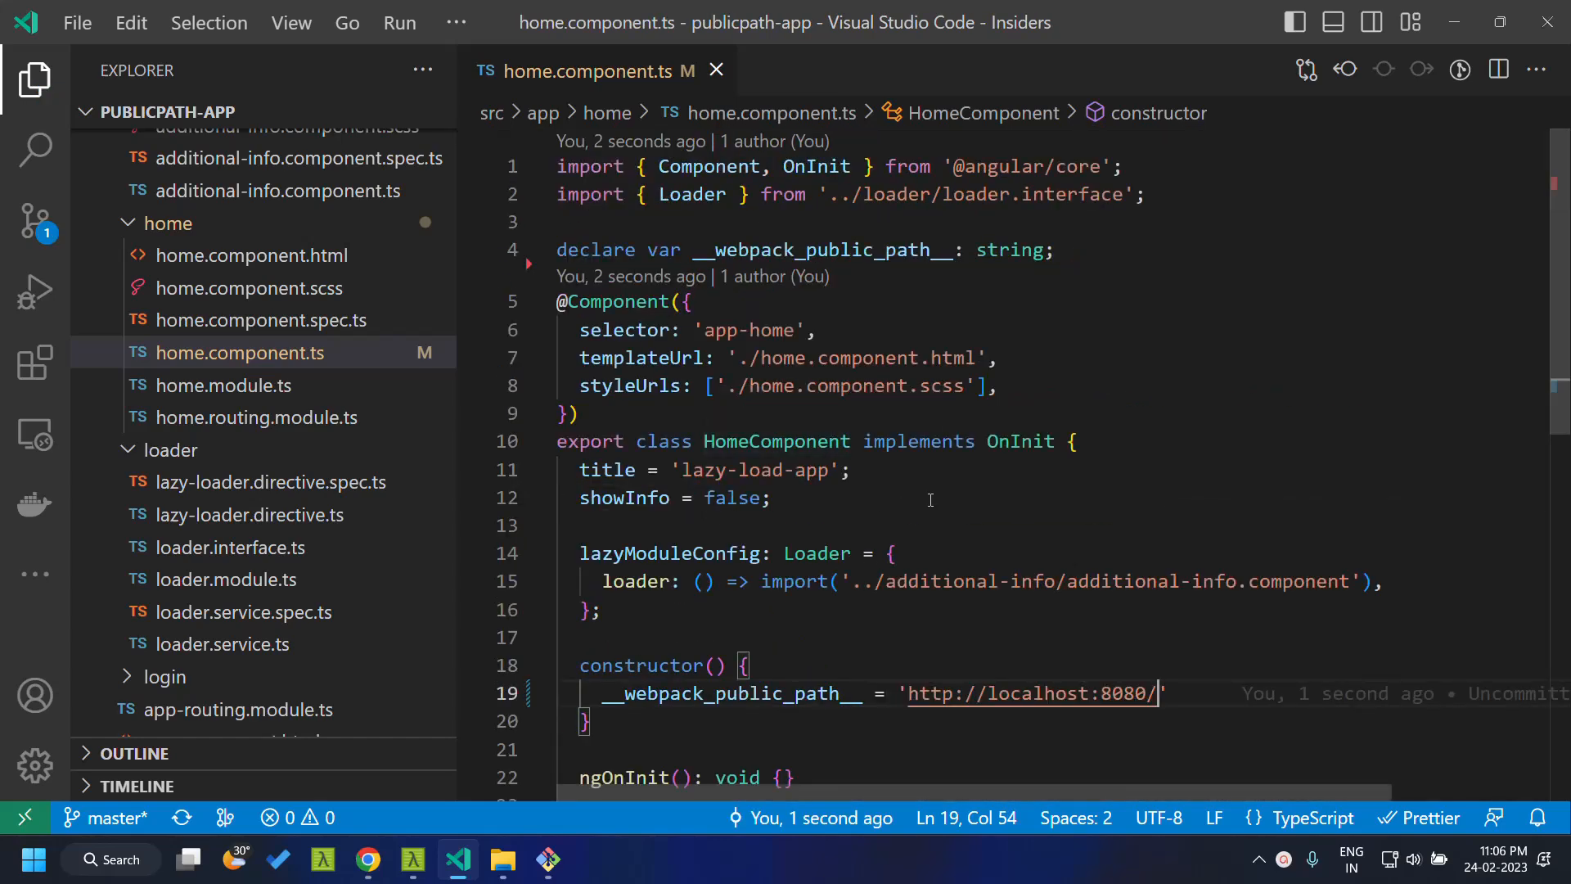
{"action": "mouse_move", "coordinate": [458, 859]}
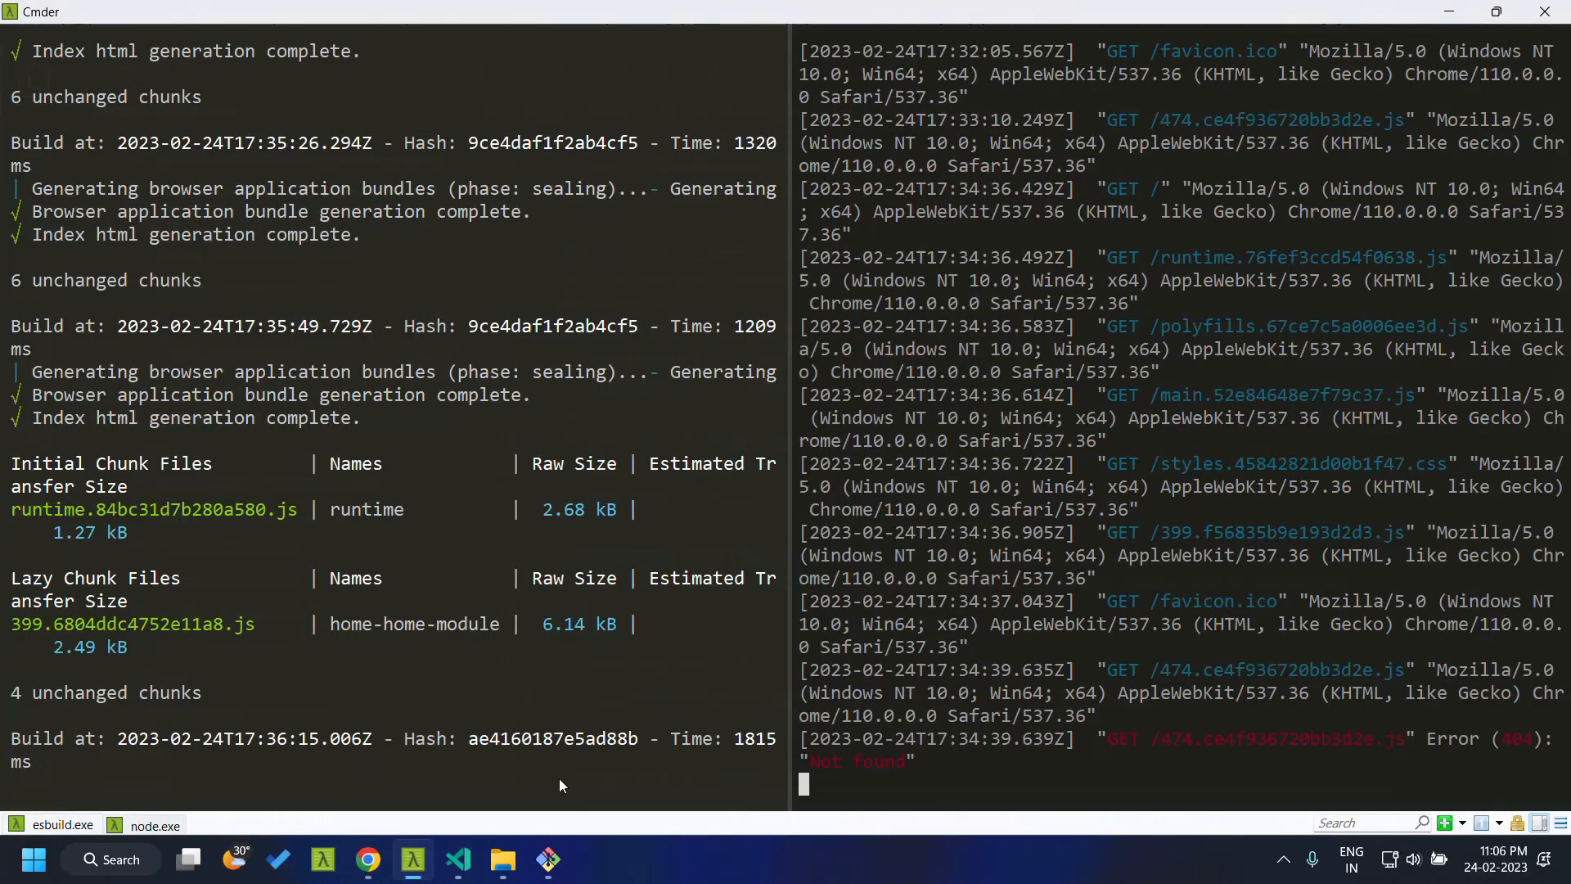
Confirm 474.ce4f936720bb3d2e.js sits in dist, then switch back to the running Angular app.
{"action": "key", "text": "alt+tab"}
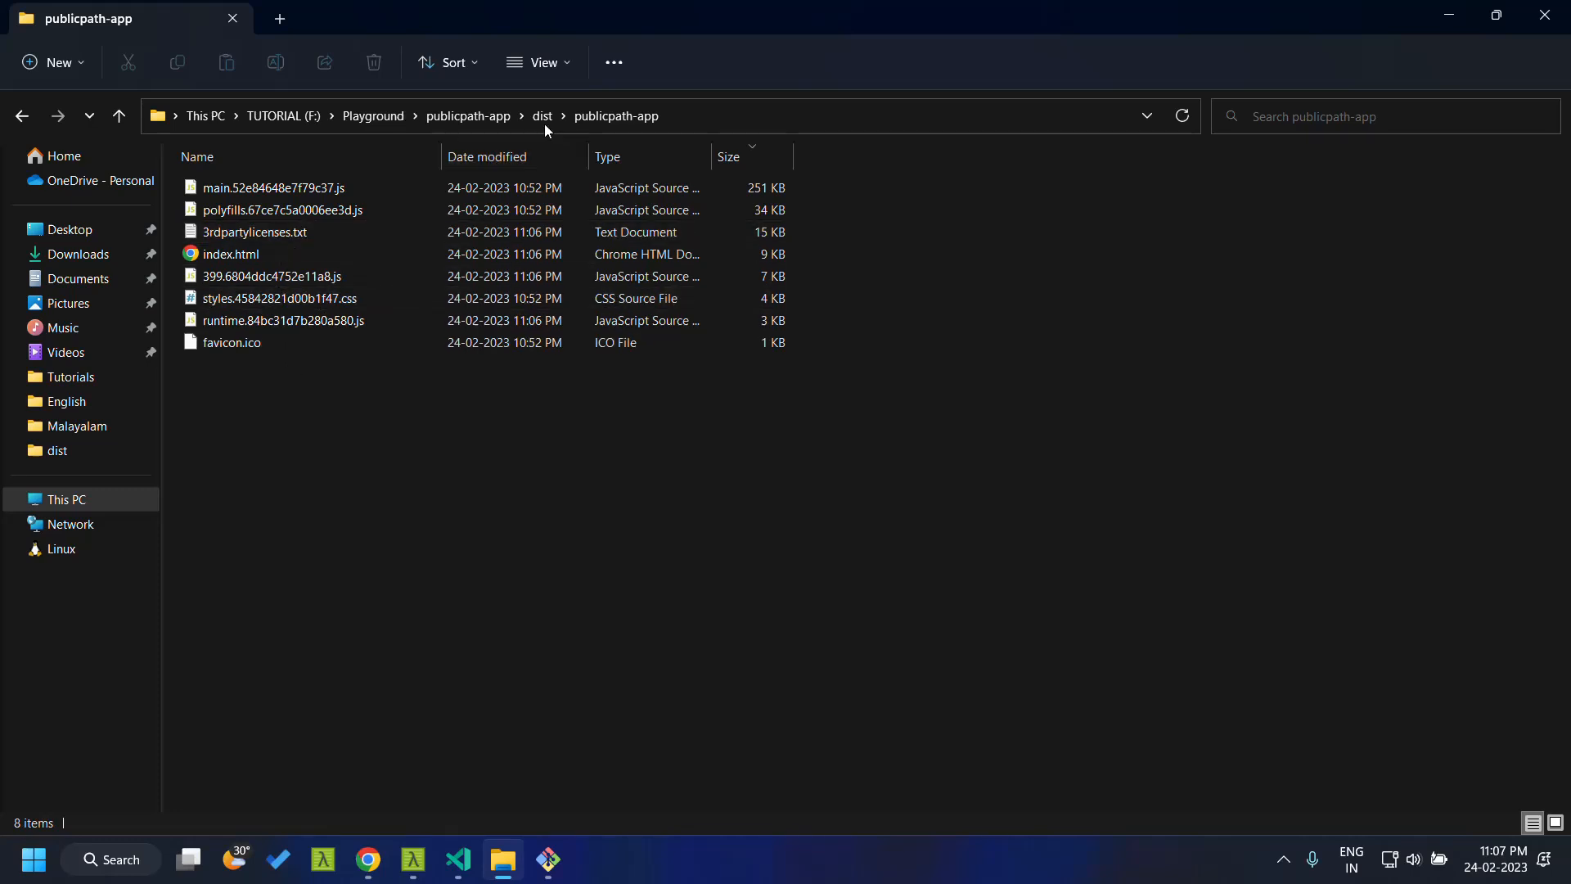
{"action": "left_click", "coordinate": [542, 115]}
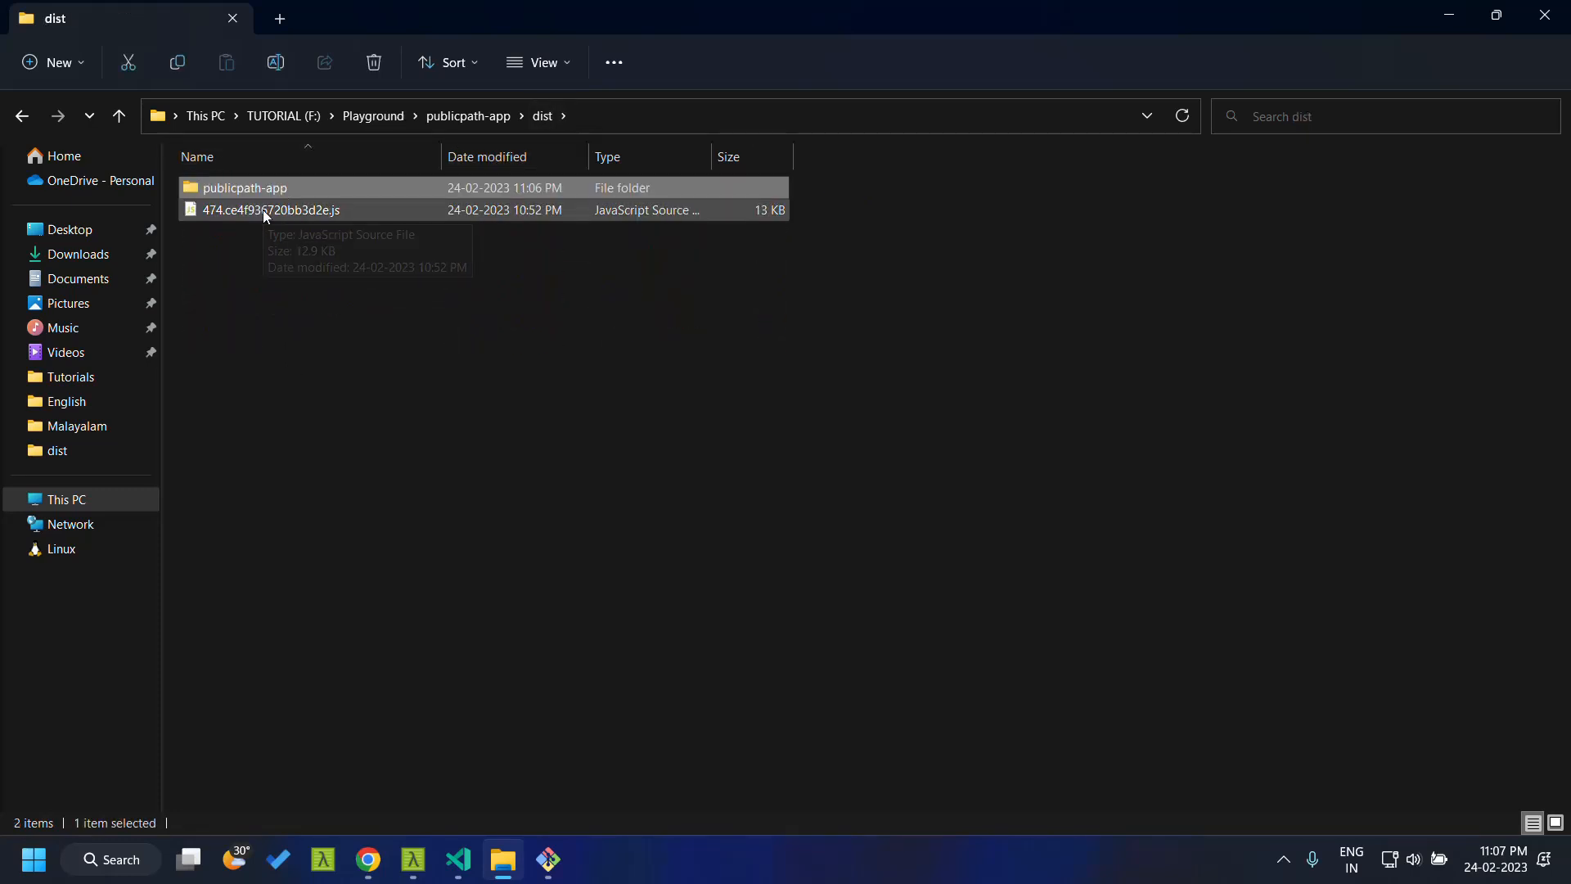
{"action": "left_click", "coordinate": [368, 859]}
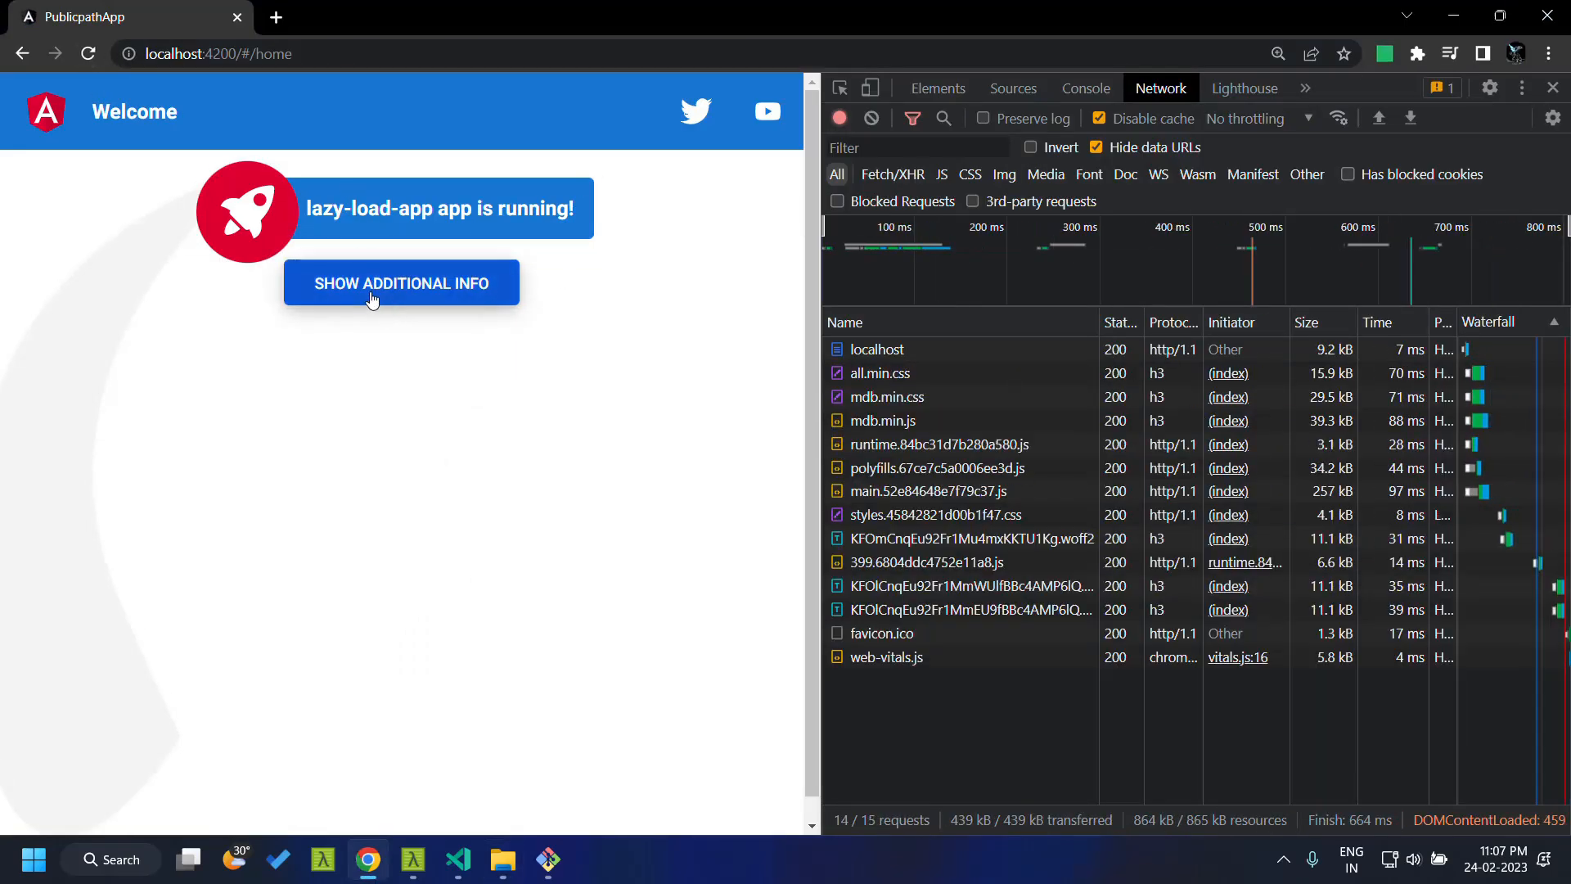
Trigger SHOW ADDITIONAL INFO, confirm the 474 chunk's Request URL points at localhost:8080, and return to home.component.ts.
{"action": "left_click", "coordinate": [400, 283]}
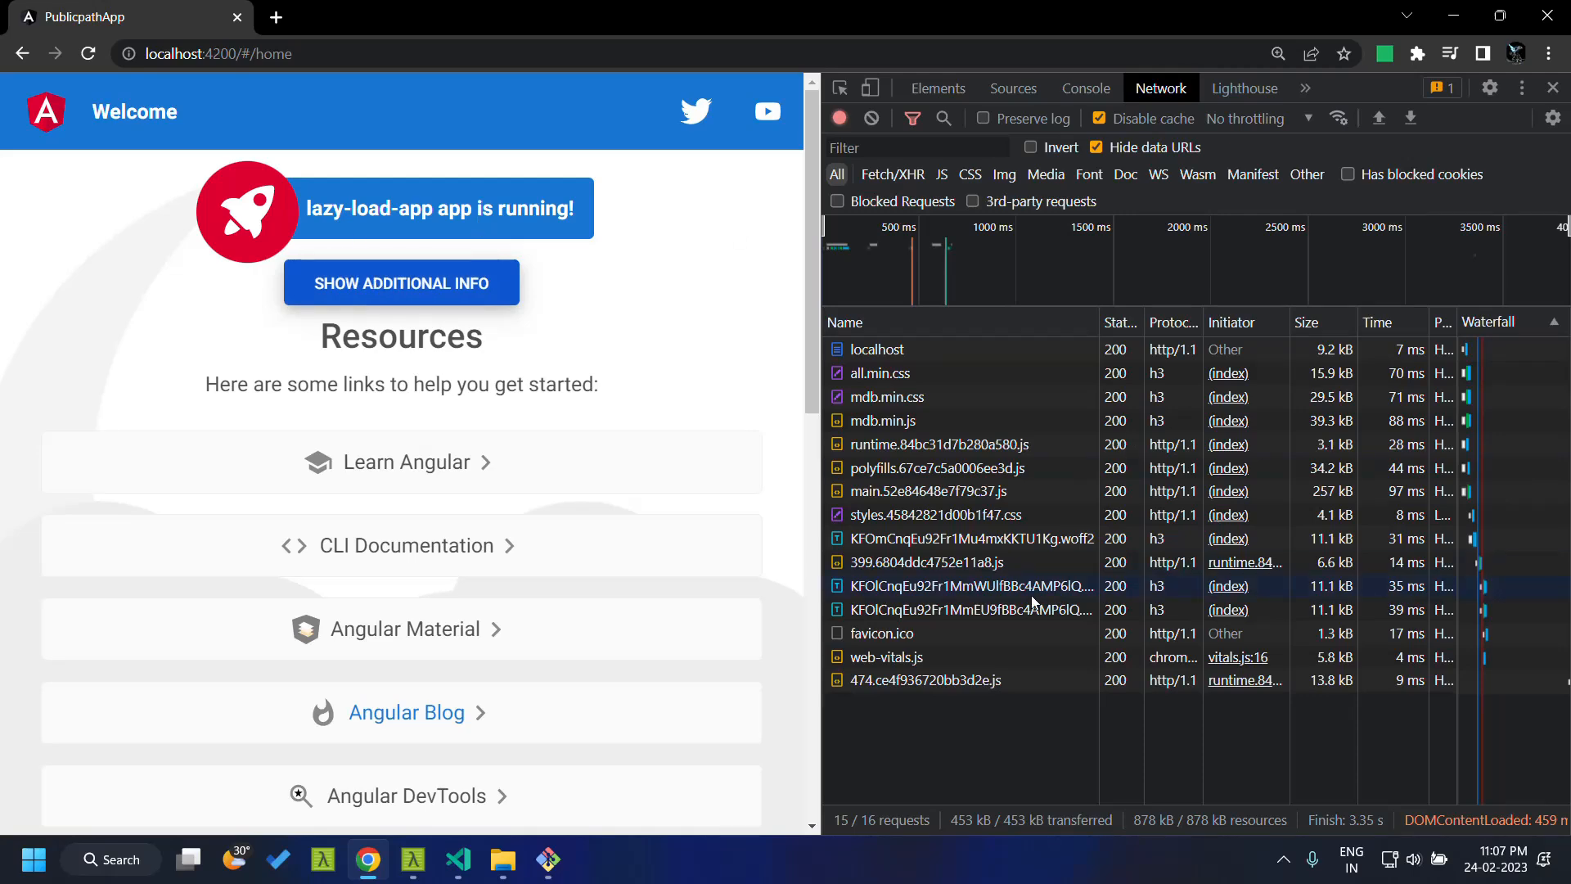
{"action": "left_click", "coordinate": [924, 680]}
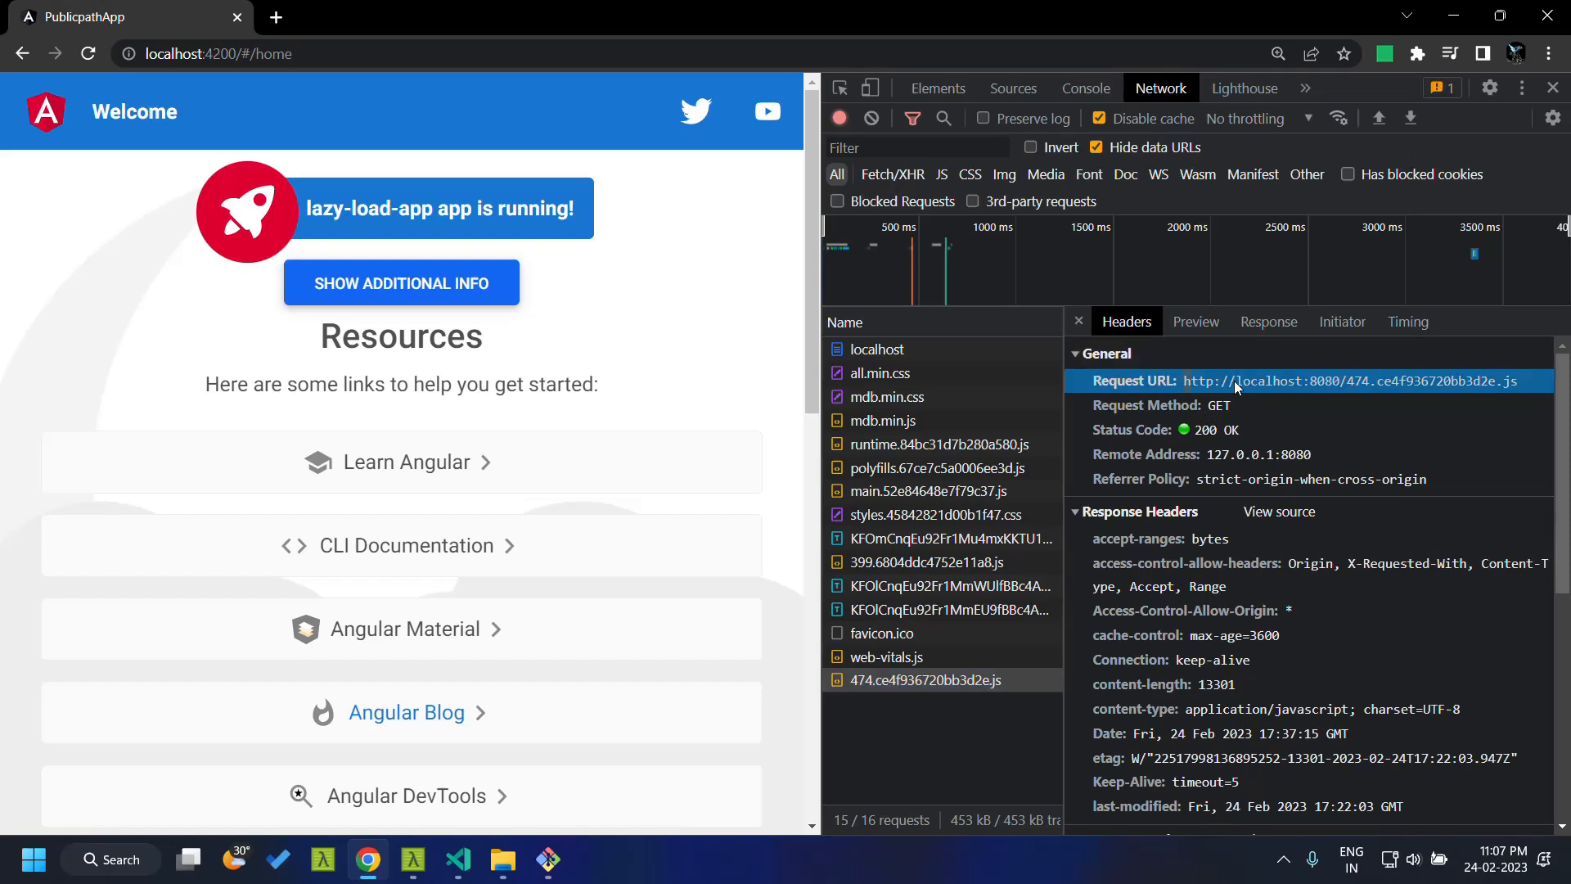
{"action": "mouse_move", "coordinate": [1342, 393]}
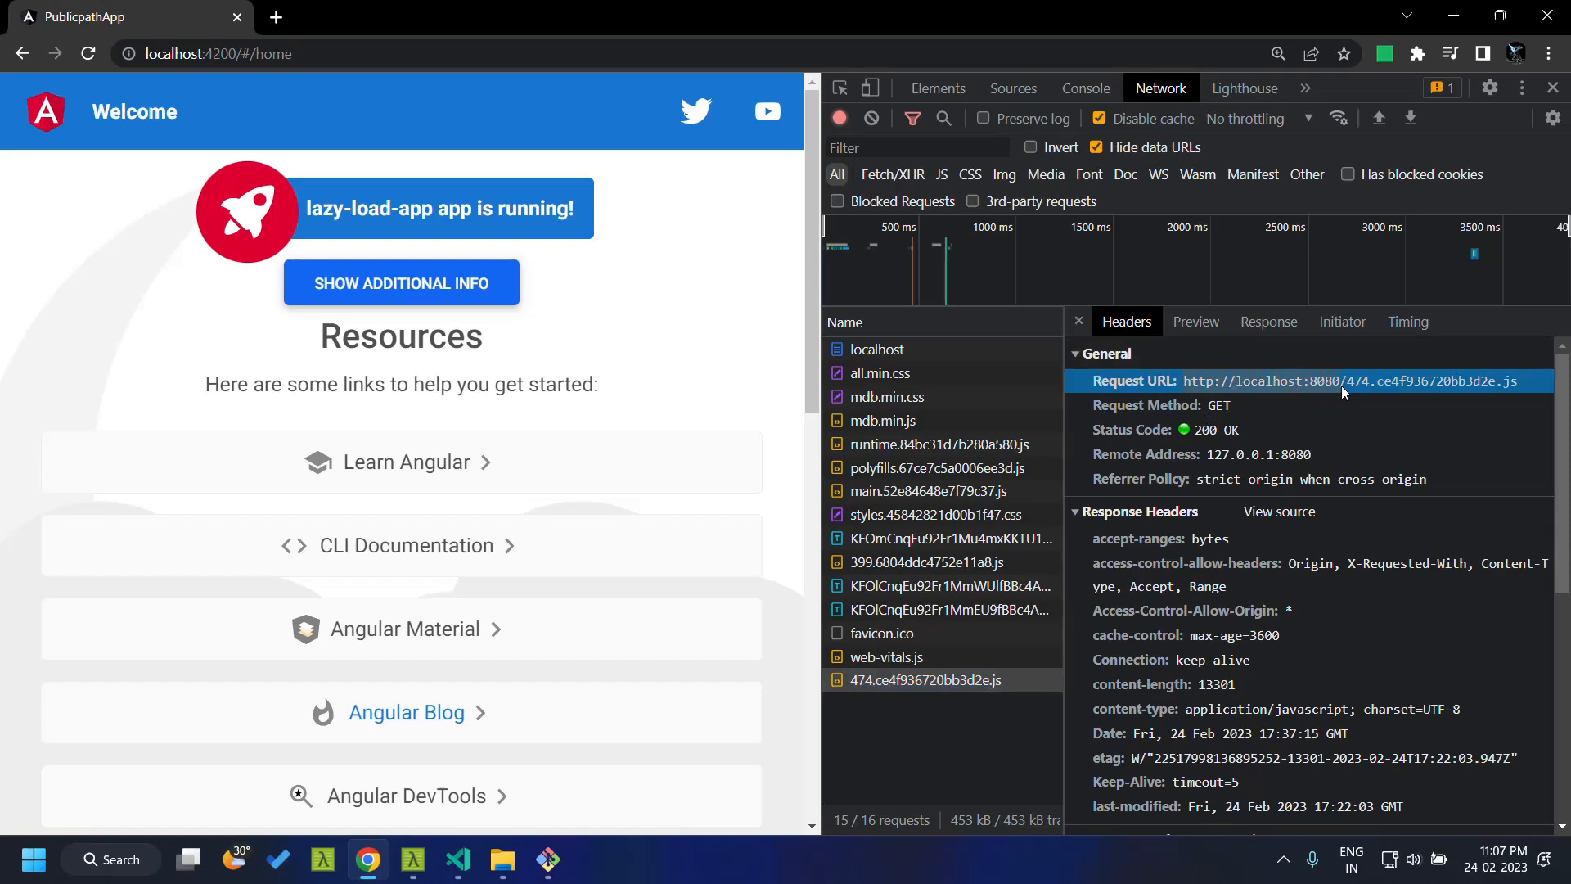
{"action": "left_click", "coordinate": [211, 52]}
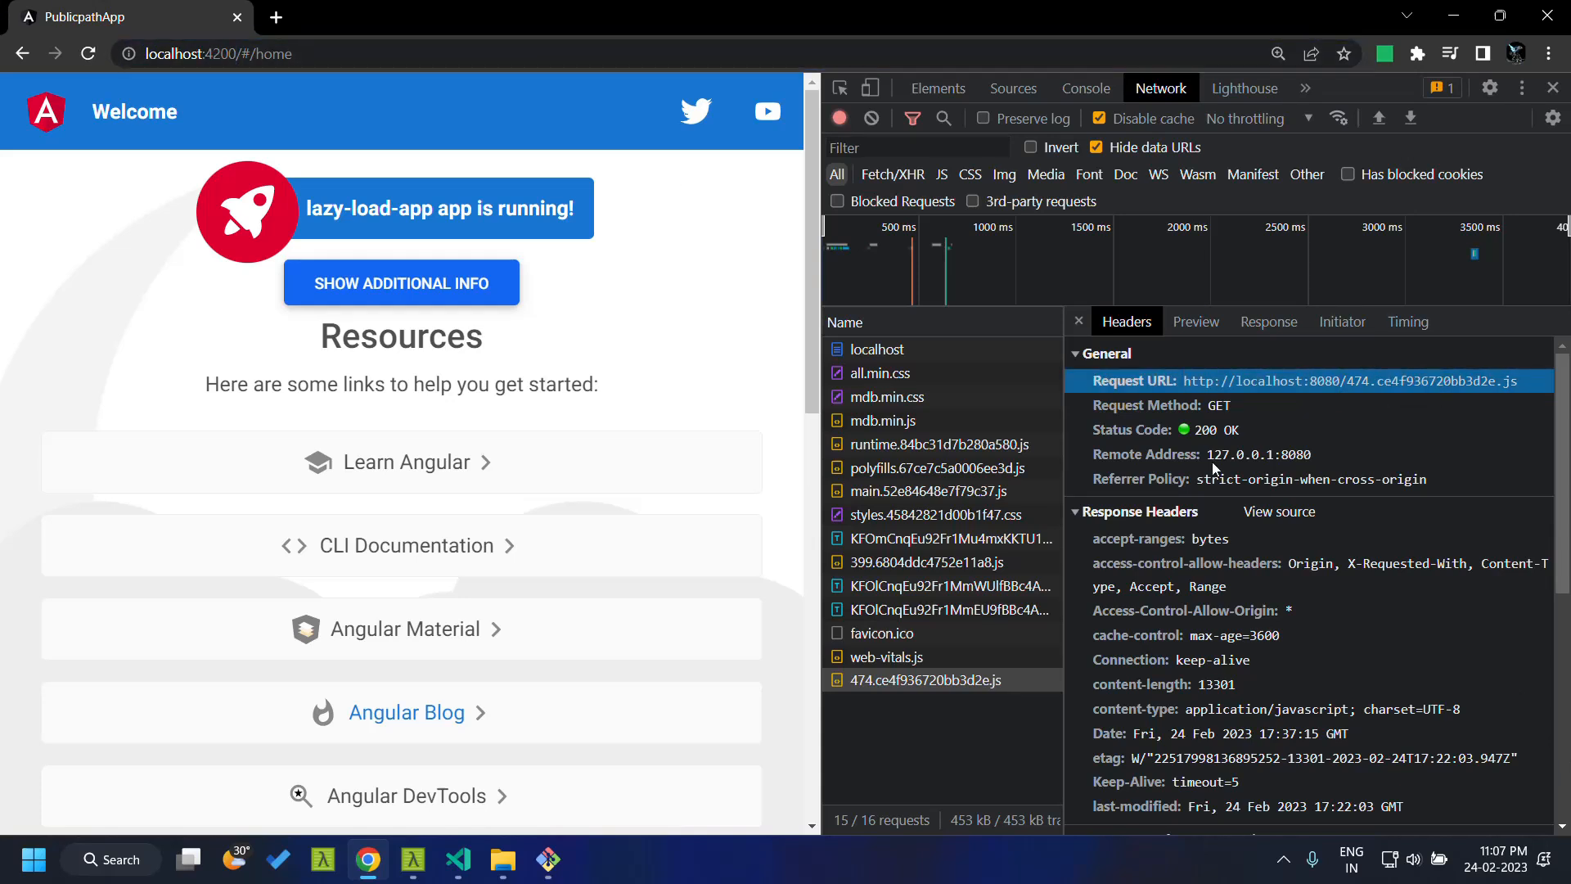
{"action": "mouse_move", "coordinate": [460, 859]}
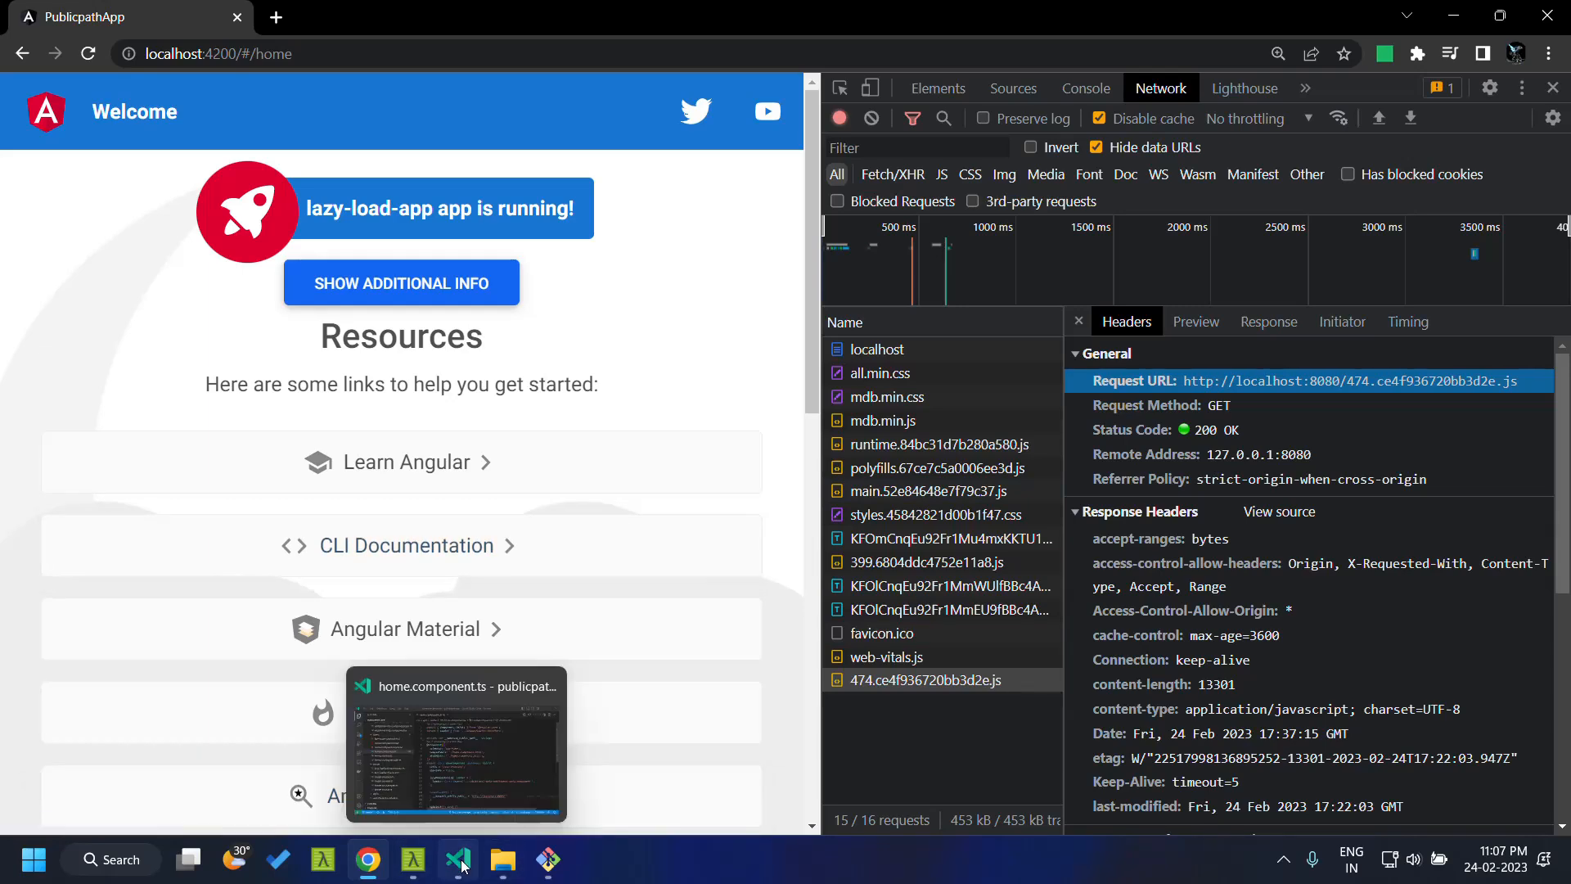
{"action": "left_click", "coordinate": [456, 859]}
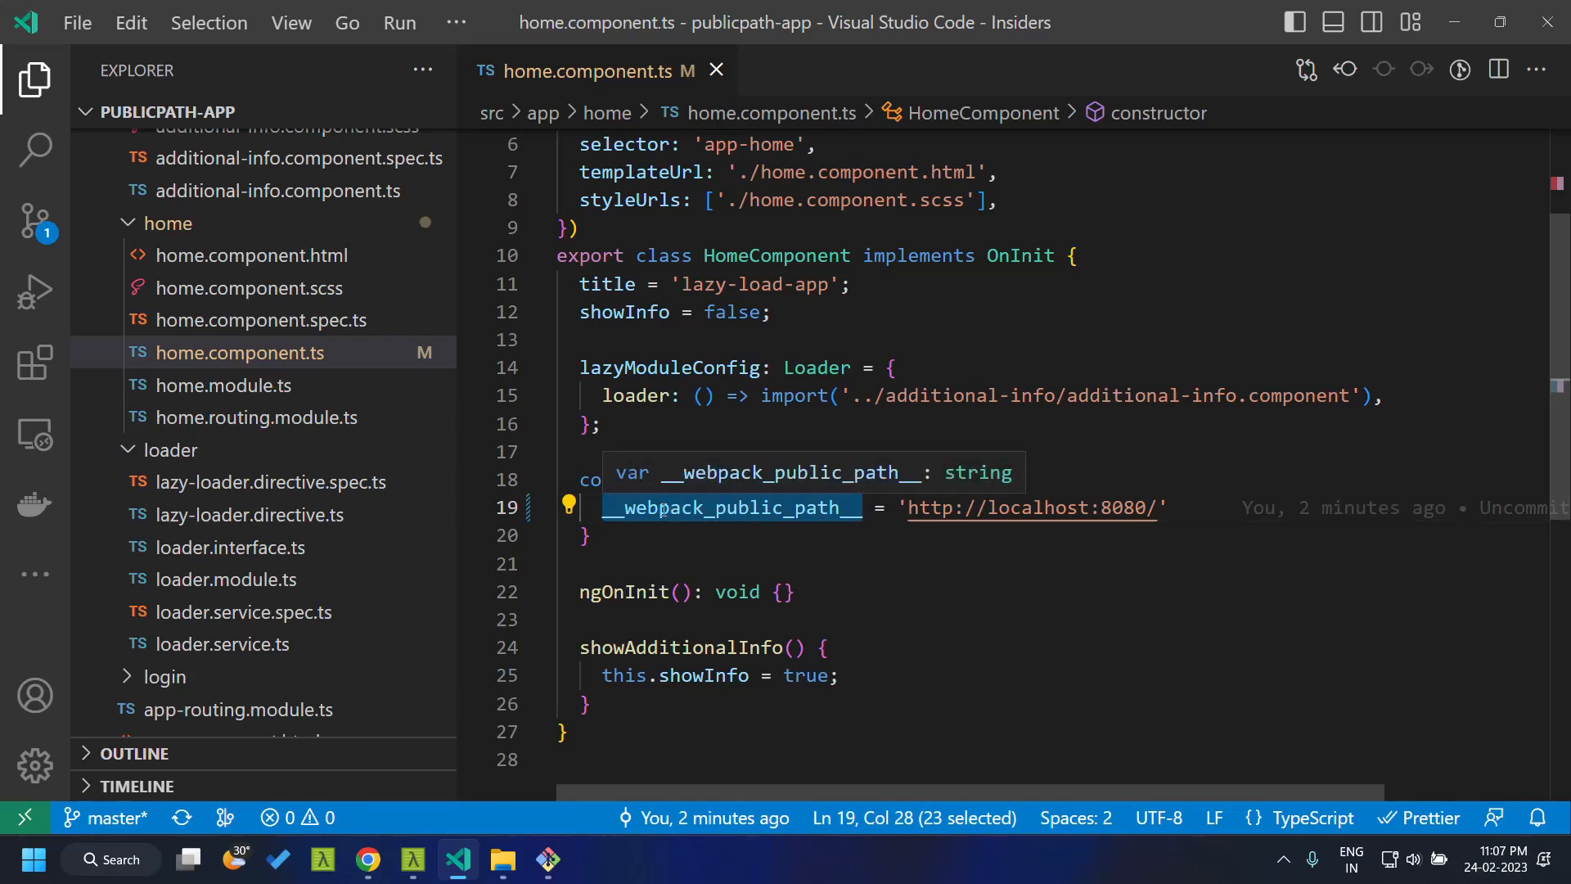
{"action": "scroll", "scroll_direction": "up", "scroll_amount": 3}
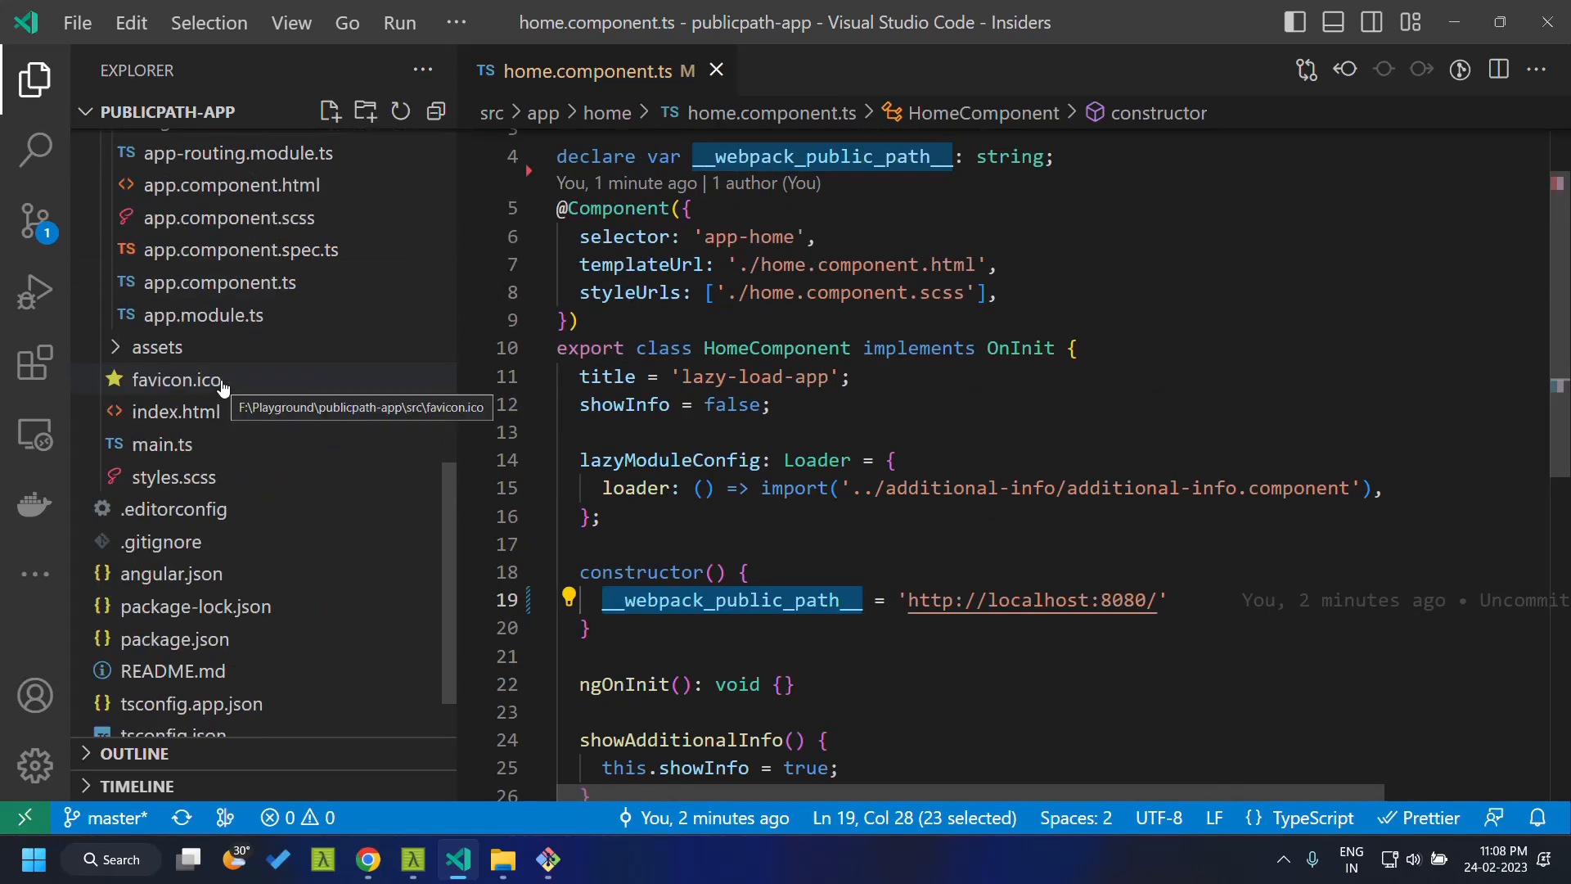
{"action": "mouse_move", "coordinate": [730, 398]}
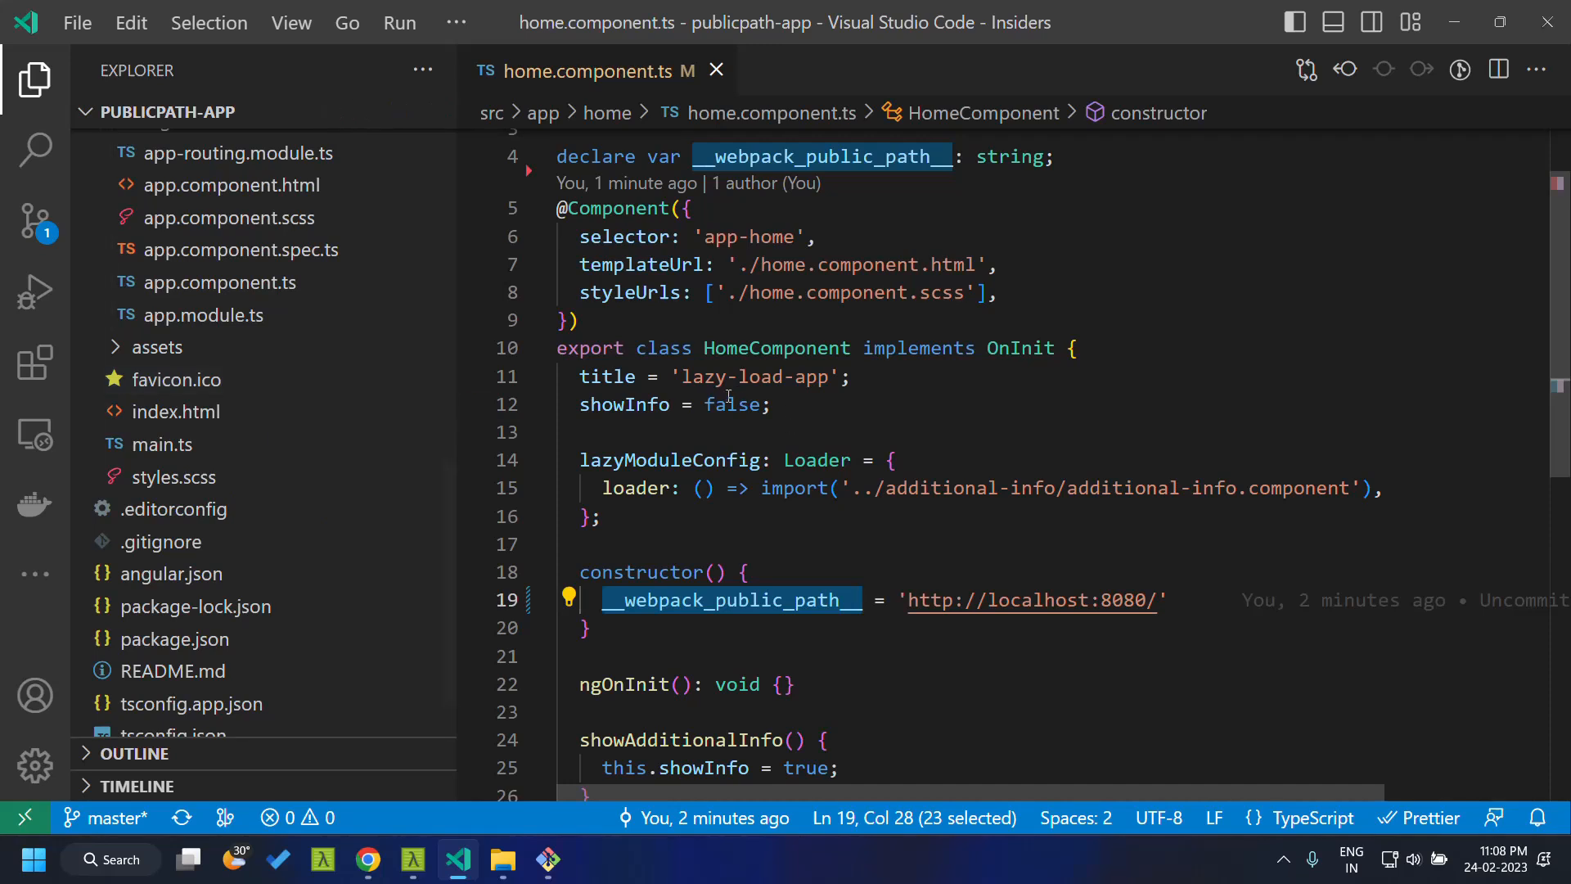
{"action": "mouse_move", "coordinate": [789, 430]}
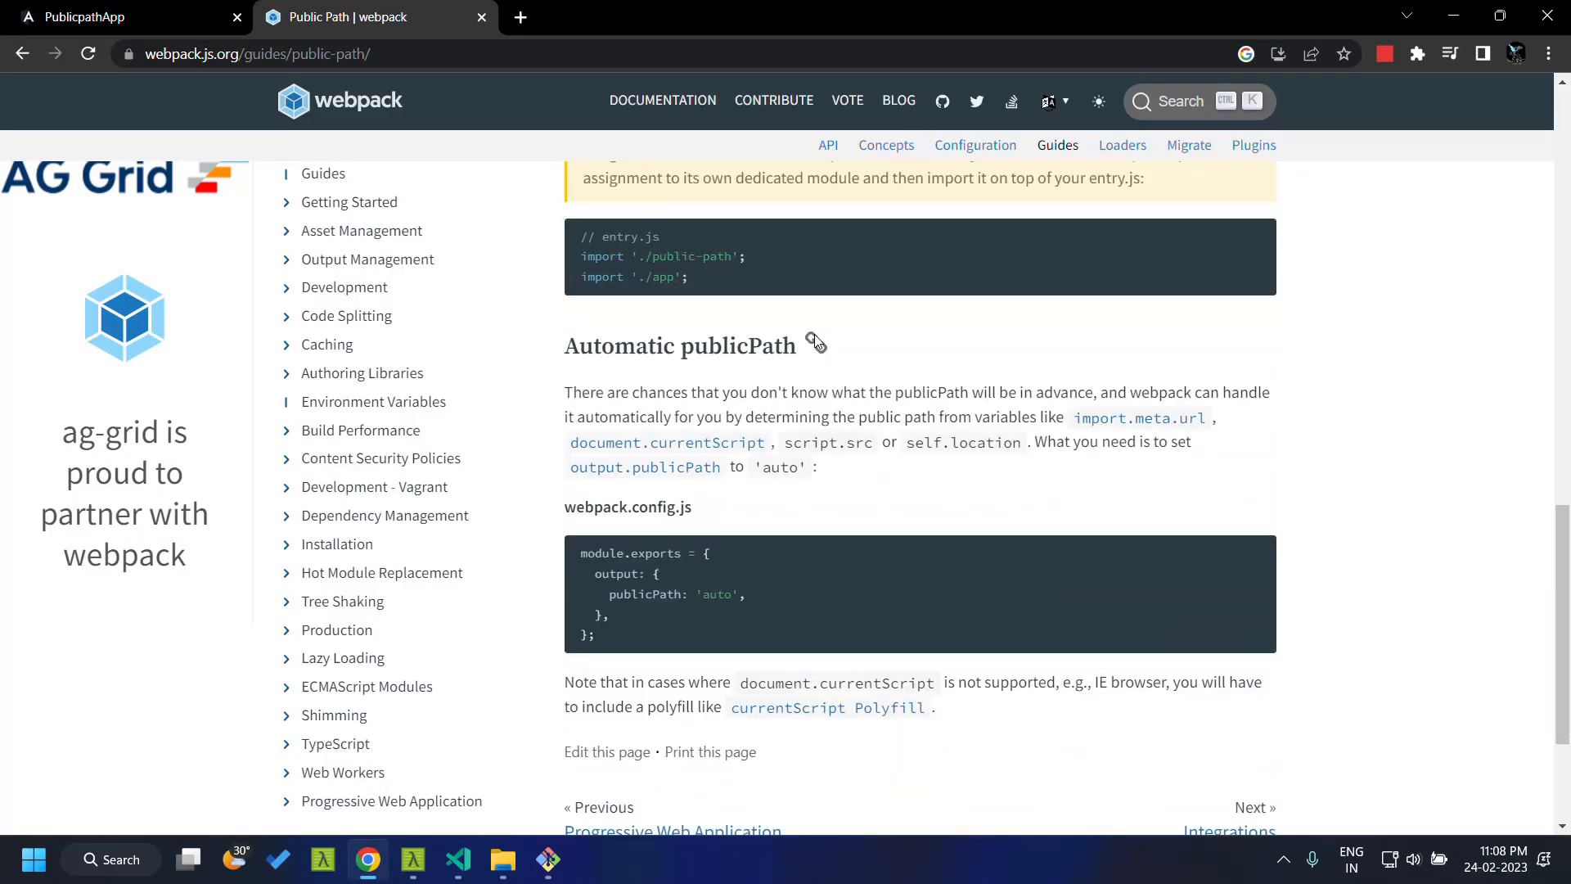
Read webpack's Automatic publicPath section on script.src and 'auto', then return to home.component.ts.
{"action": "scroll", "scroll_direction": "down", "scroll_amount": 3}
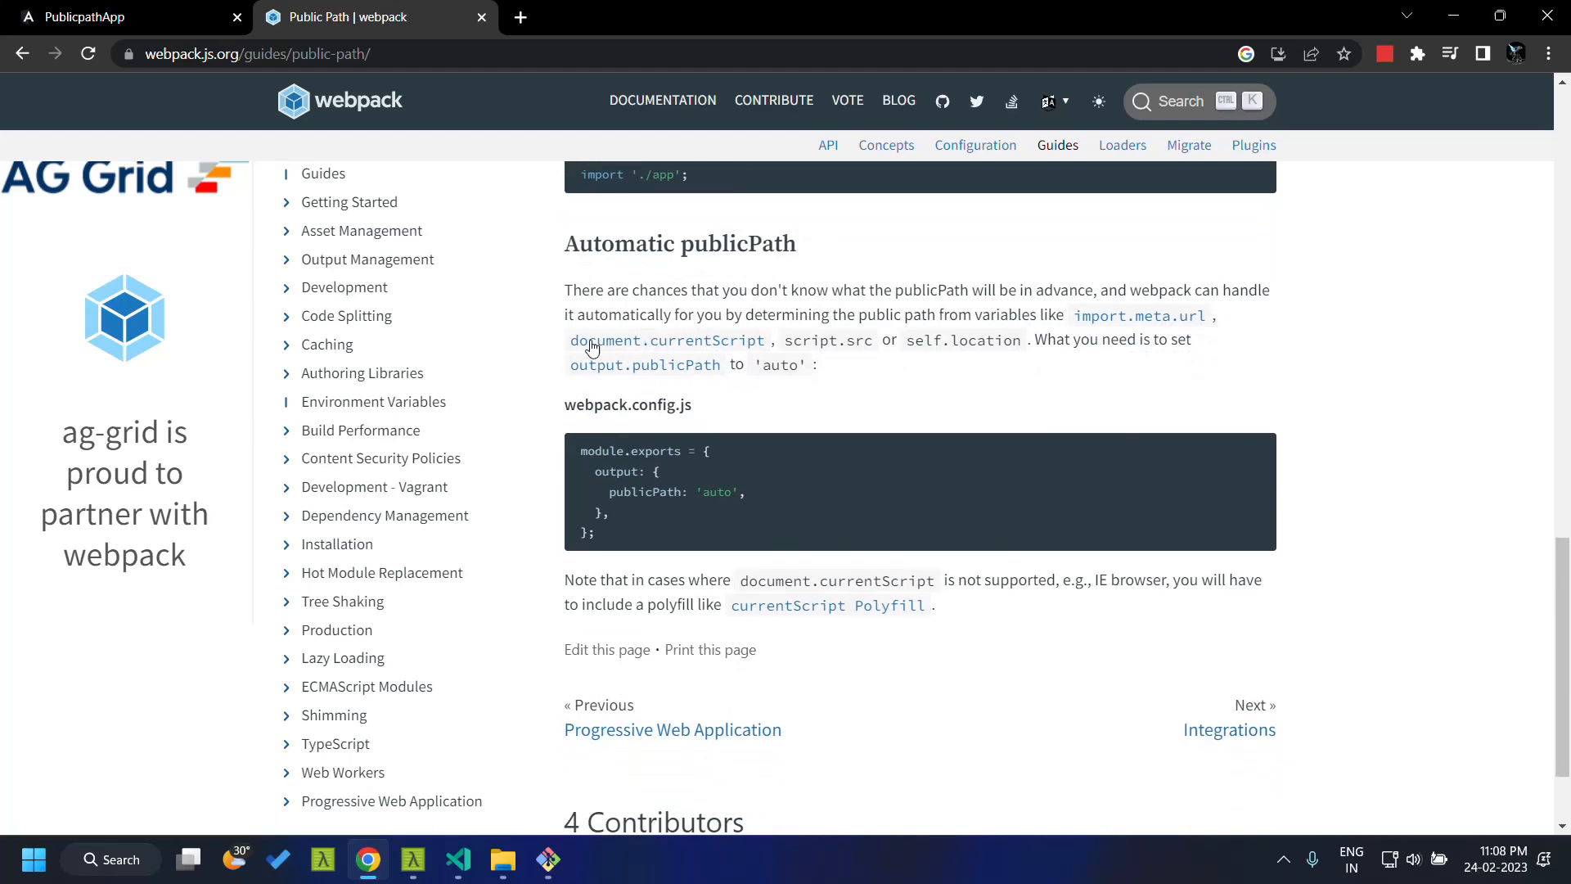
{"action": "mouse_move", "coordinate": [671, 296]}
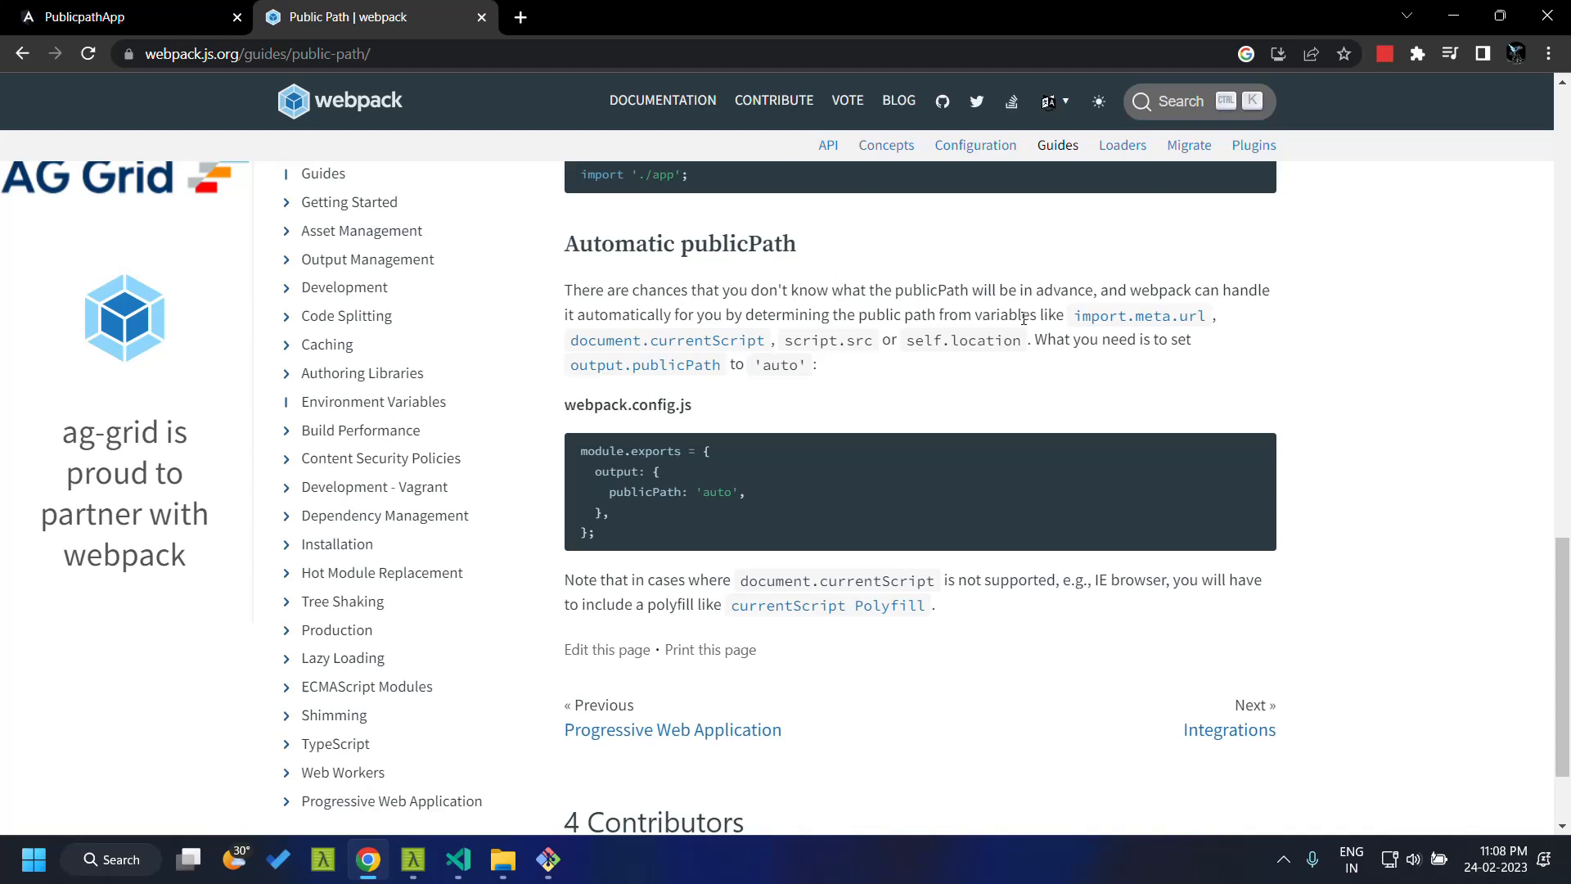
{"action": "mouse_move", "coordinate": [792, 305]}
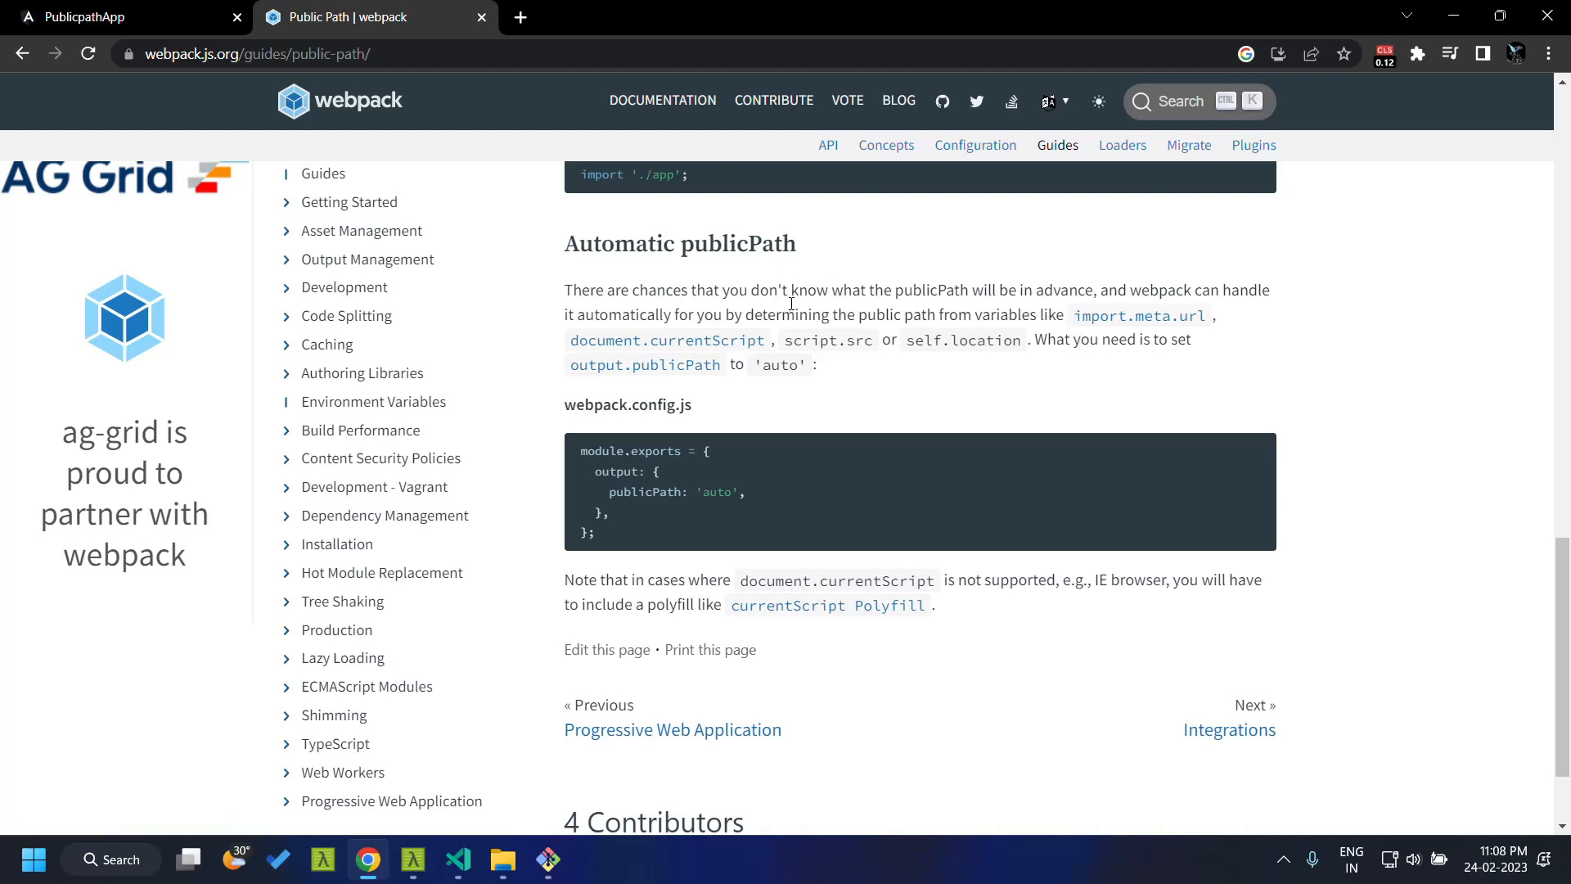
{"action": "mouse_move", "coordinate": [1139, 316]}
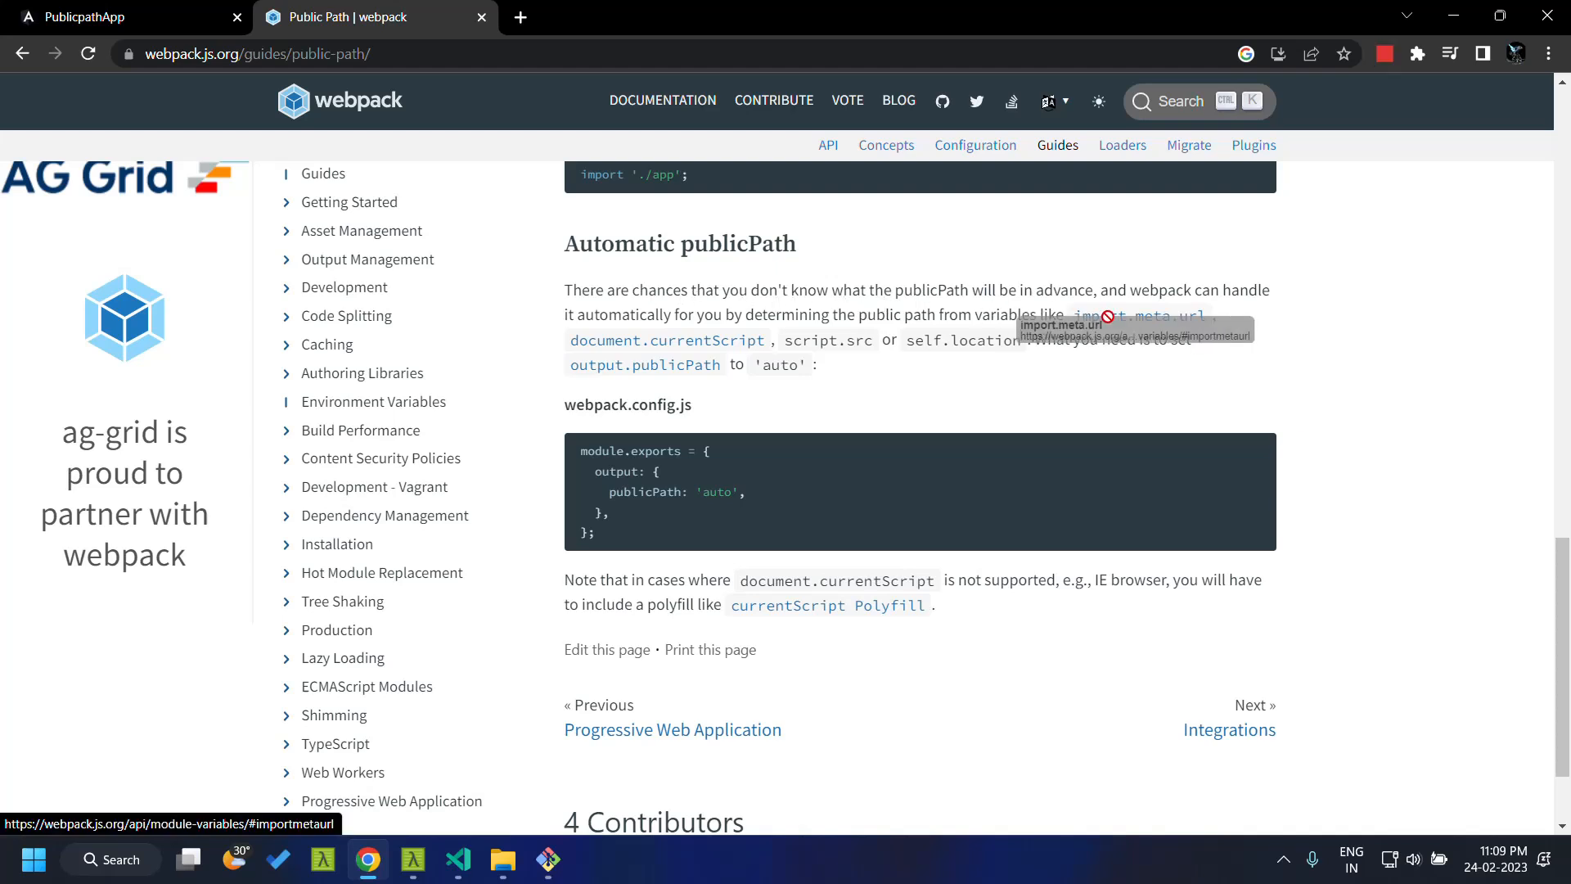
{"action": "mouse_move", "coordinate": [1072, 321]}
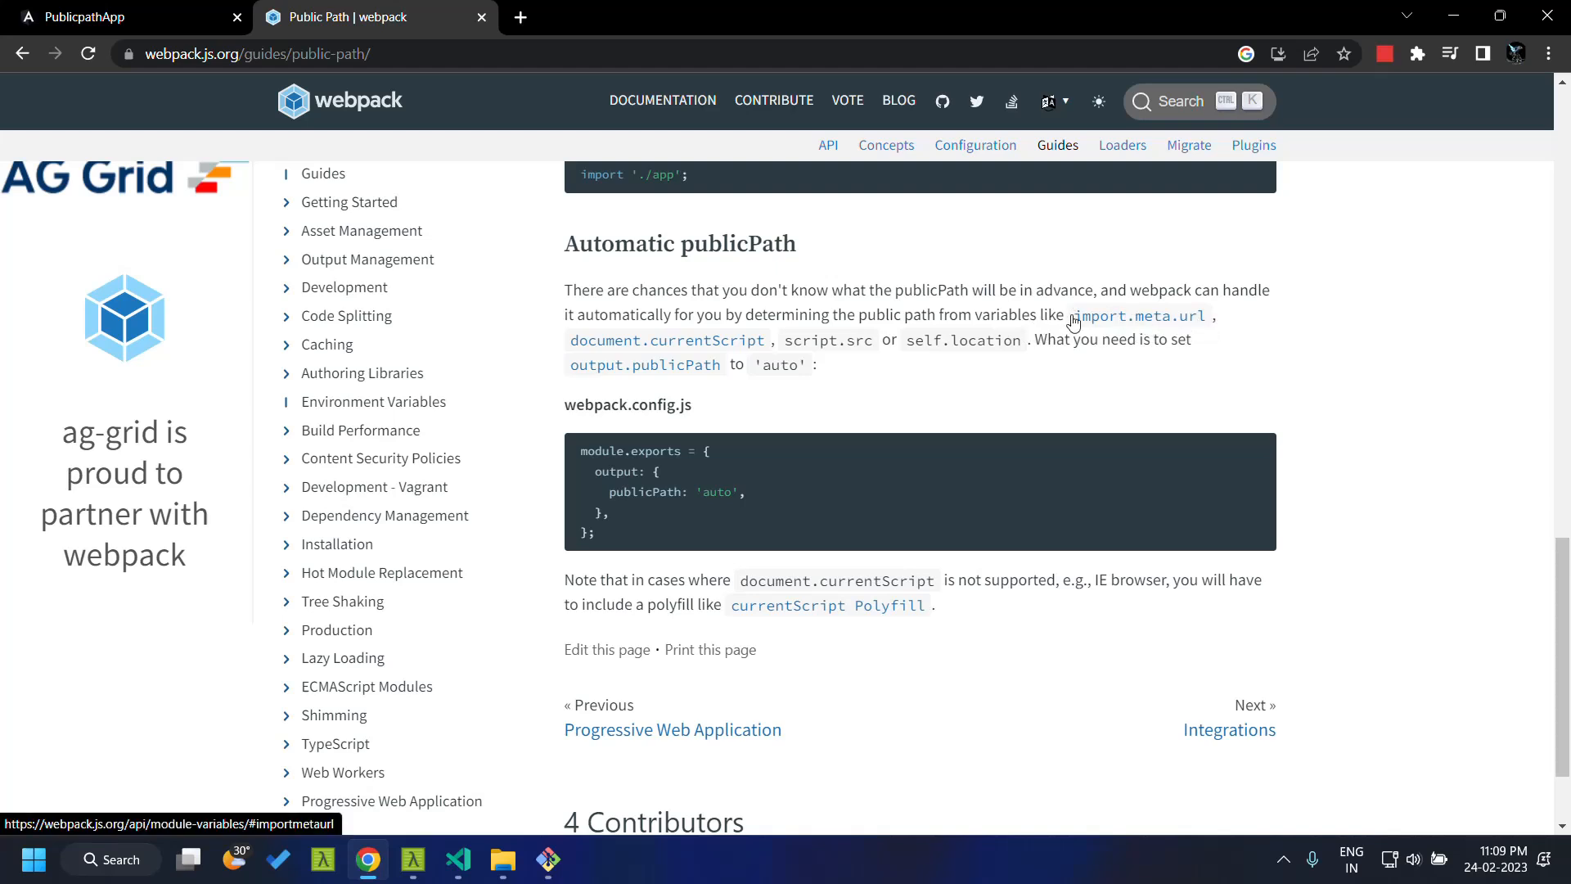
{"action": "mouse_move", "coordinate": [792, 340]}
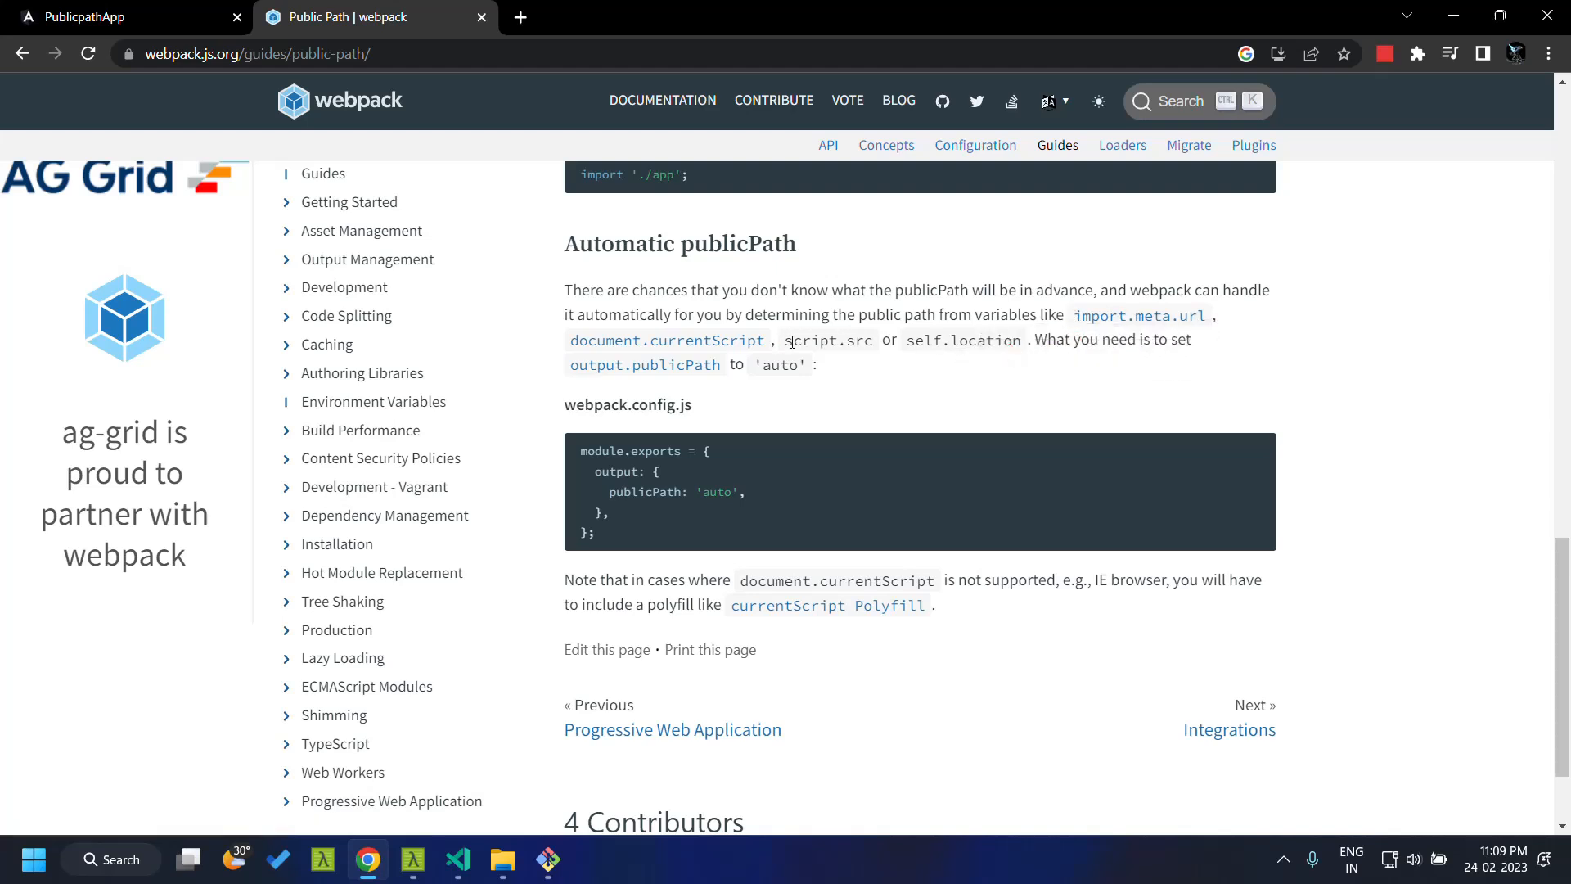
{"action": "double_click", "coordinate": [827, 340]}
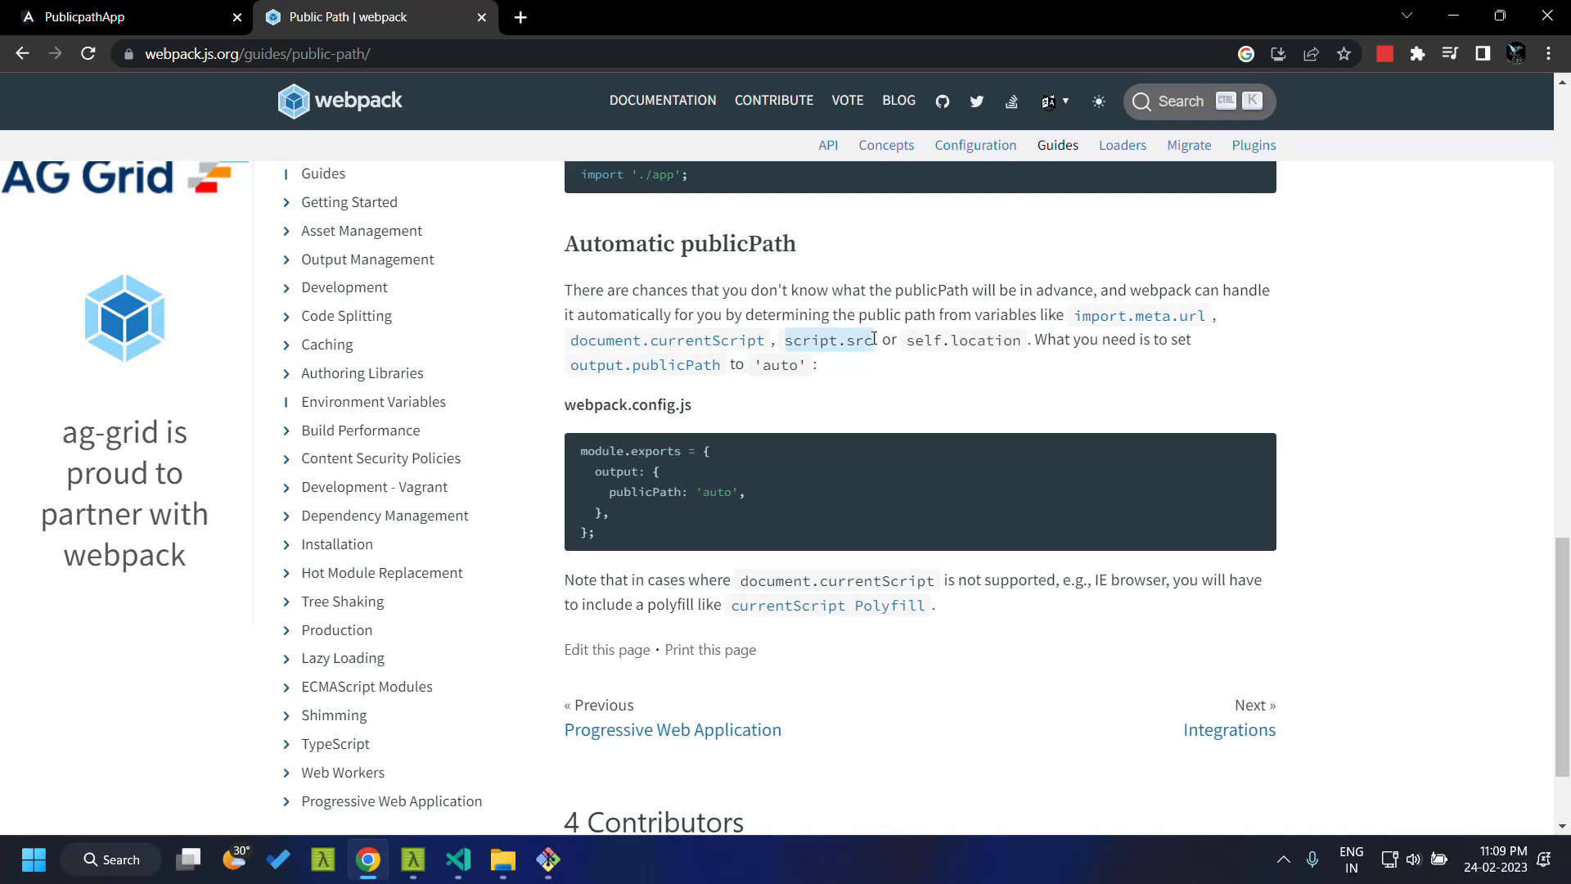
{"action": "mouse_move", "coordinate": [792, 340]}
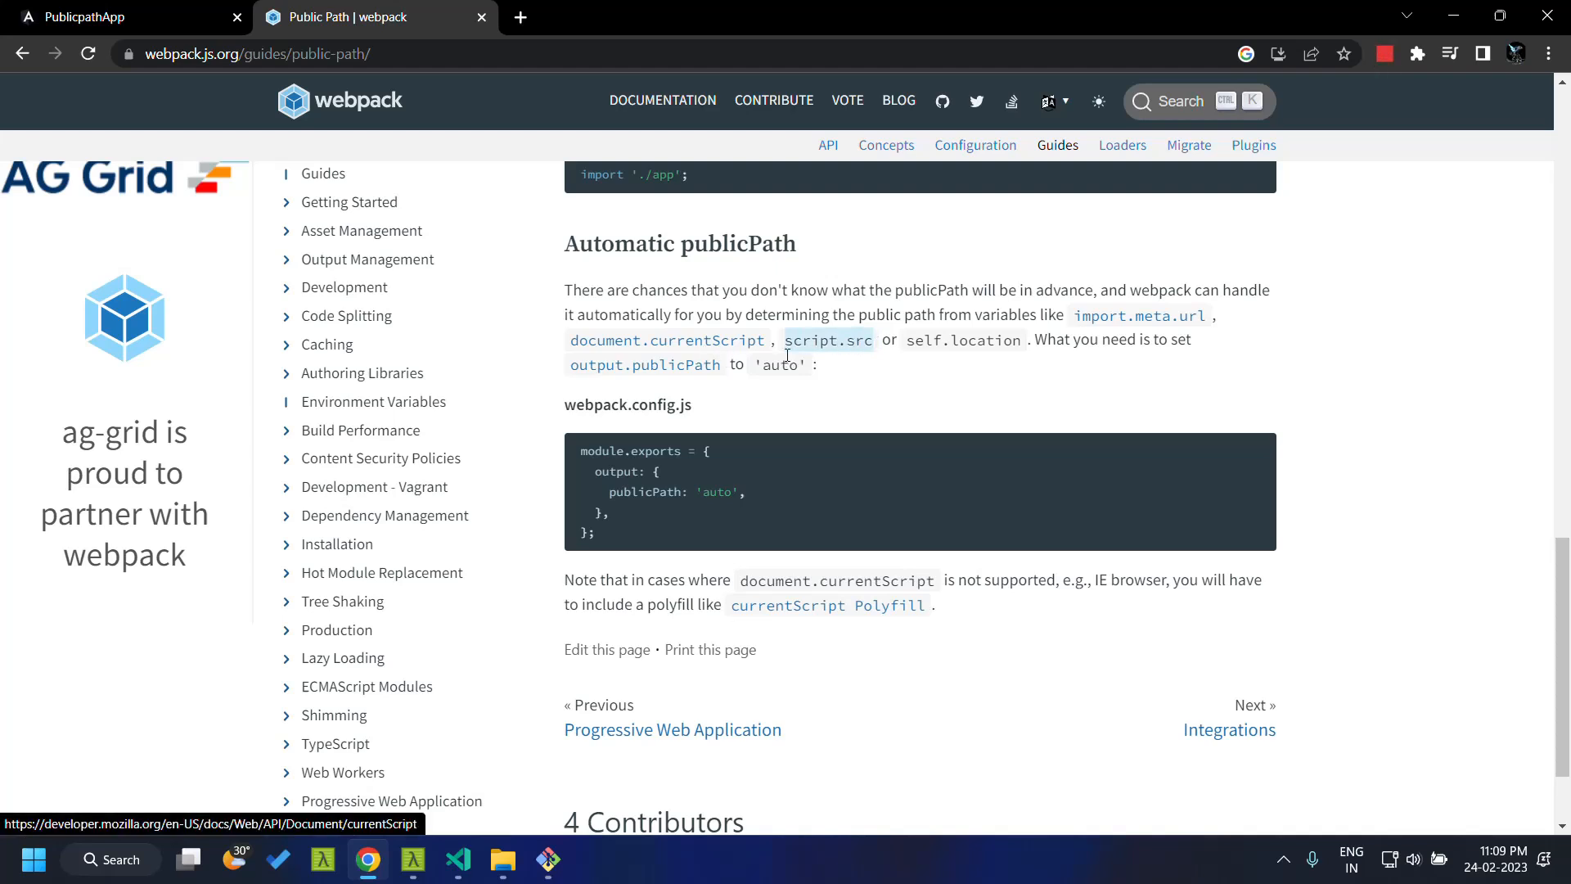
{"action": "mouse_move", "coordinate": [856, 363]}
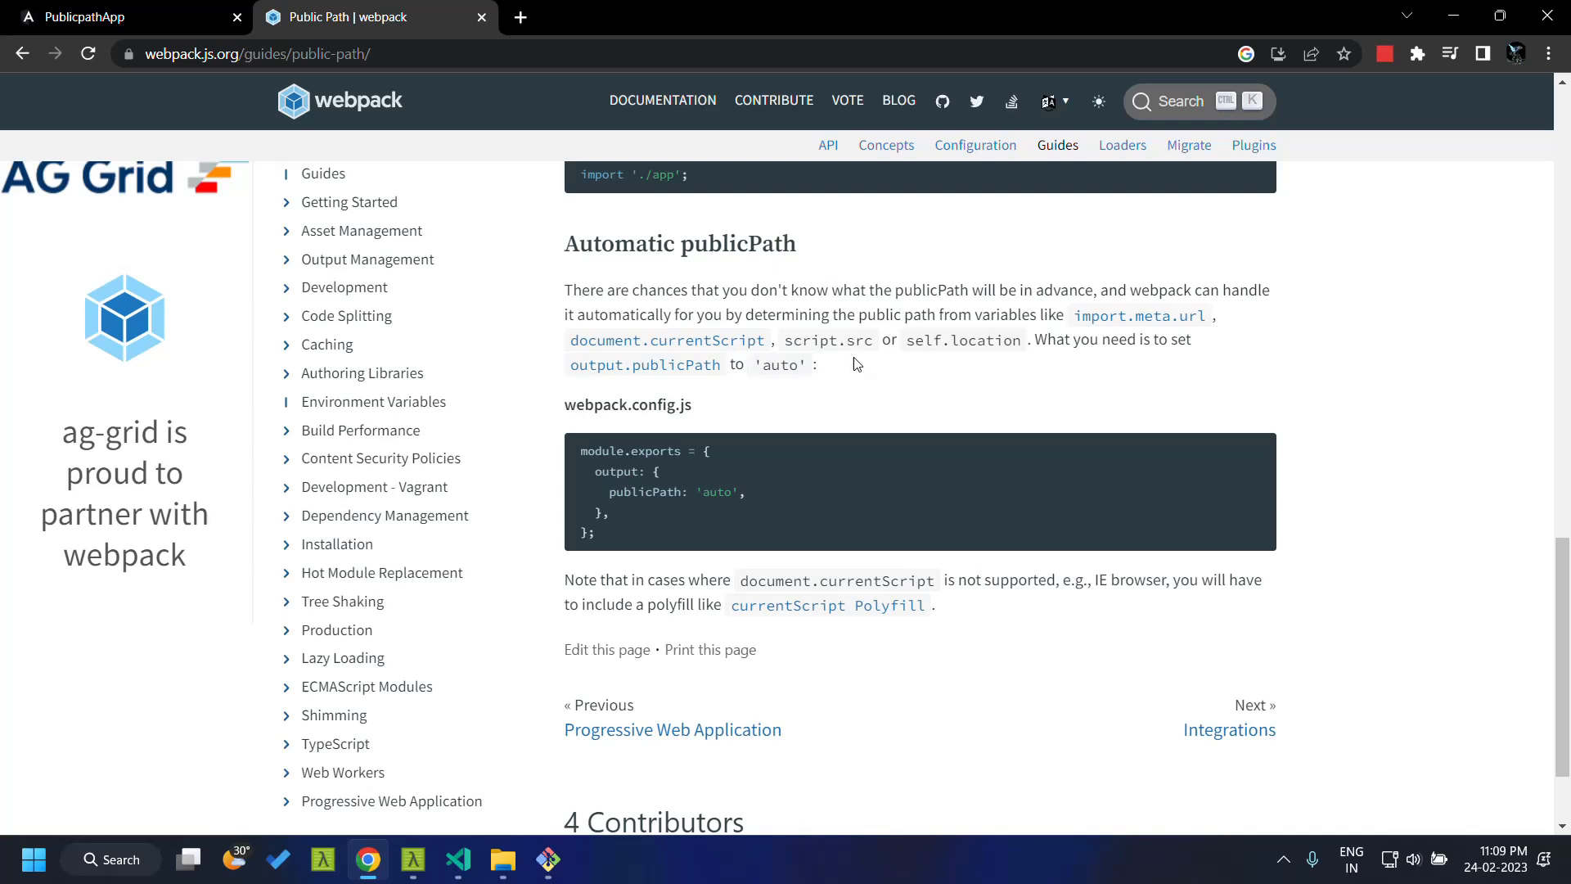
{"action": "left_click", "coordinate": [458, 859]}
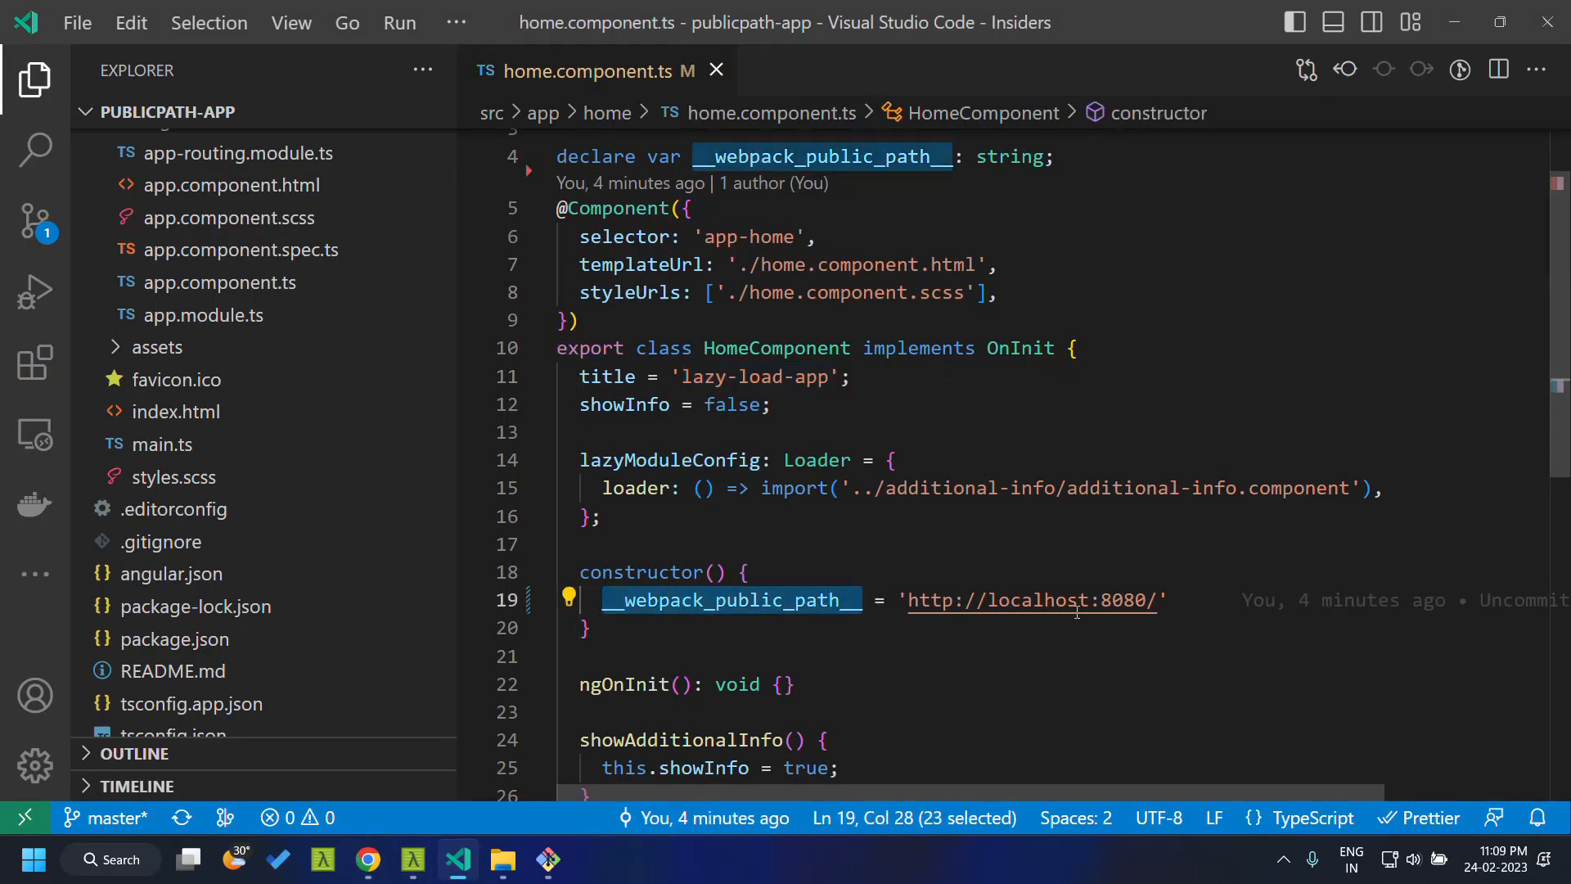
{"action": "mouse_move", "coordinate": [1032, 601]}
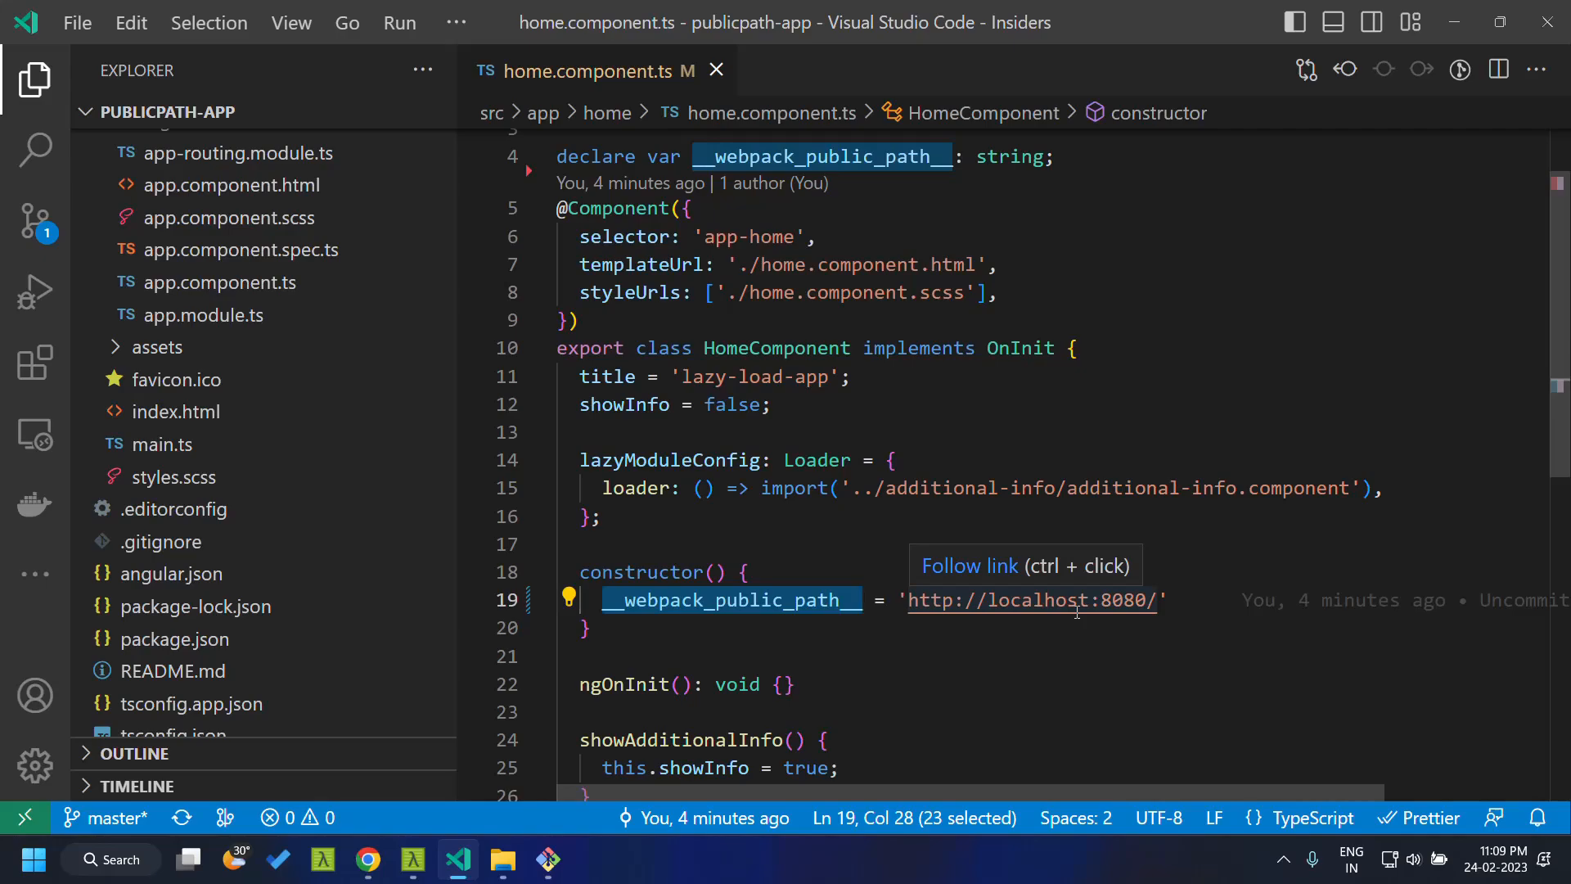